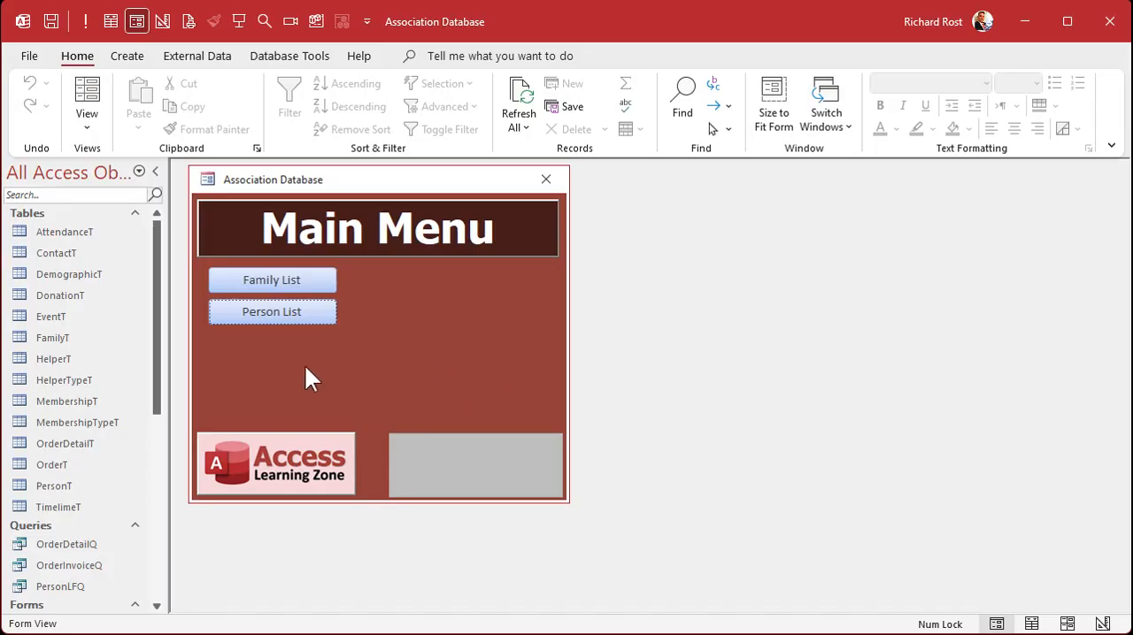
{"action": "mouse_move", "coordinate": [159, 377]}
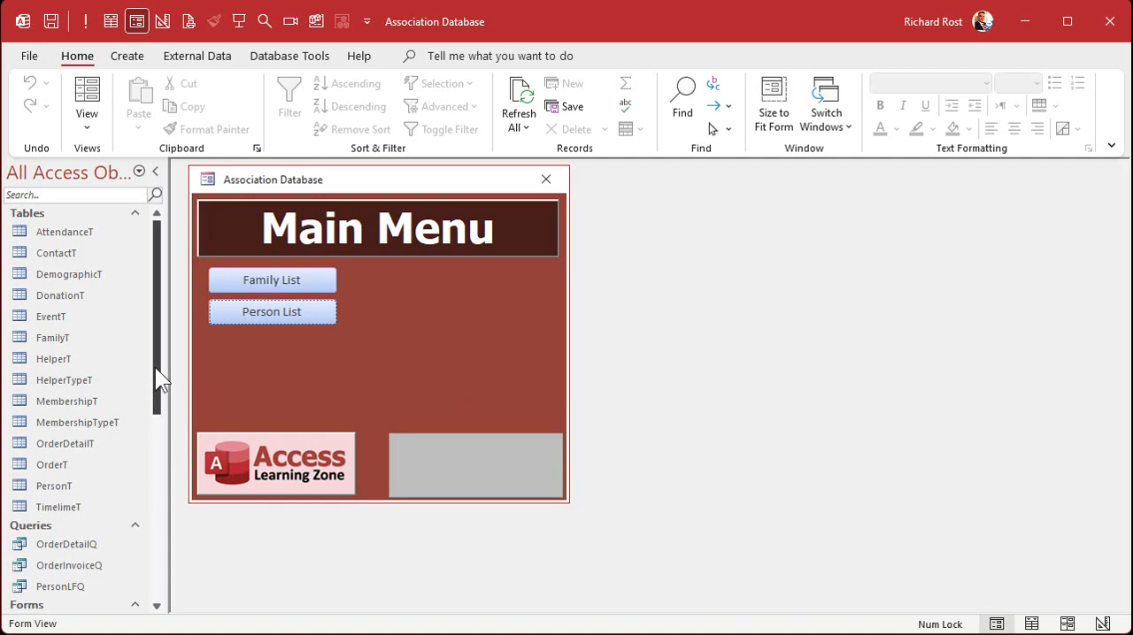
- Review the HelperTypeF records (Person Type, Gender) and keep the helper types form open for reference
{"action": "scroll", "scroll_direction": "down", "scroll_amount": 3}
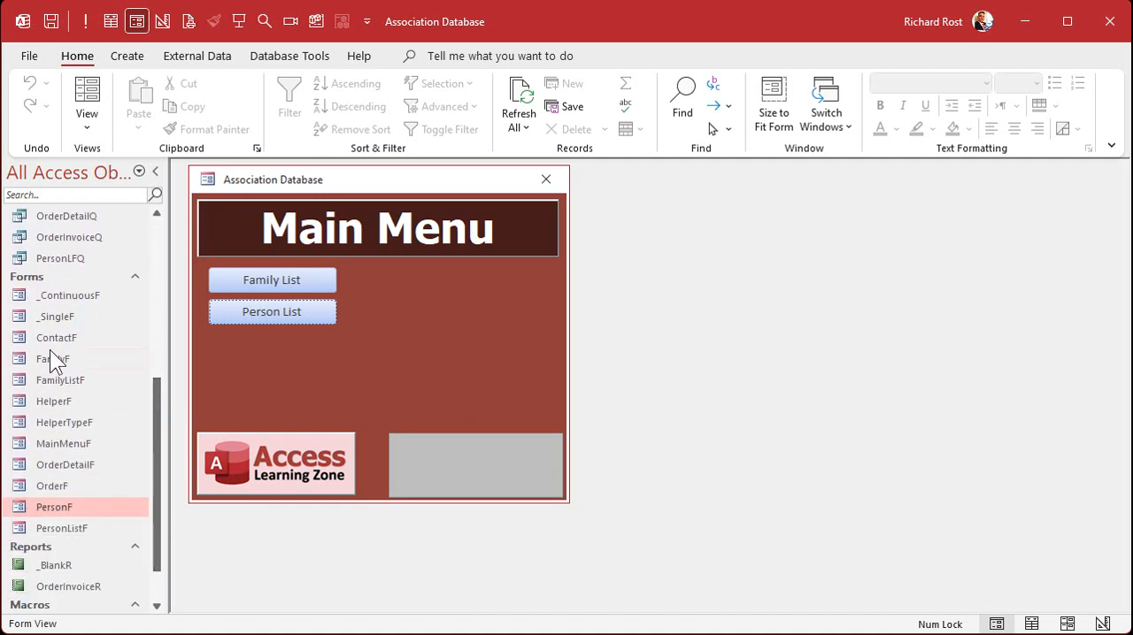
{"action": "double_click", "coordinate": [62, 422]}
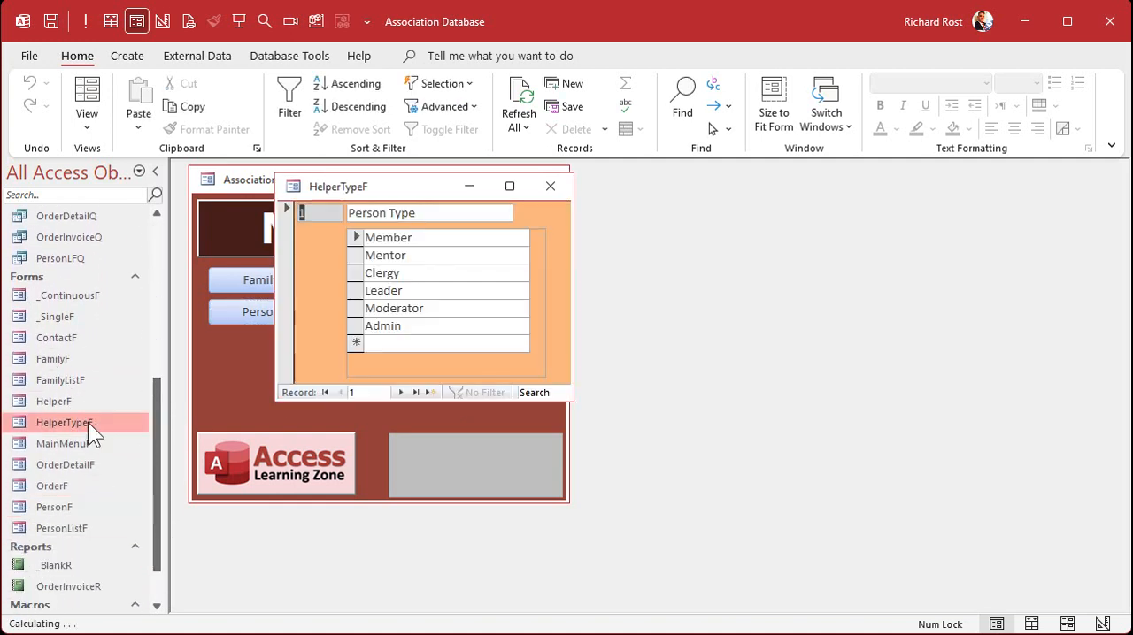
{"action": "left_click", "coordinate": [401, 392]}
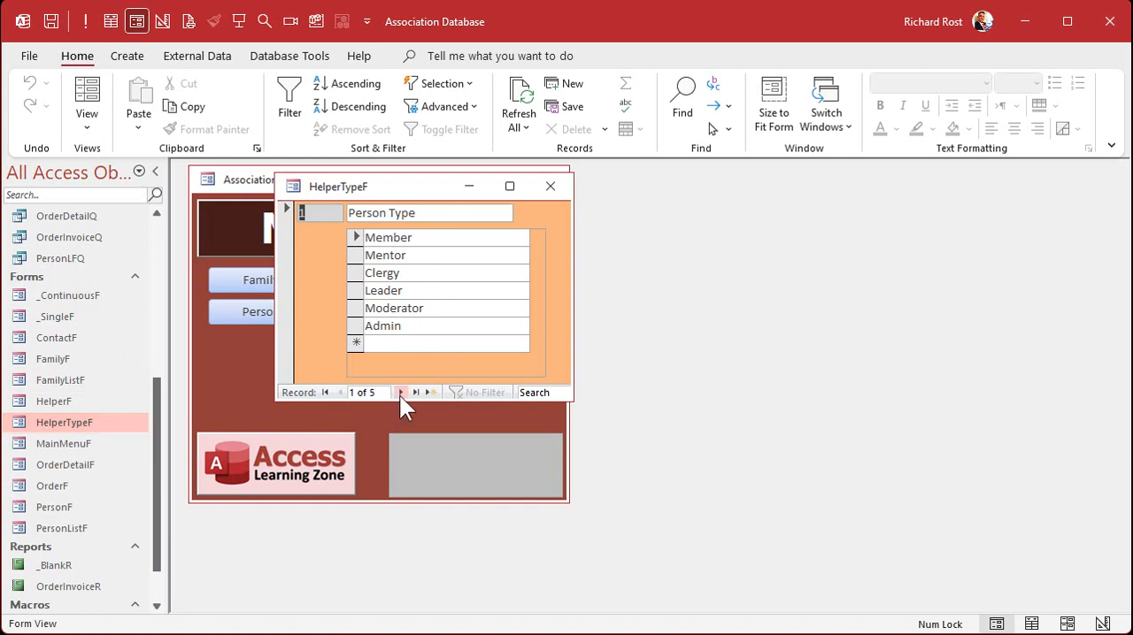
{"action": "left_click", "coordinate": [401, 392]}
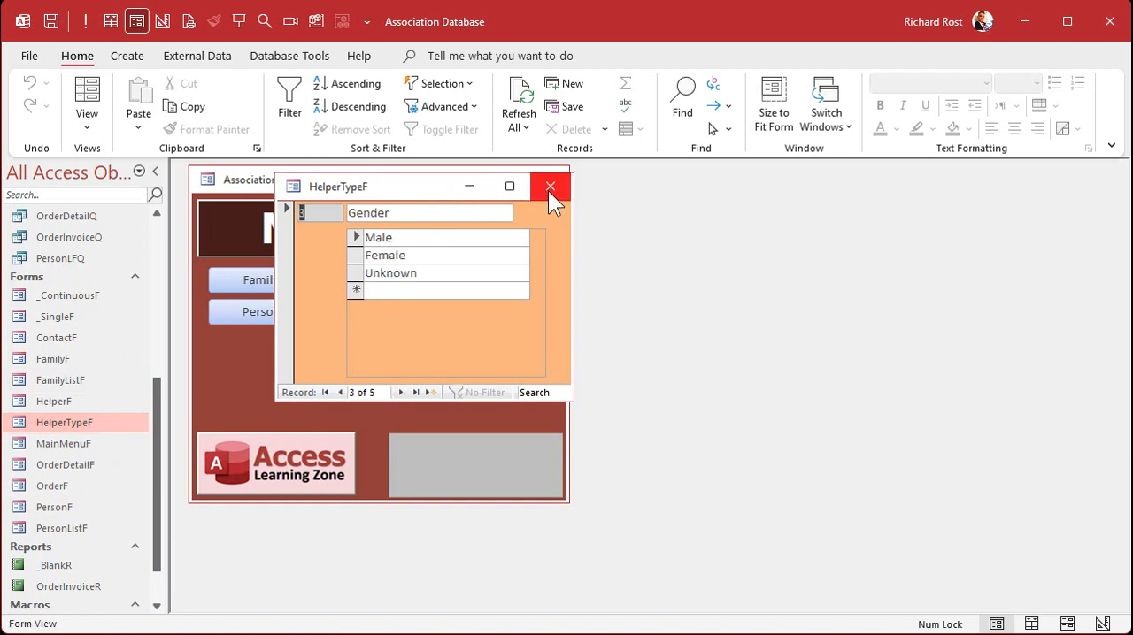
{"action": "left_click", "coordinate": [550, 186]}
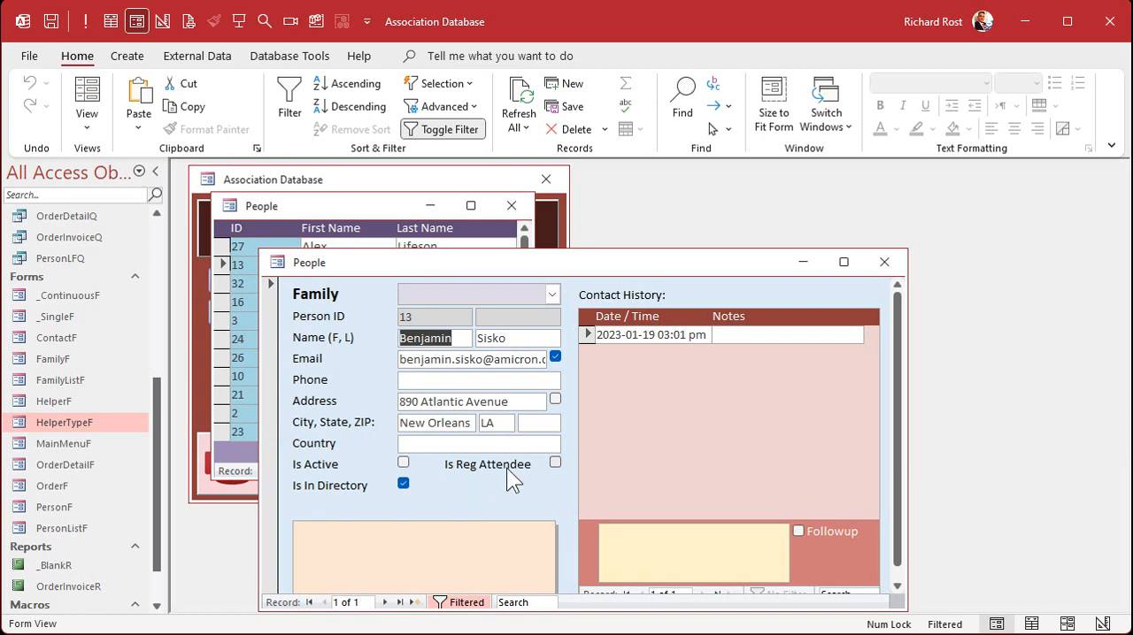
{"action": "mouse_move", "coordinate": [566, 271]}
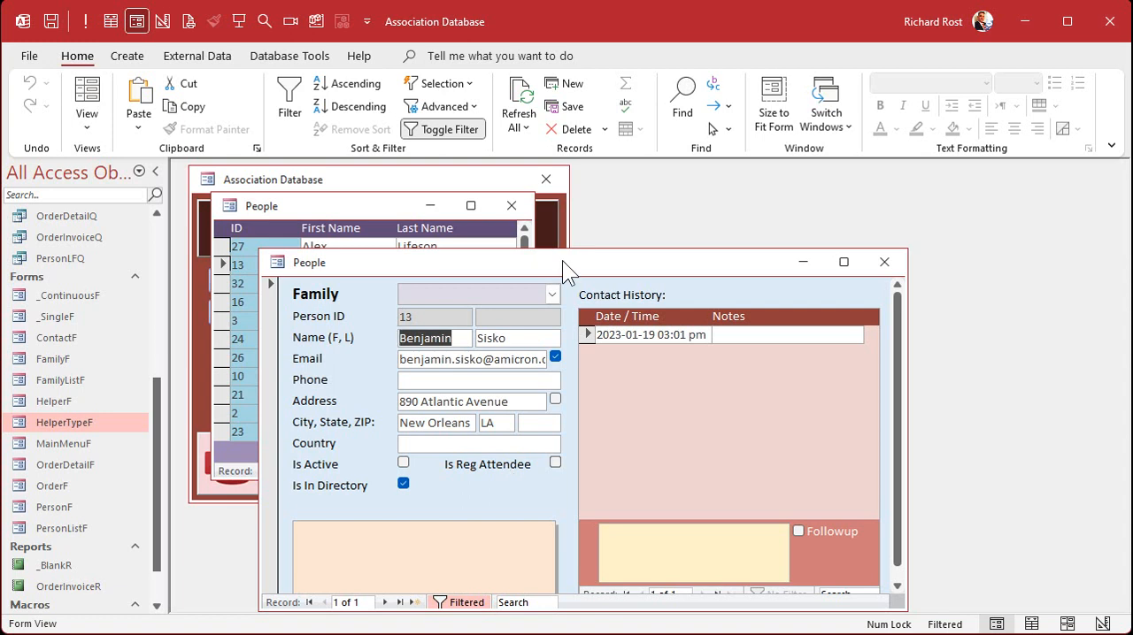
{"action": "double_click", "coordinate": [63, 422]}
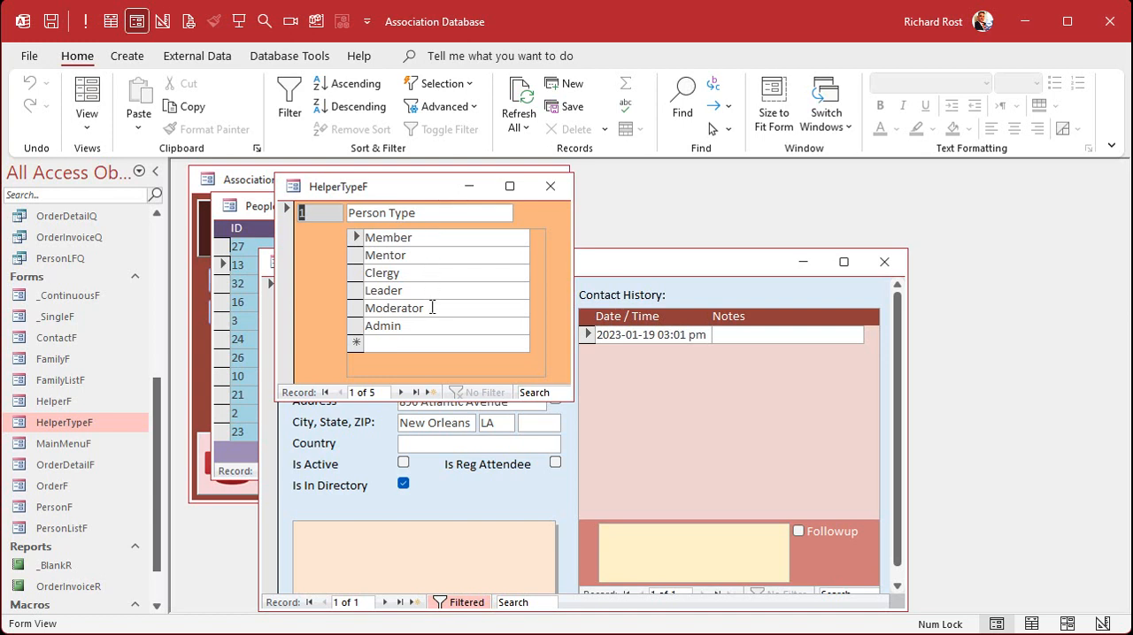
{"action": "mouse_move", "coordinate": [512, 236]}
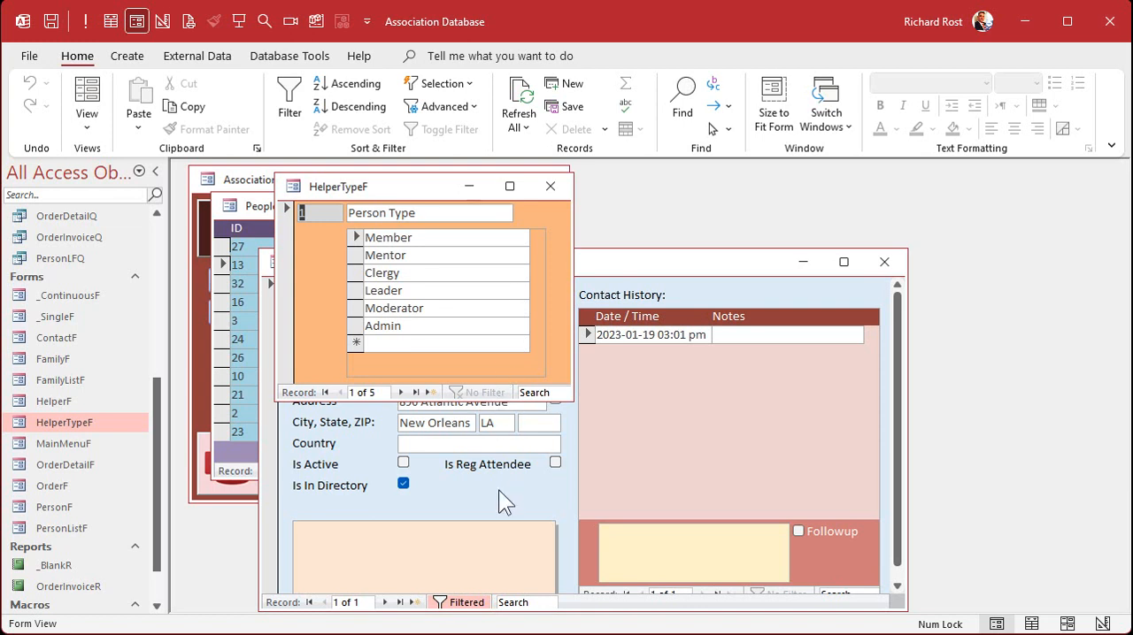
{"action": "mouse_move", "coordinate": [531, 503]}
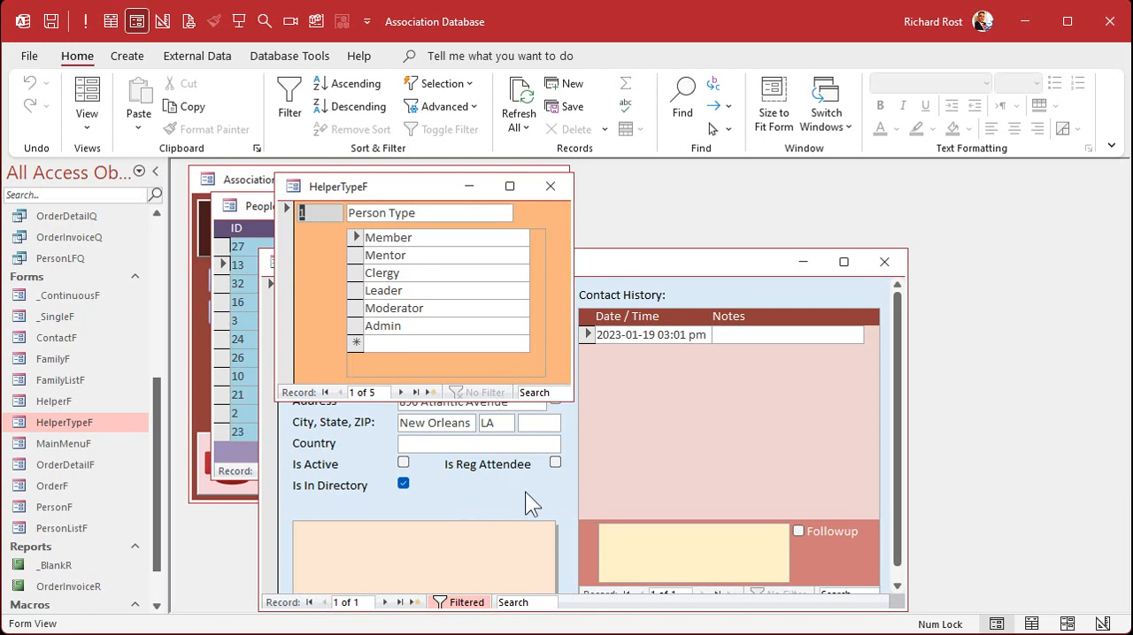
{"action": "mouse_move", "coordinate": [414, 215]}
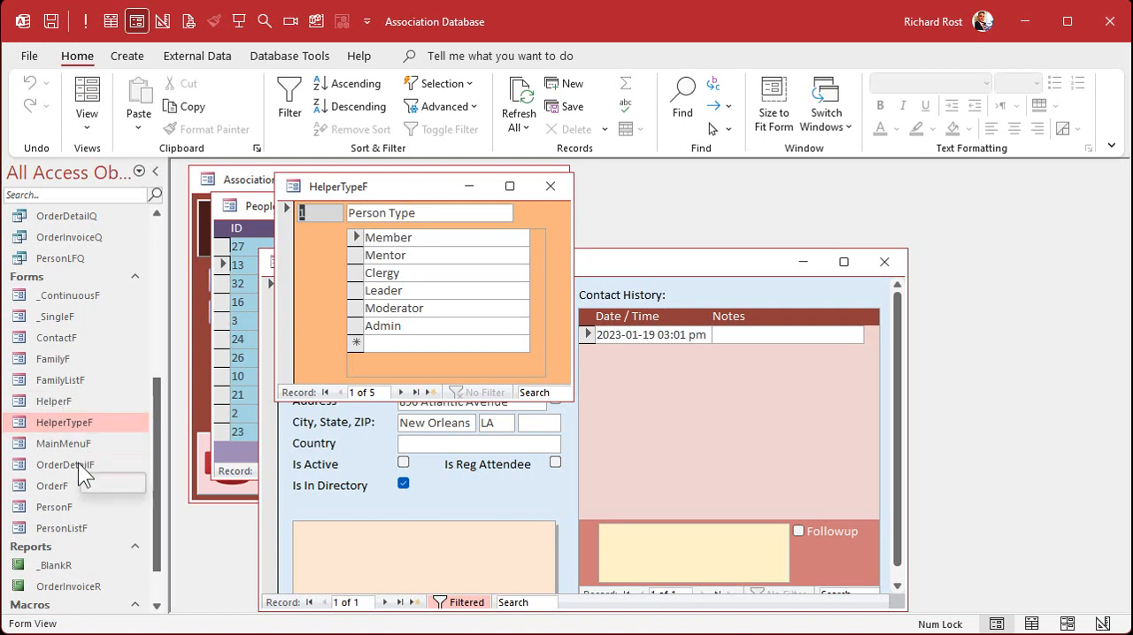
{"action": "mouse_move", "coordinate": [323, 231]}
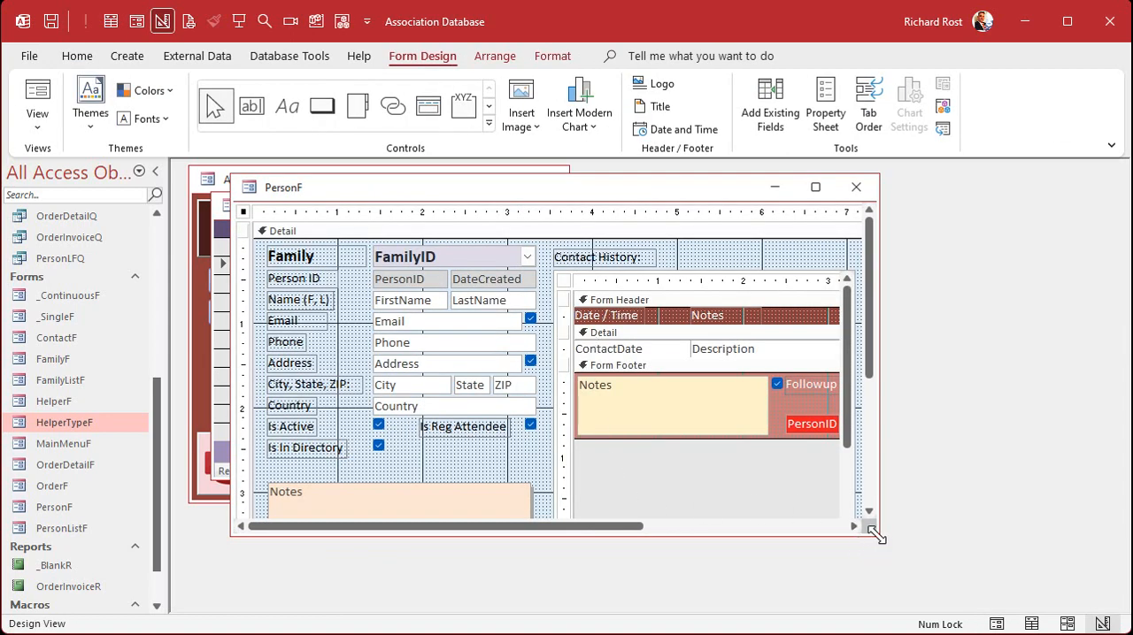
- Enlarge the PersonF design window and start a new combo box under Is In Directory
{"action": "left_click_drag", "start_coordinate": [878, 536], "coordinate": [943, 593]}
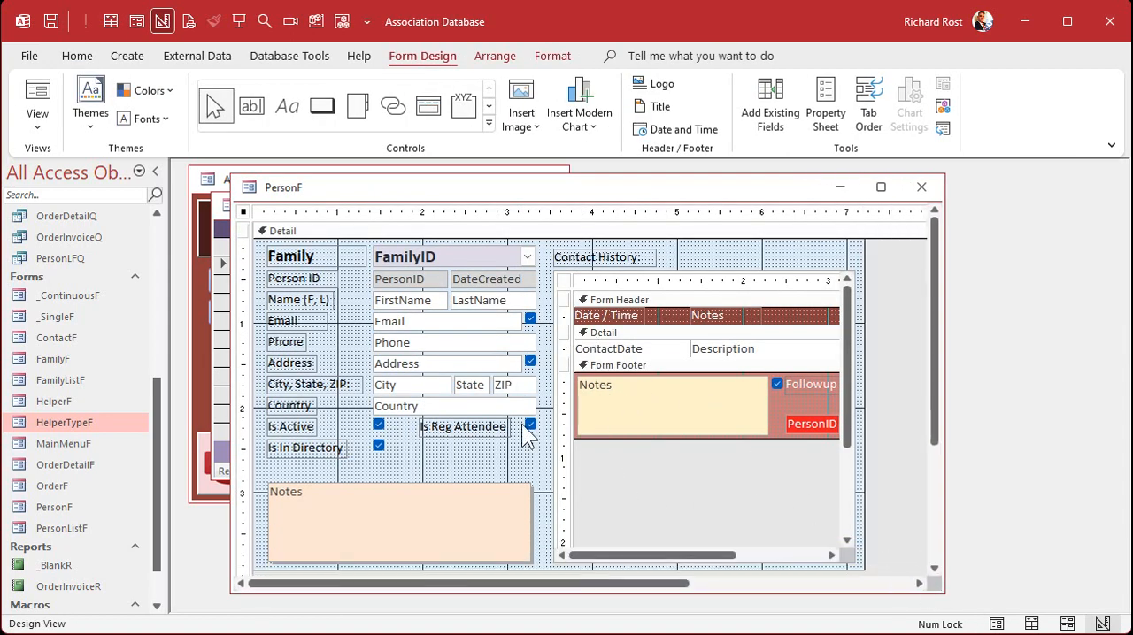
{"action": "left_click", "coordinate": [396, 526]}
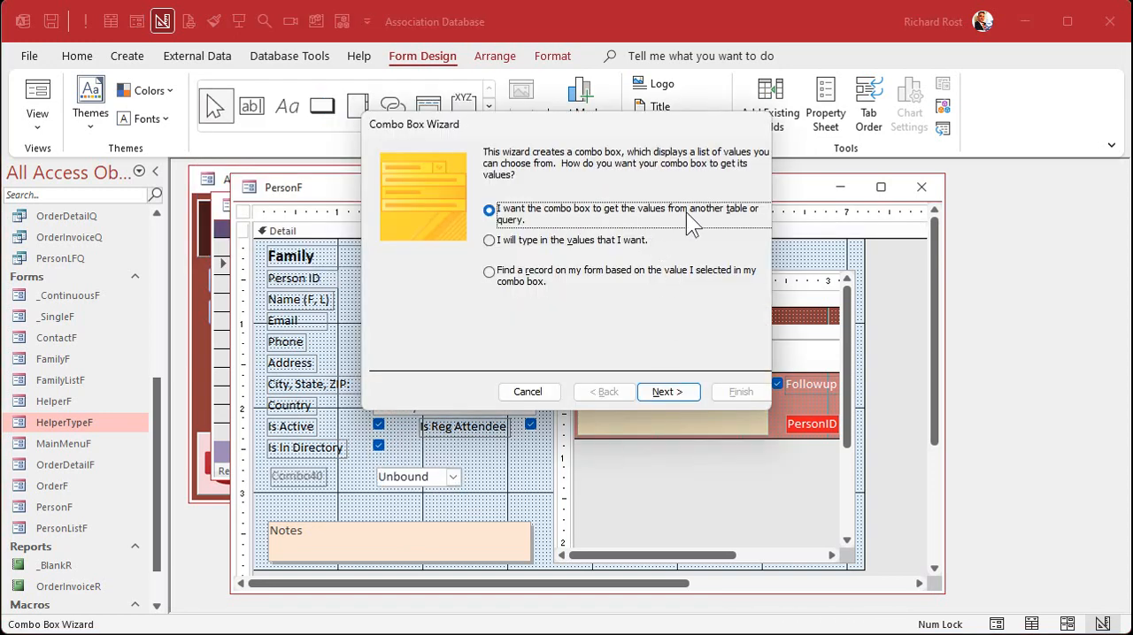
- Source the combo box from HelperT with HelperID and HelperValue columns, sorted by HelperValue
{"action": "left_click", "coordinate": [667, 392]}
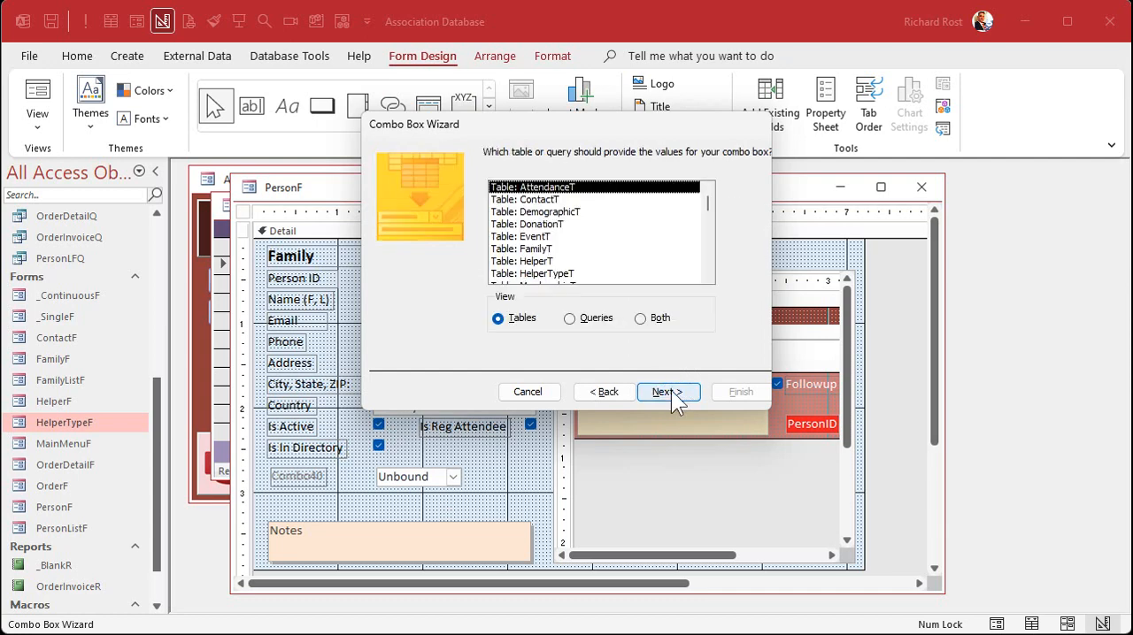
{"action": "mouse_move", "coordinate": [589, 277]}
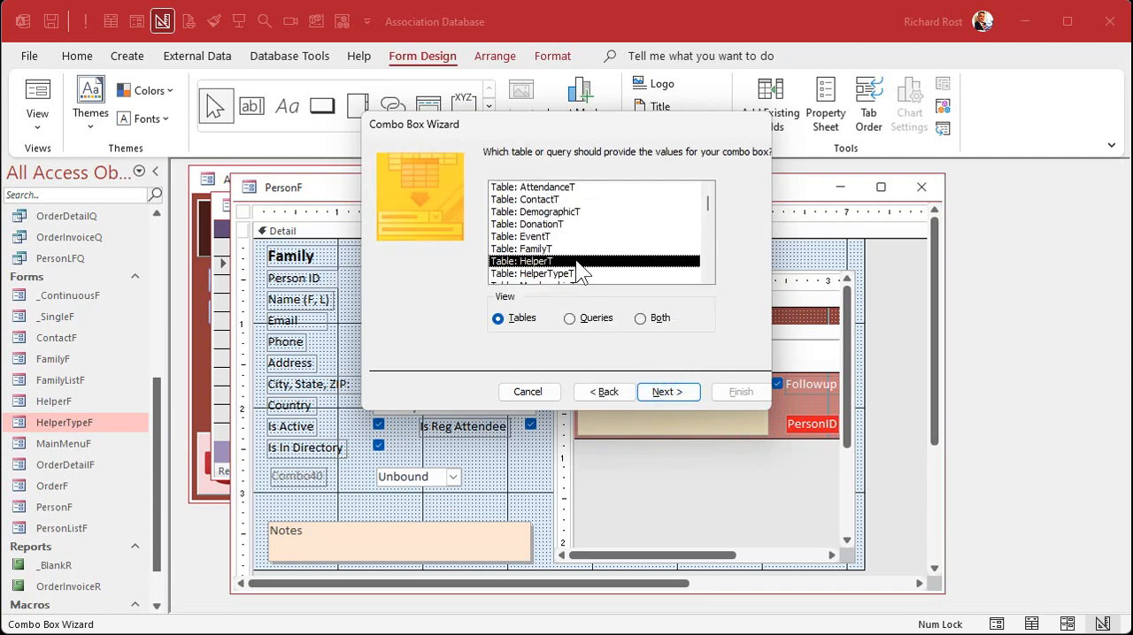
{"action": "left_click", "coordinate": [668, 392]}
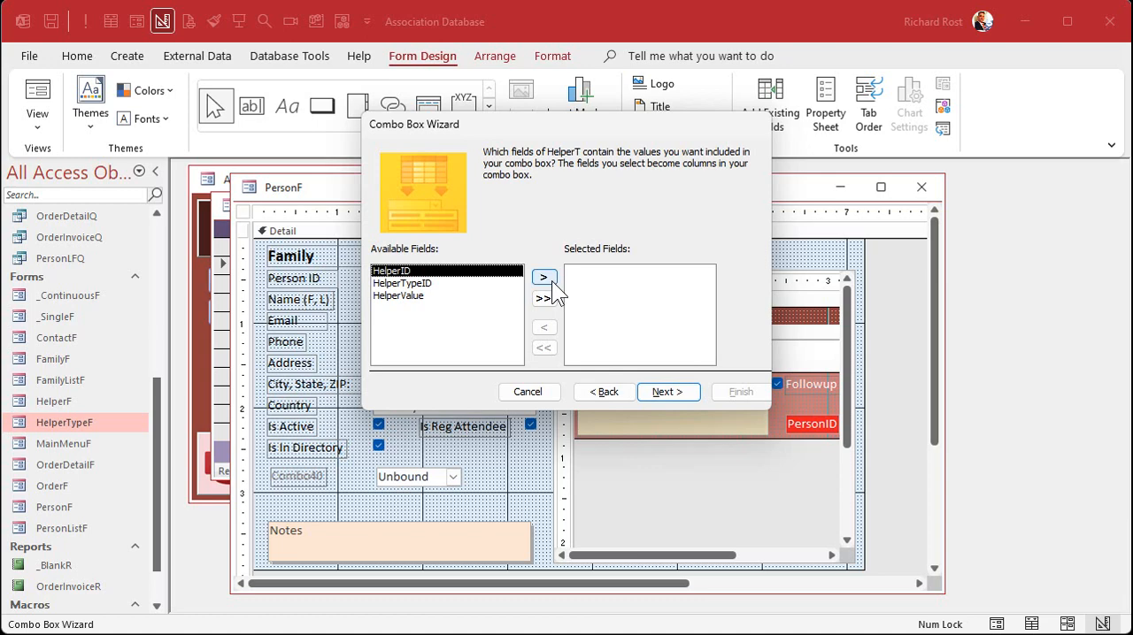
{"action": "left_click", "coordinate": [543, 277]}
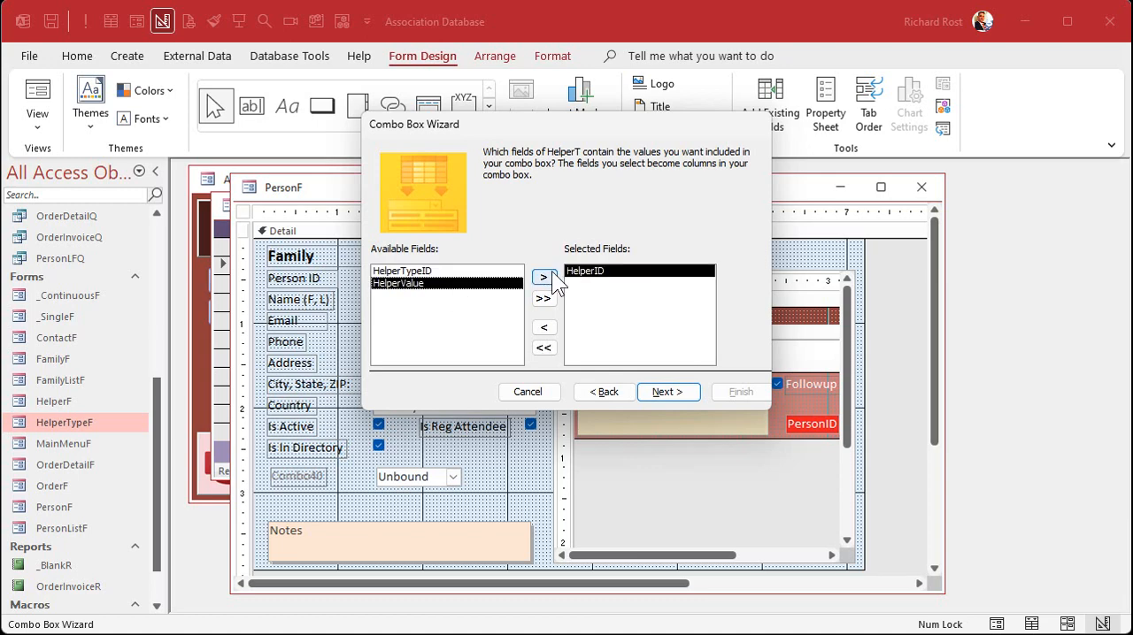
{"action": "left_click", "coordinate": [544, 277]}
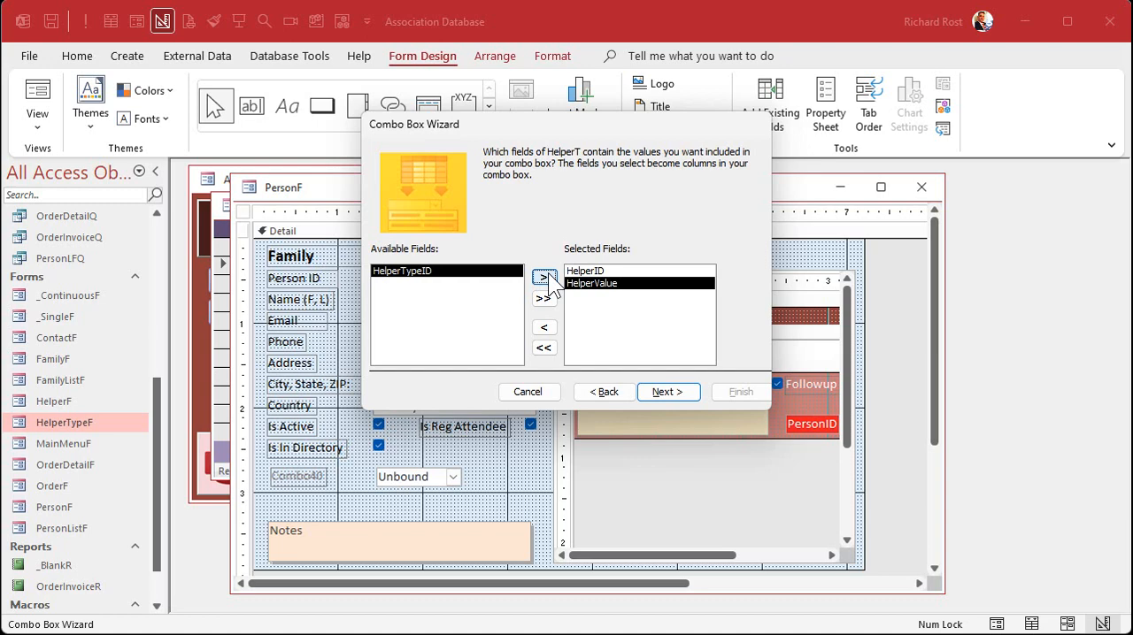
{"action": "mouse_move", "coordinate": [582, 319]}
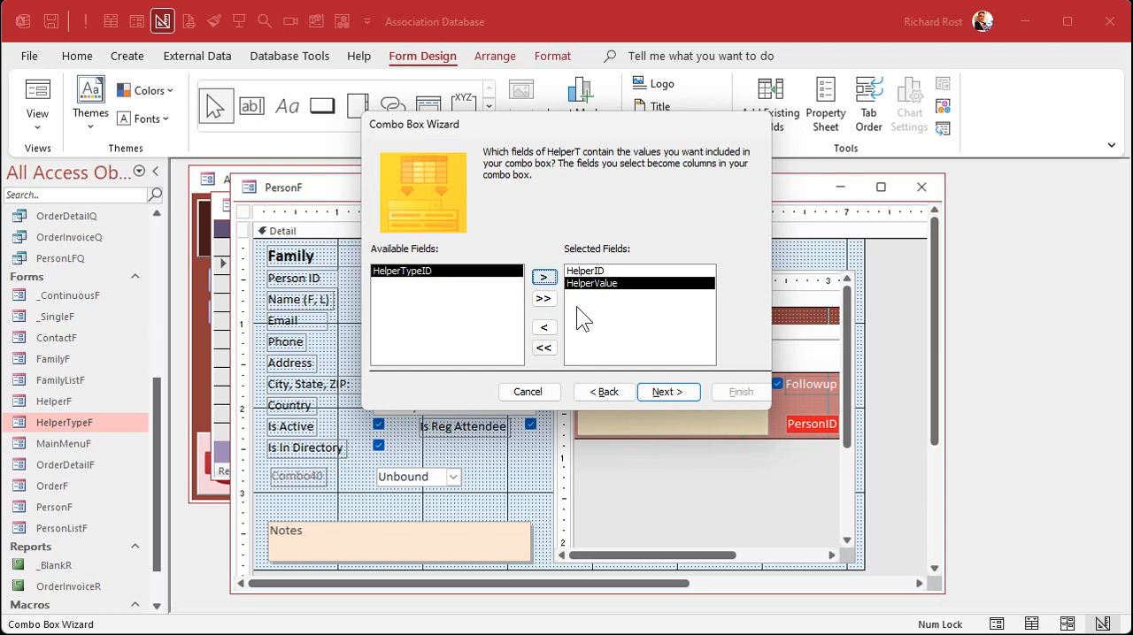
{"action": "left_click", "coordinate": [668, 392]}
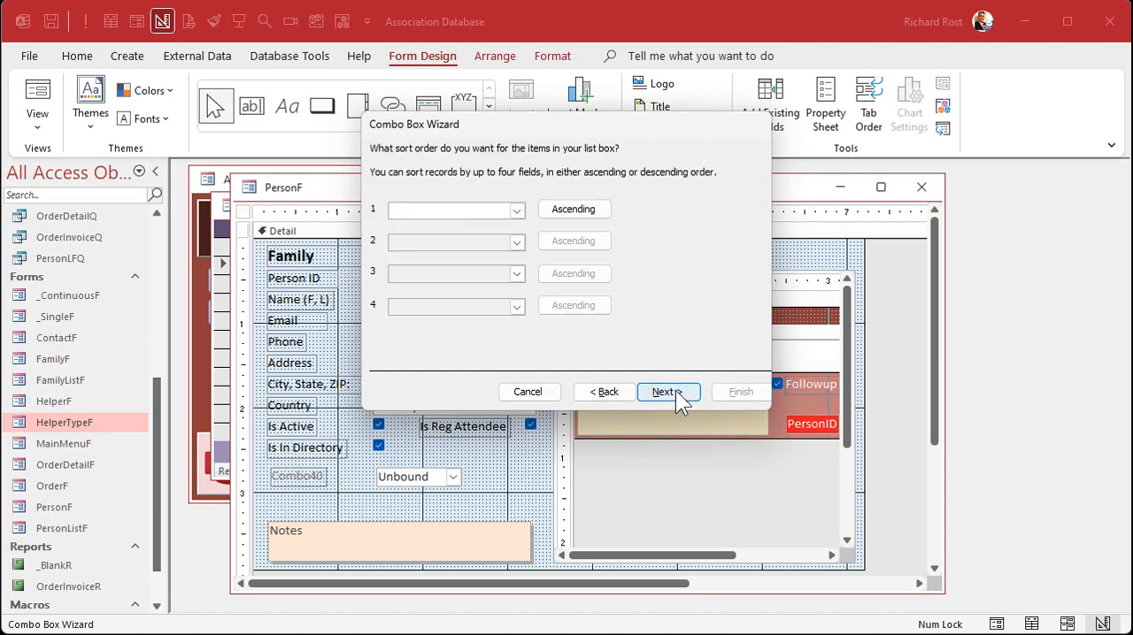
{"action": "left_click", "coordinate": [515, 209]}
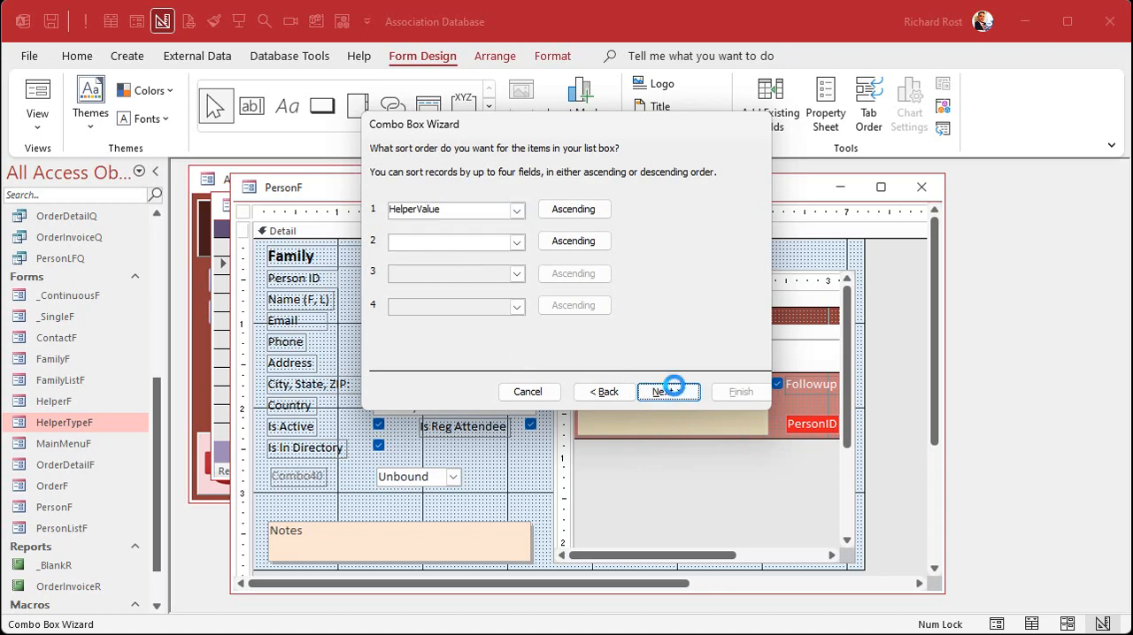
{"action": "left_click", "coordinate": [668, 392]}
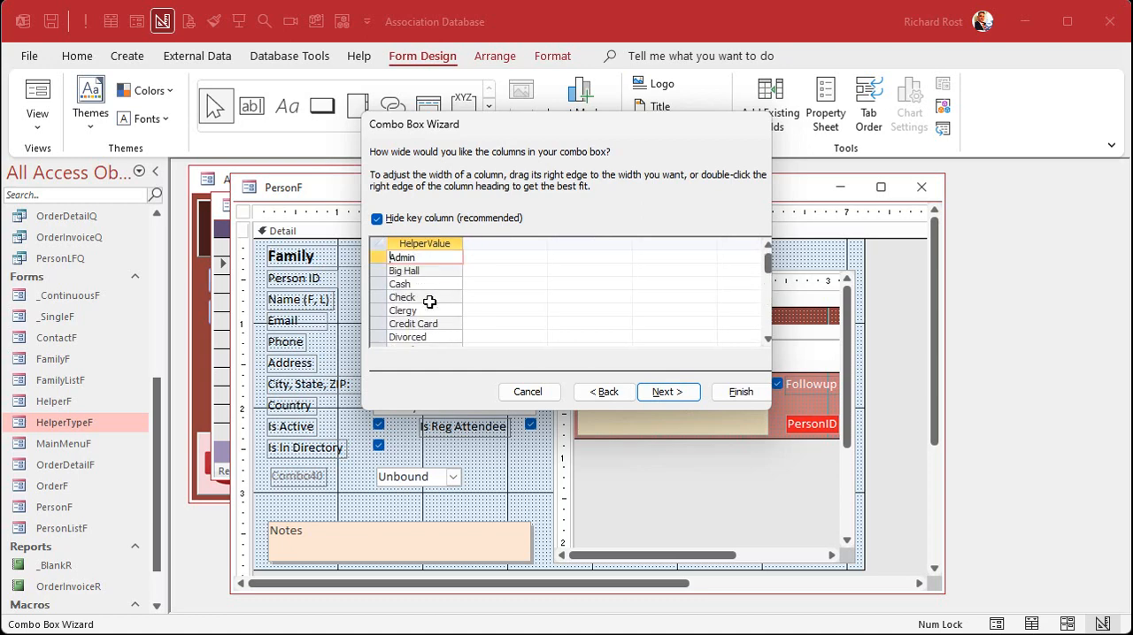
{"action": "left_click", "coordinate": [668, 392]}
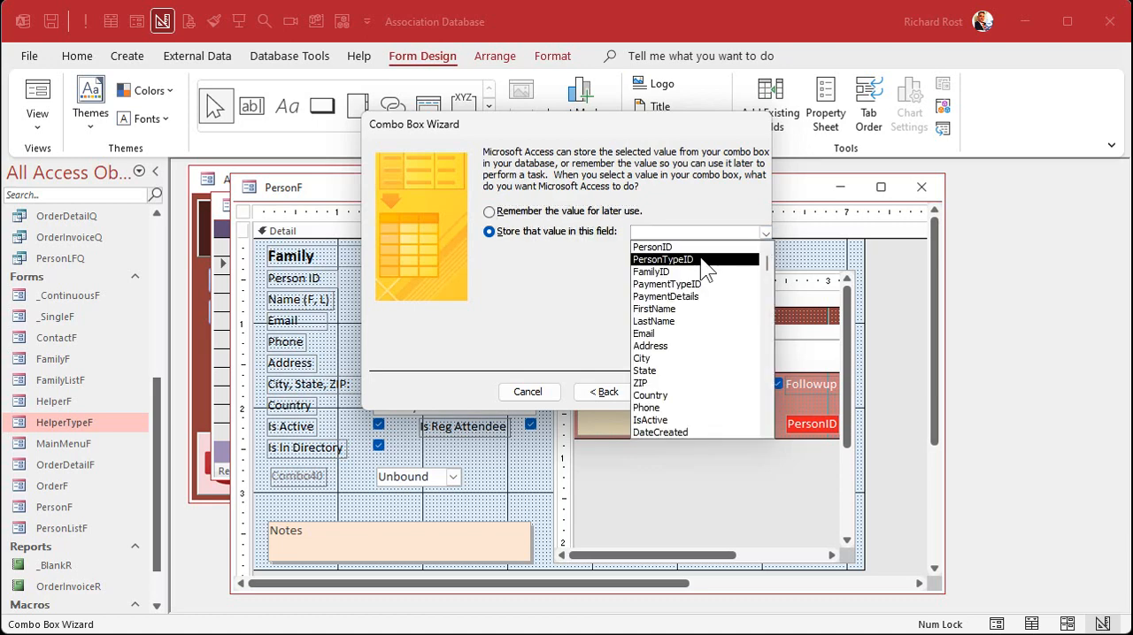
- Store the combo's value in PersonTypeID and label it 'Person Type'
{"action": "left_click", "coordinate": [663, 259]}
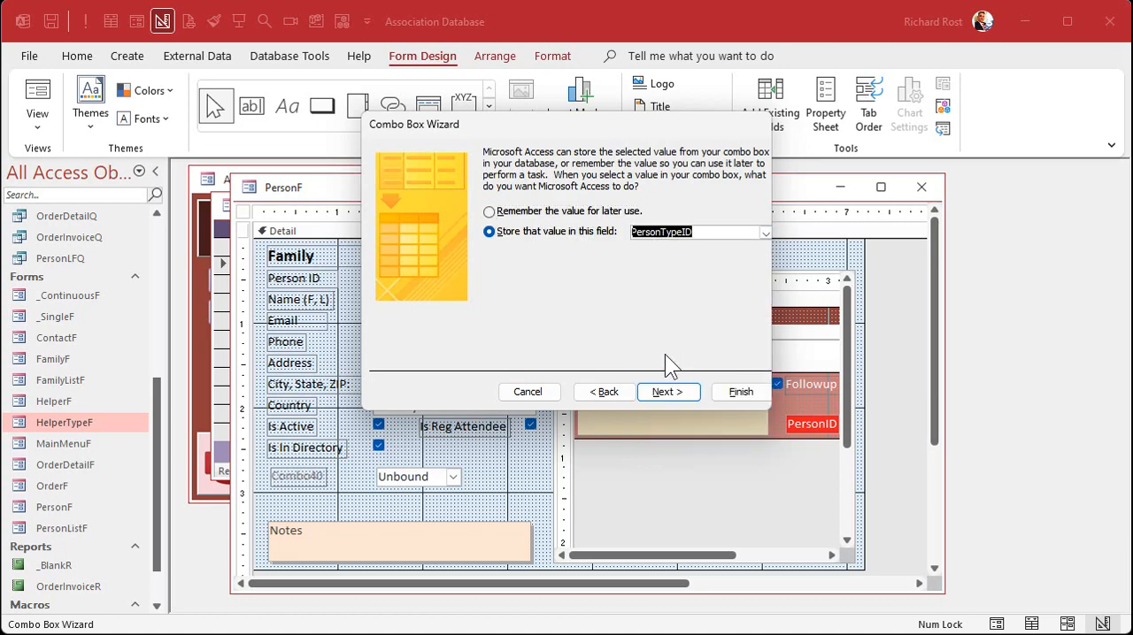
{"action": "left_click", "coordinate": [667, 392]}
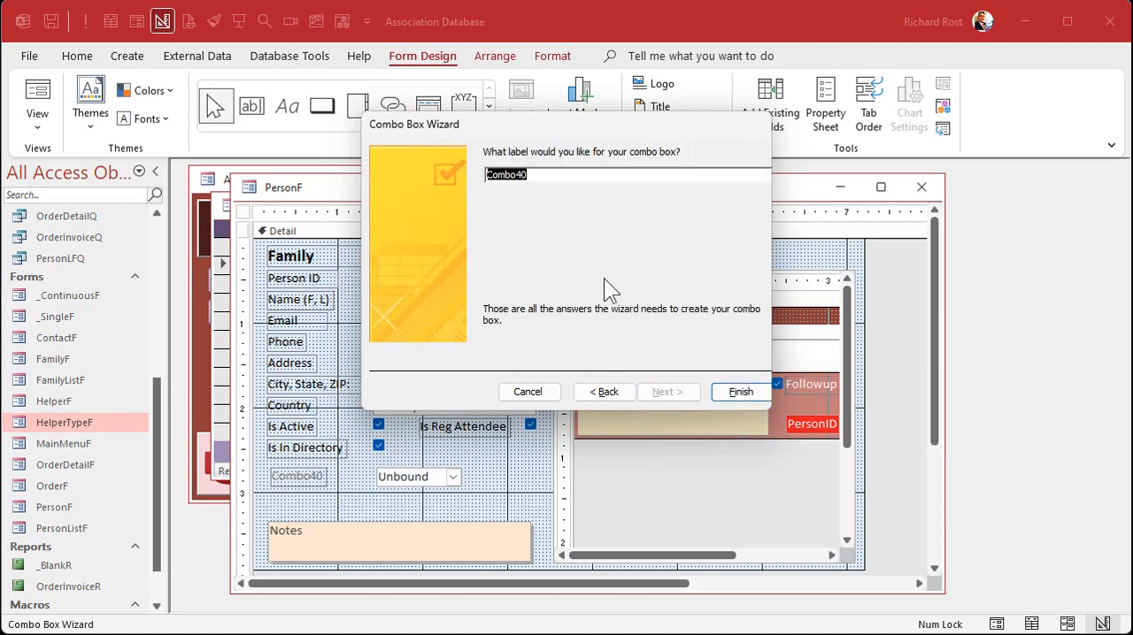
{"action": "type", "text": "Person Type"}
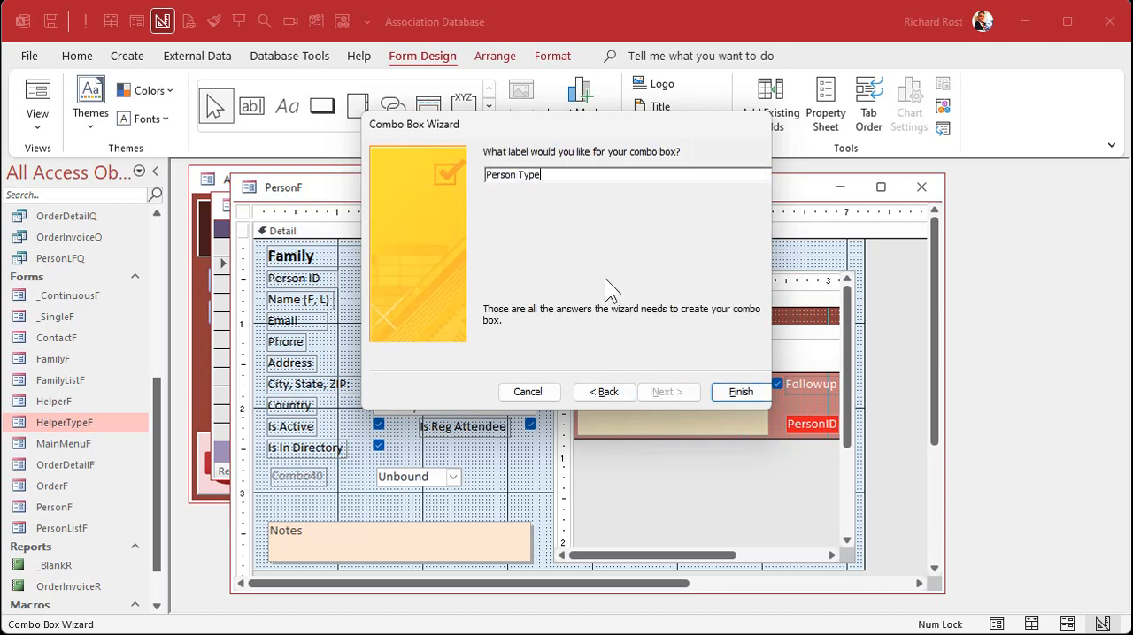
{"action": "left_click", "coordinate": [741, 392]}
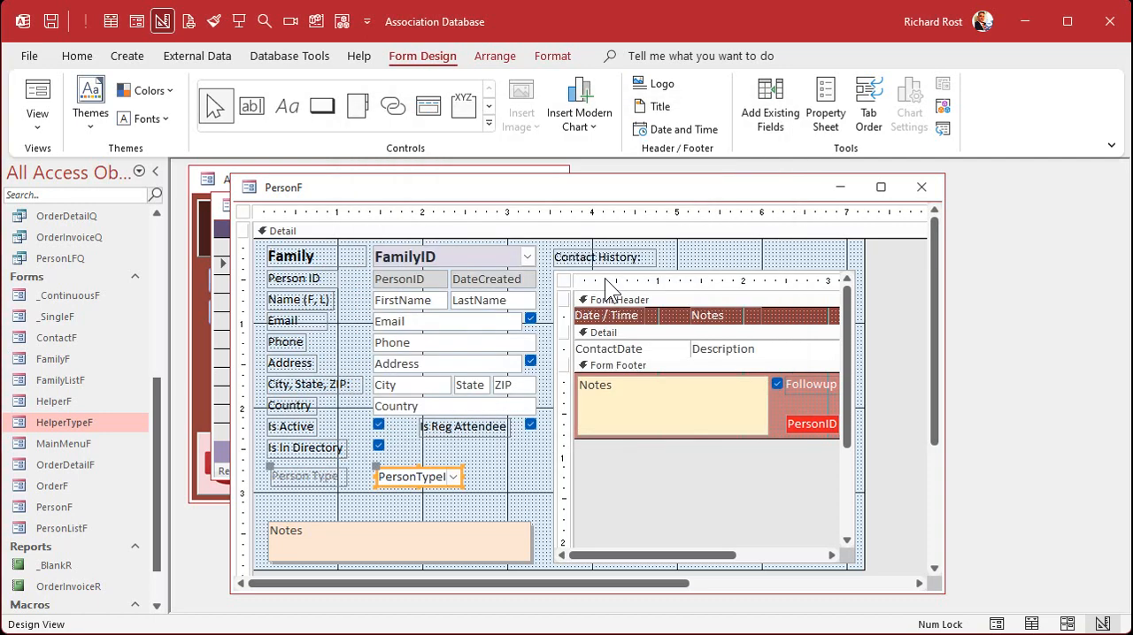
{"action": "mouse_move", "coordinate": [494, 463]}
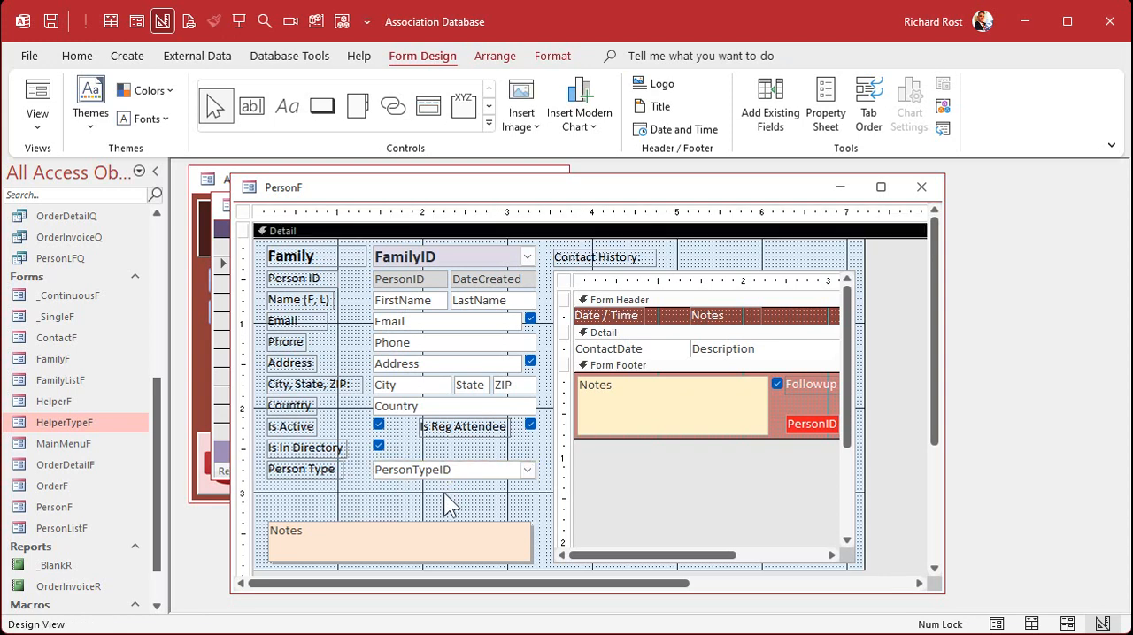
{"action": "mouse_move", "coordinate": [921, 187]}
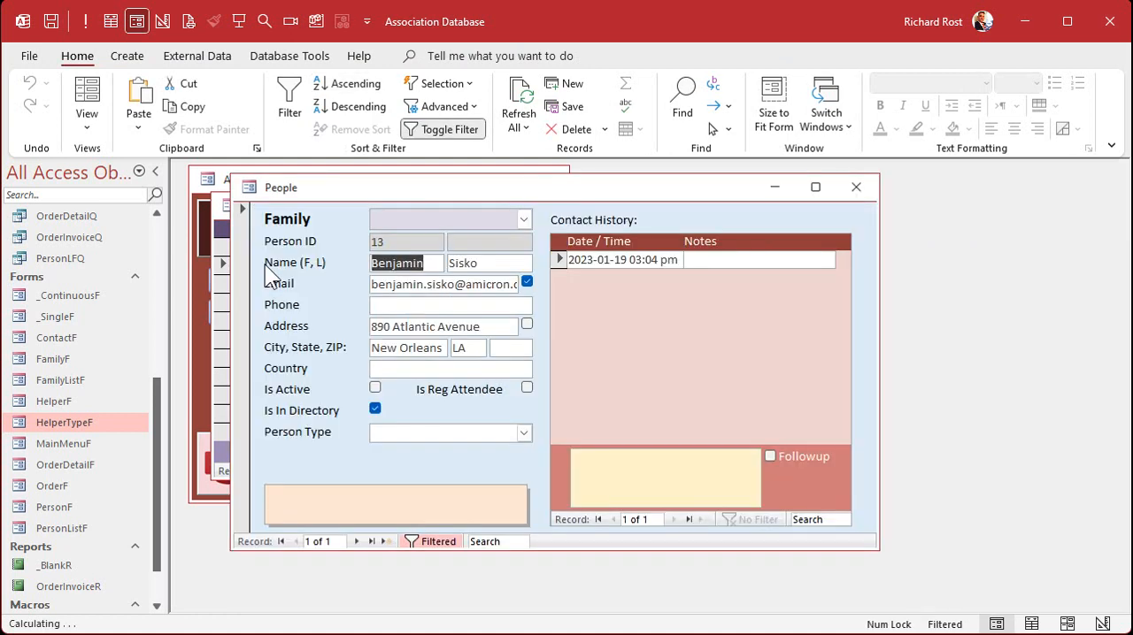
- Drop down the Person Type list to see it mixing every helper value
{"action": "left_click", "coordinate": [524, 432]}
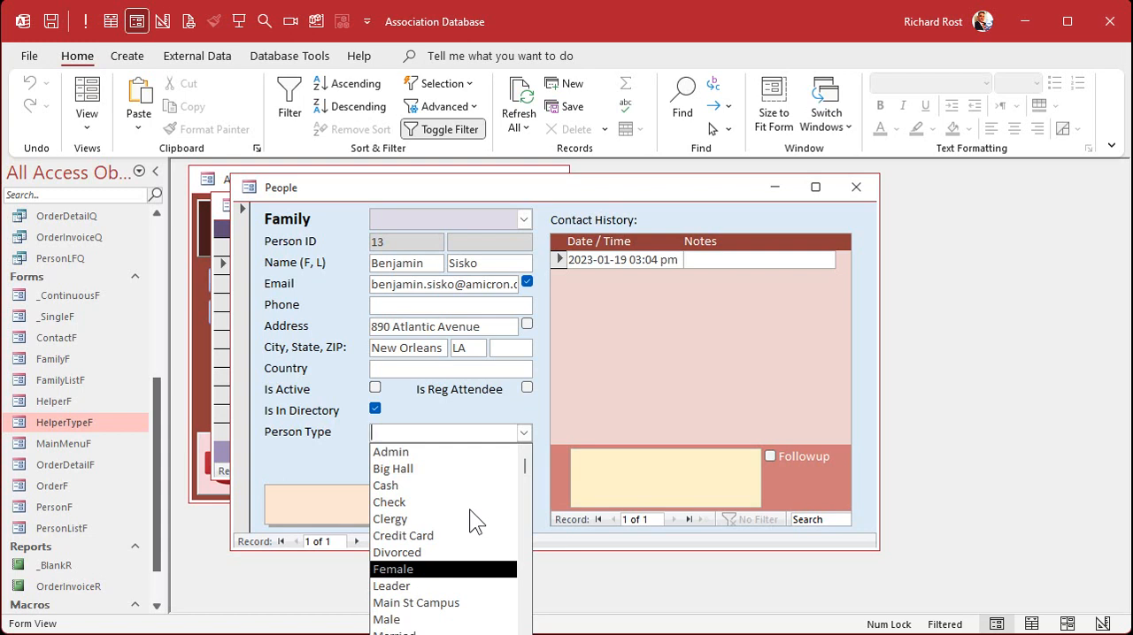
{"action": "mouse_move", "coordinate": [467, 513]}
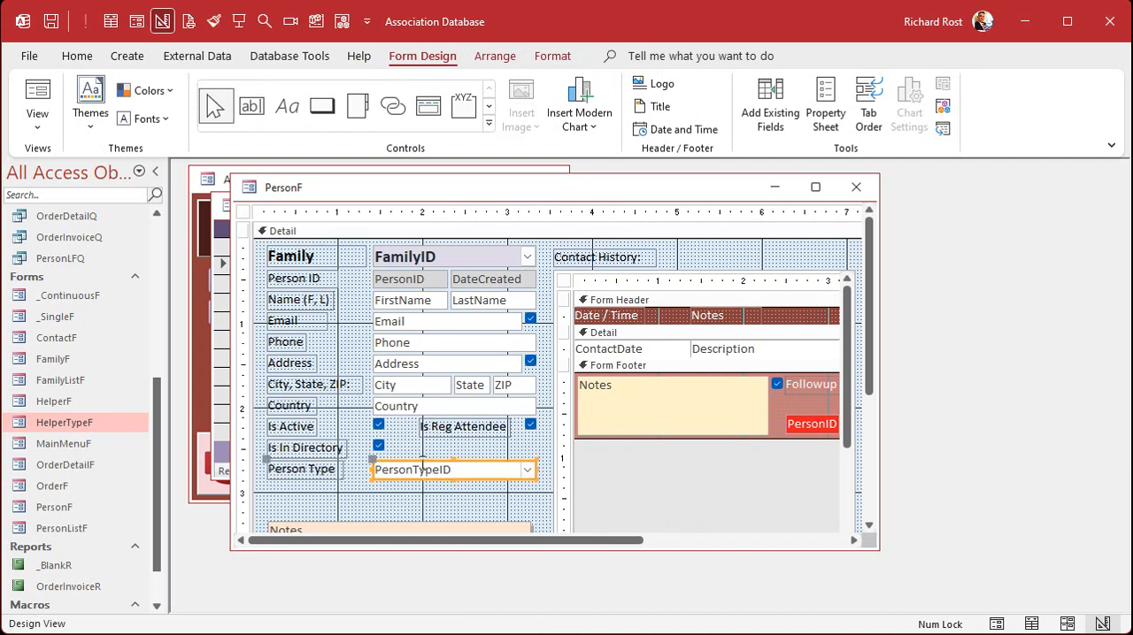
{"action": "mouse_move", "coordinate": [84, 347]}
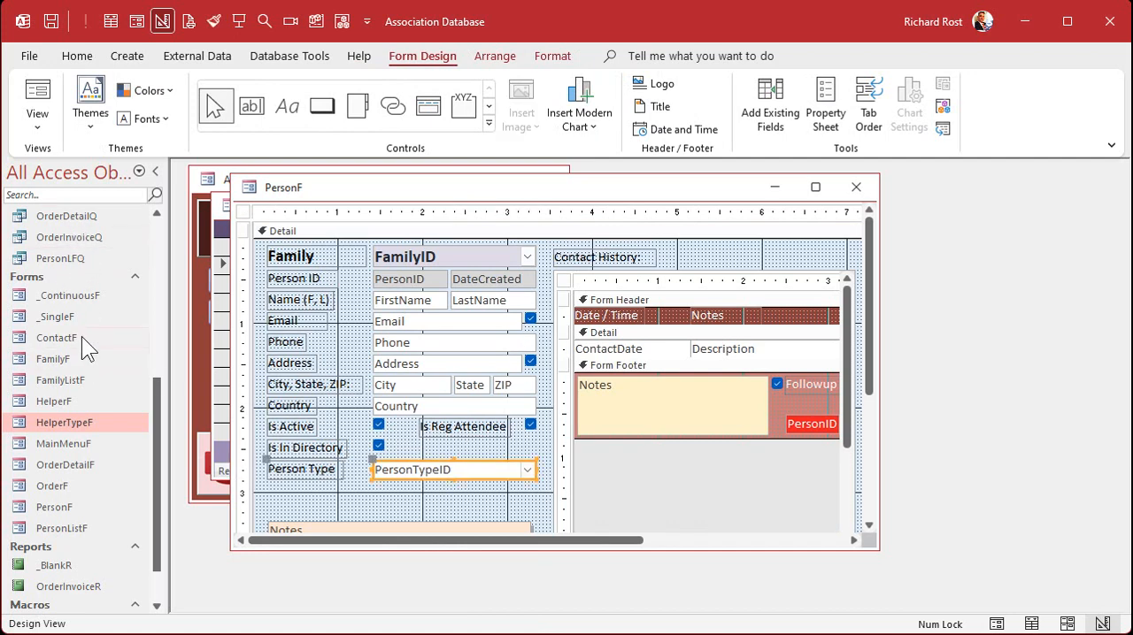
{"action": "mouse_move", "coordinate": [86, 346]}
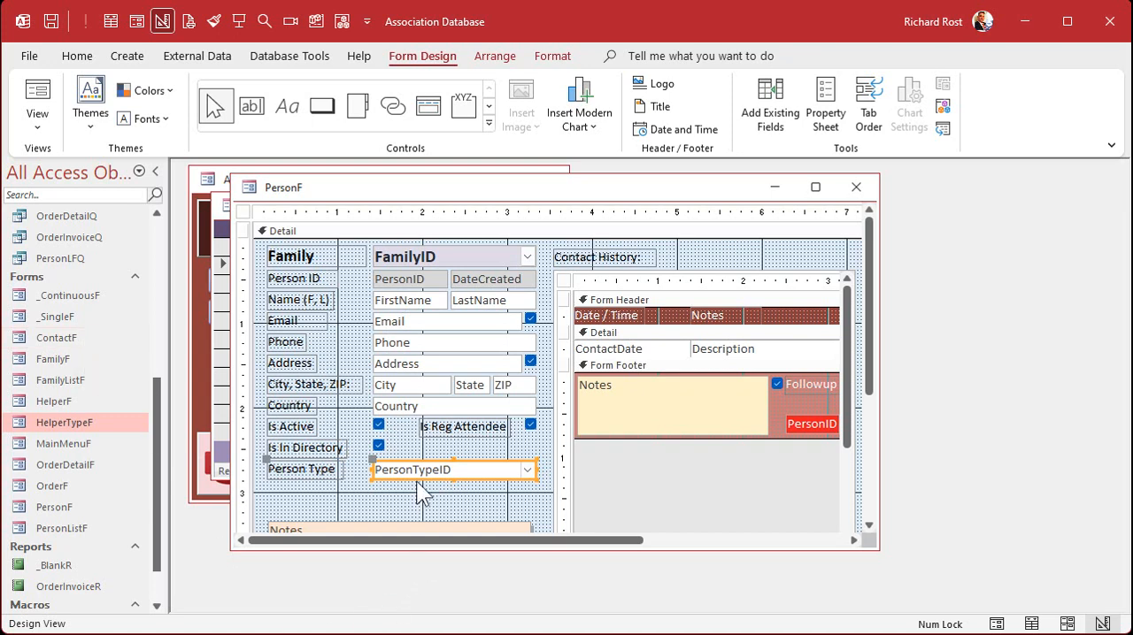
- Select the Person Type combo box to show its data properties
{"action": "left_click", "coordinate": [825, 103]}
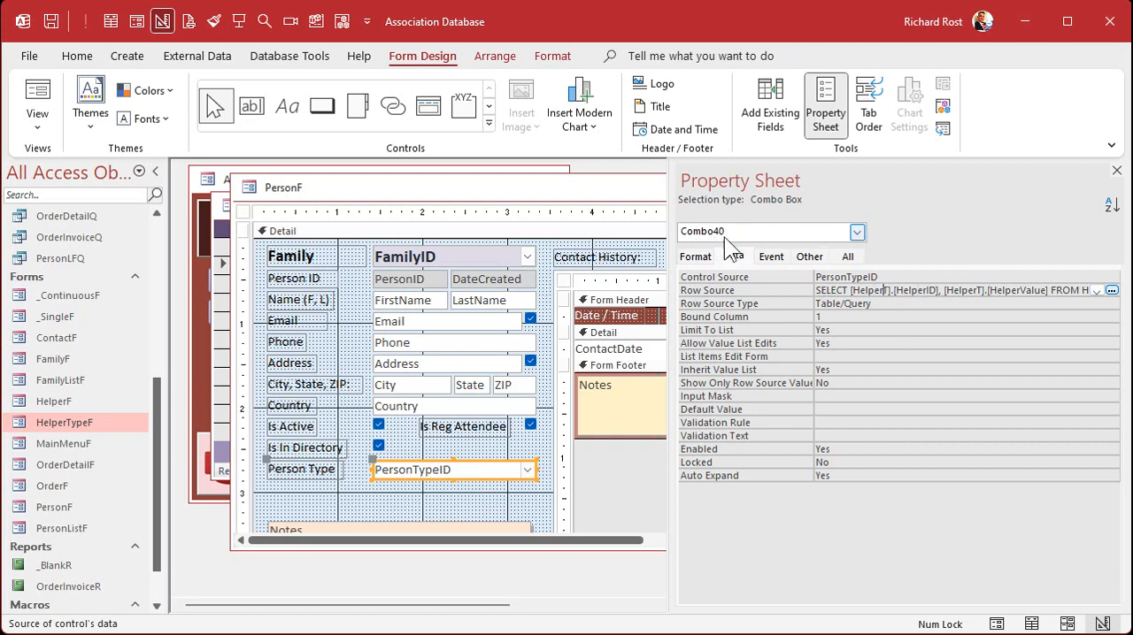
- Name the combo PersonTypeCombo and bring up its Row Source query for editing
{"action": "left_click", "coordinate": [847, 256]}
{"action": "type", "text": "PersonTypeCombo"}
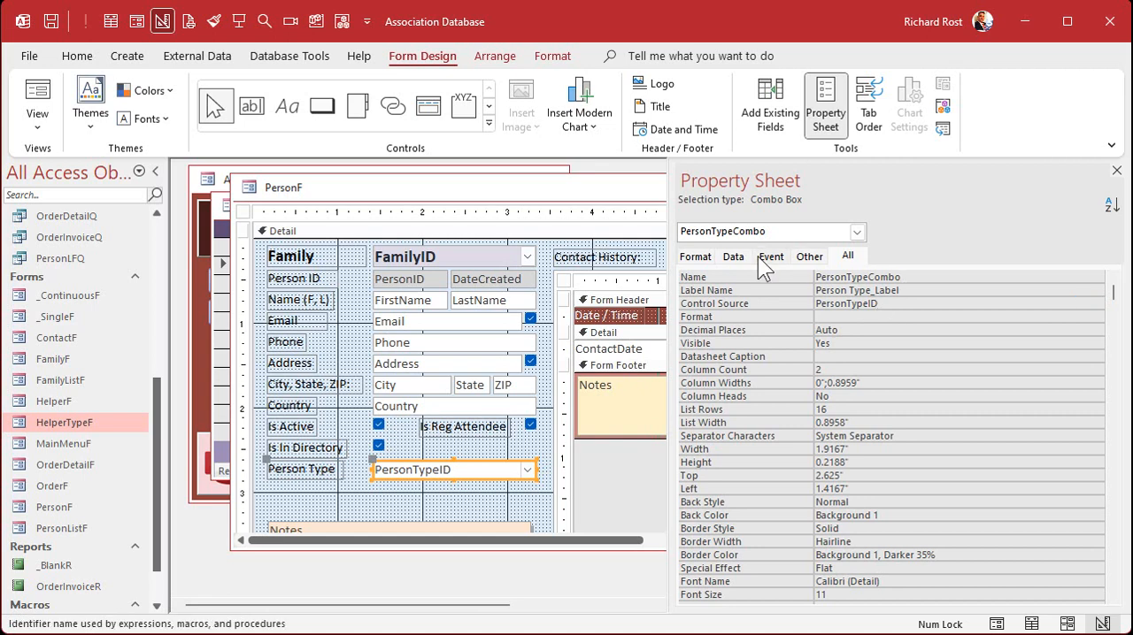
{"action": "left_click", "coordinate": [732, 255]}
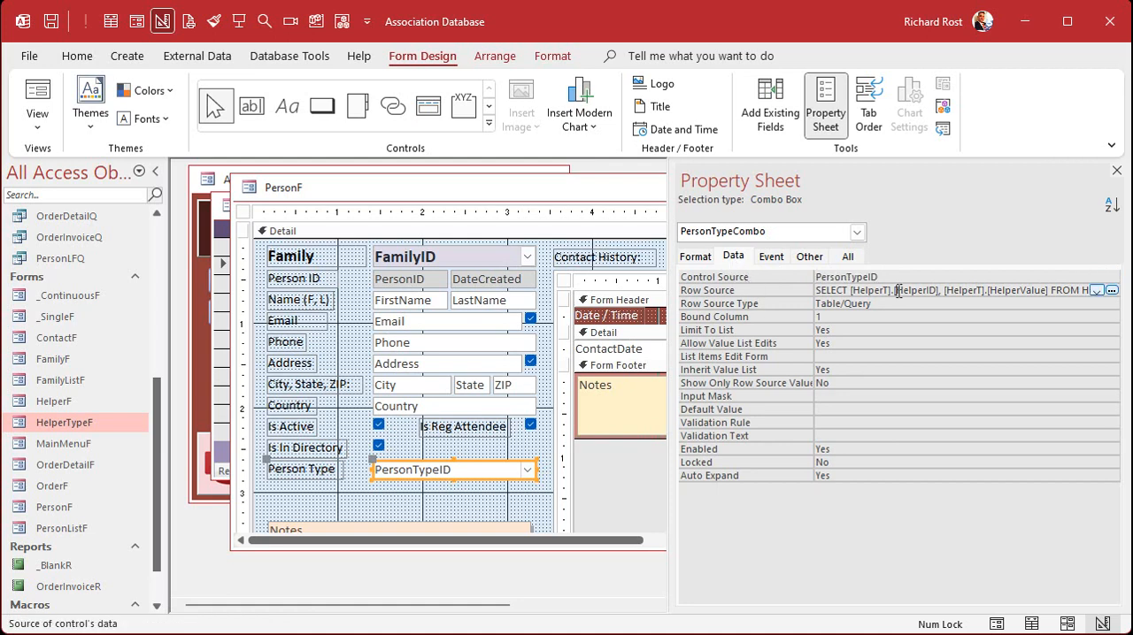
{"action": "left_click", "coordinate": [1119, 291]}
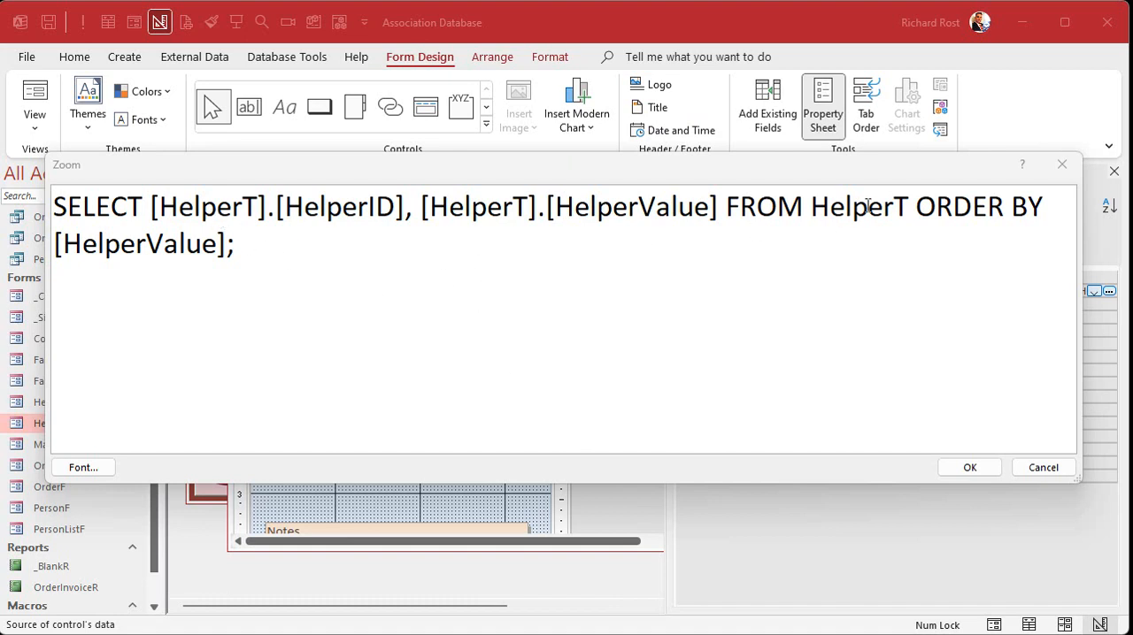
- Simplify the SQL to select from HelperT WHERE HelperTypeID=1, ordered by HelperValue
{"action": "double_click", "coordinate": [195, 206]}
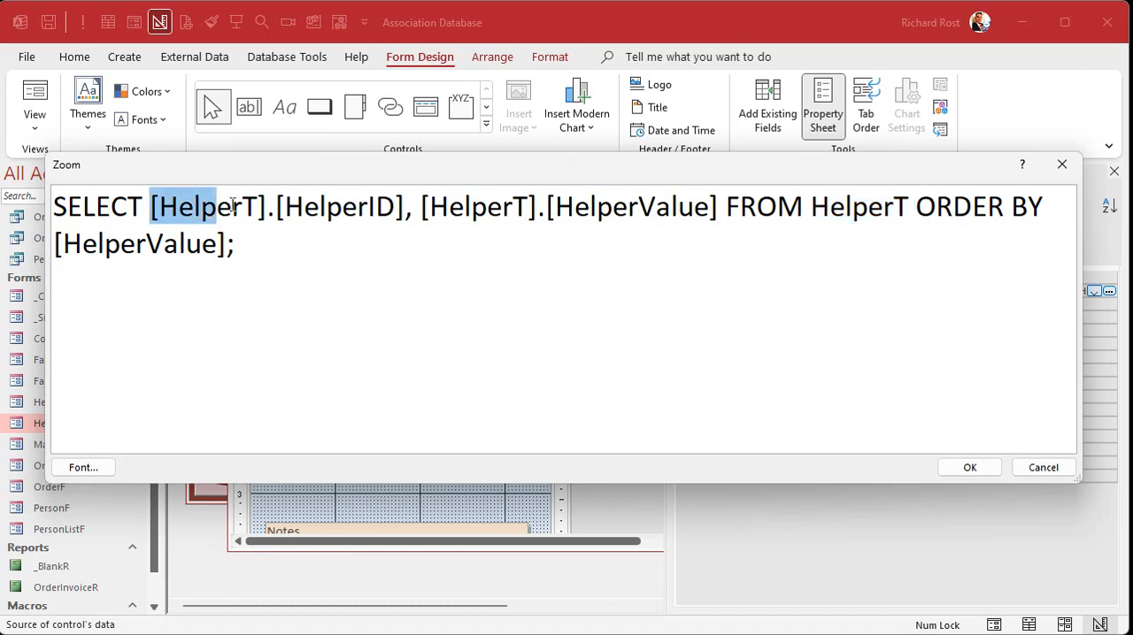
{"action": "key", "text": "Delete"}
{"action": "type", "text": "WHER"}
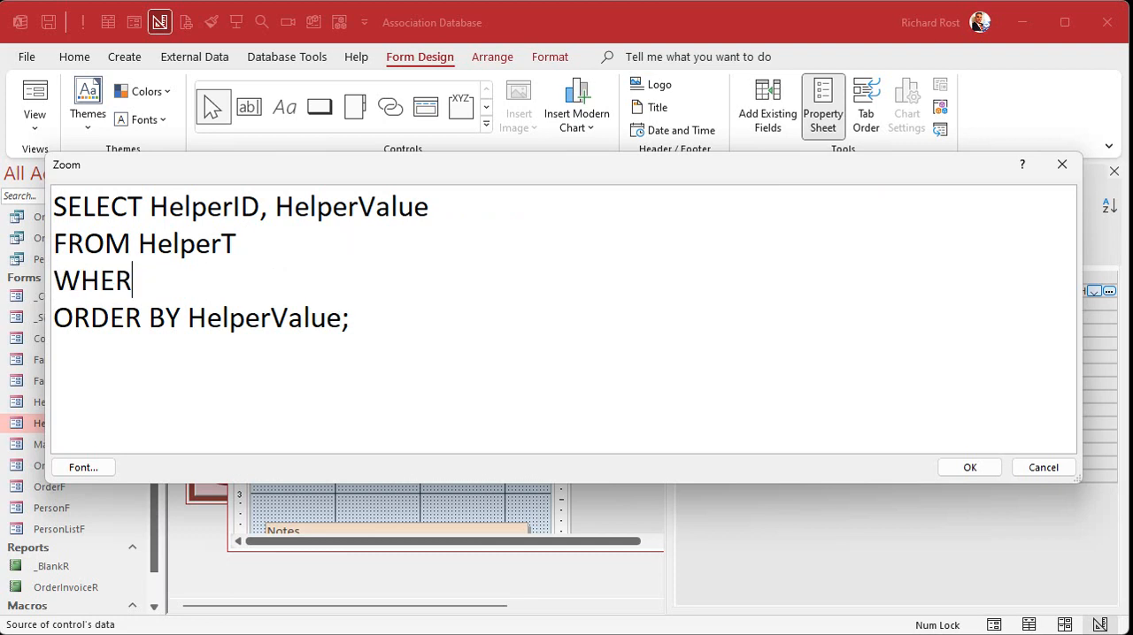
{"action": "type", "text": "E"}
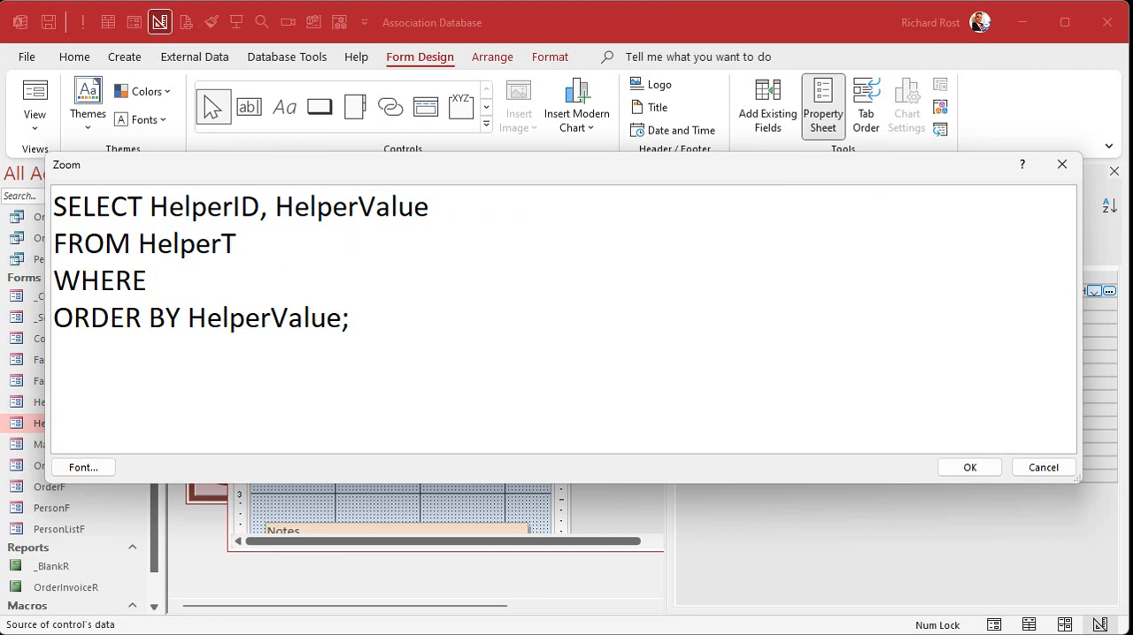
{"action": "type", "text": "Helper"}
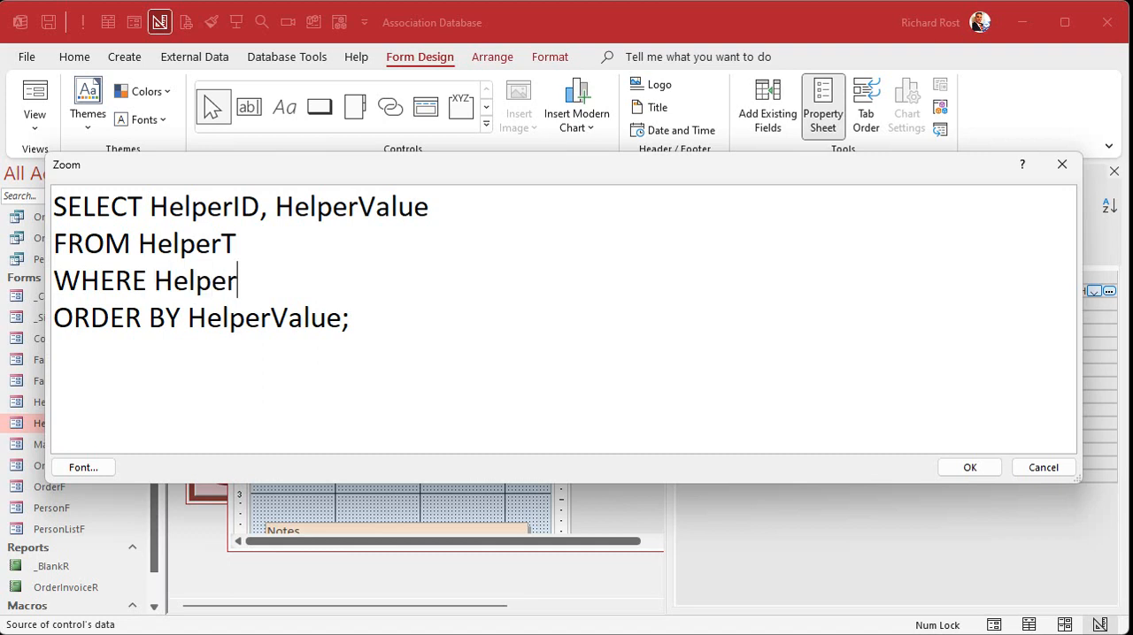
{"action": "type", "text": "TypeID="}
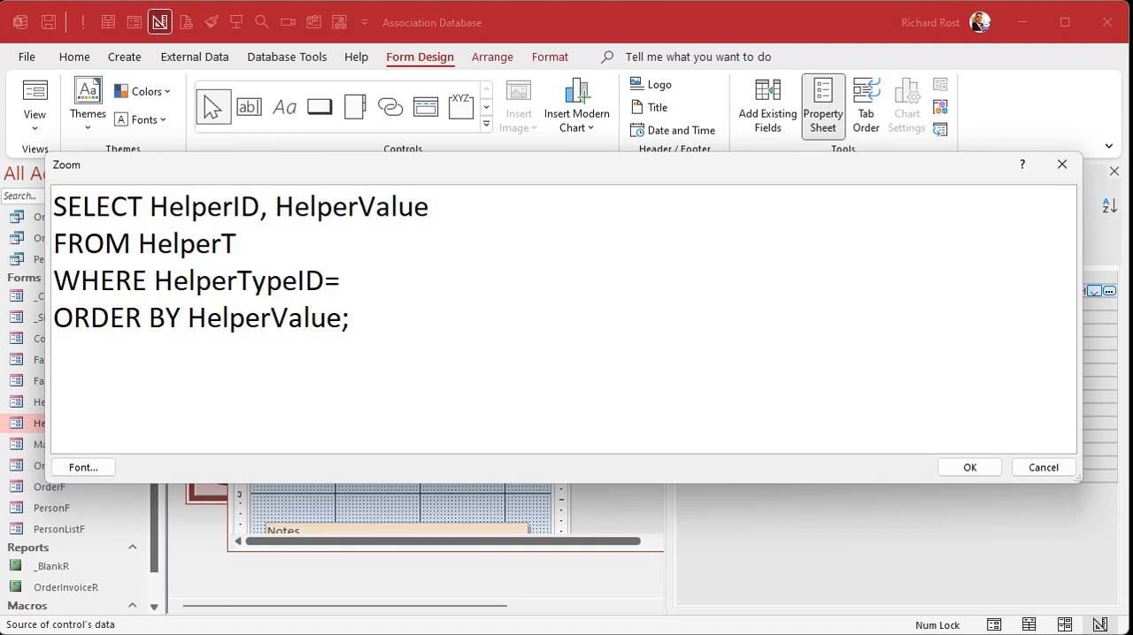
{"action": "type", "text": "1"}
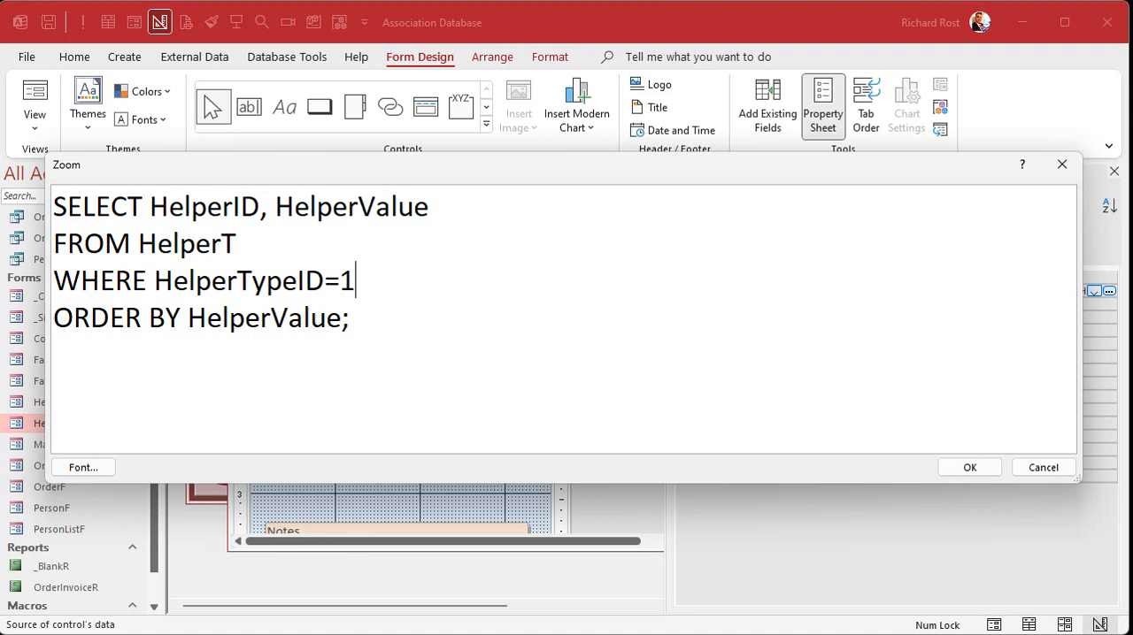
{"action": "mouse_move", "coordinate": [410, 230]}
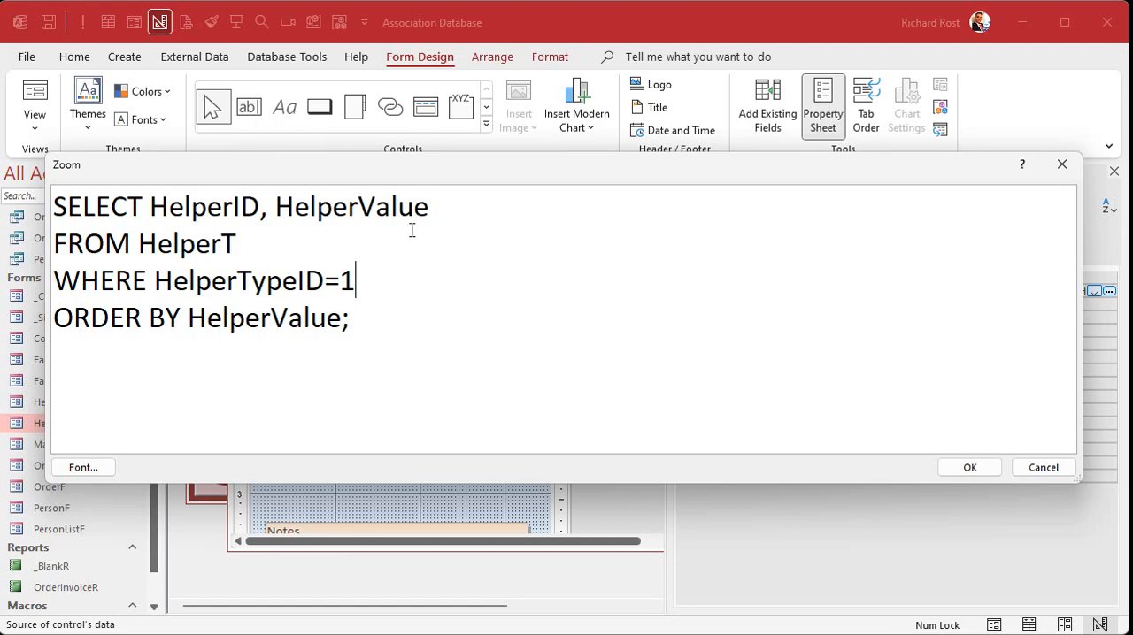
{"action": "left_click", "coordinate": [969, 467]}
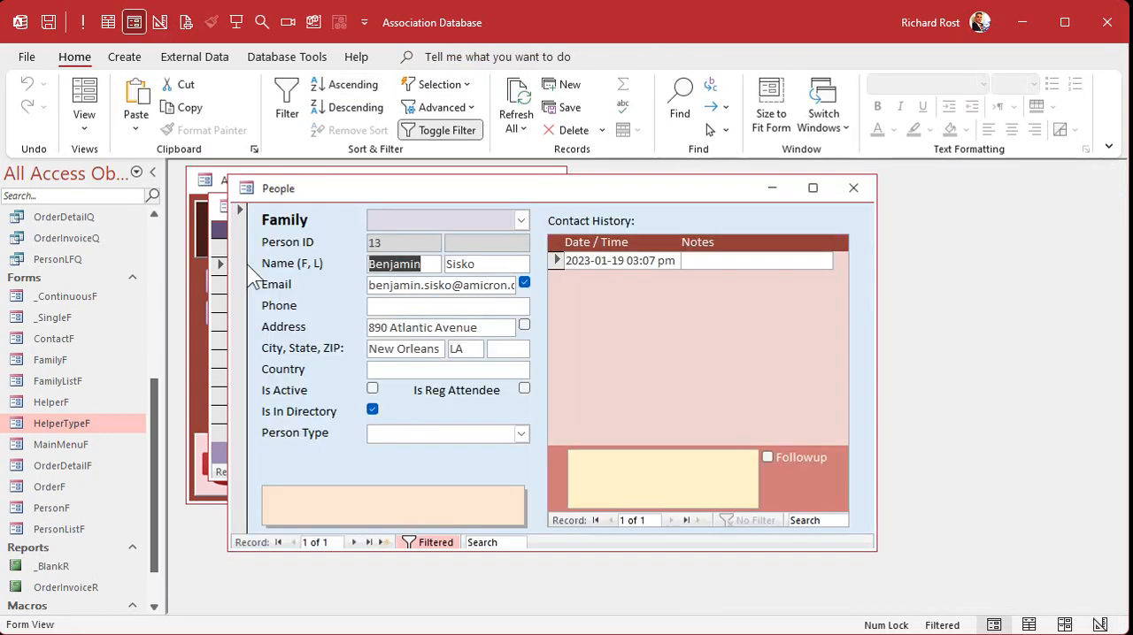
- Confirm the filtered Person Type list, set this person to Clergy and add a note
{"action": "left_click", "coordinate": [521, 433]}
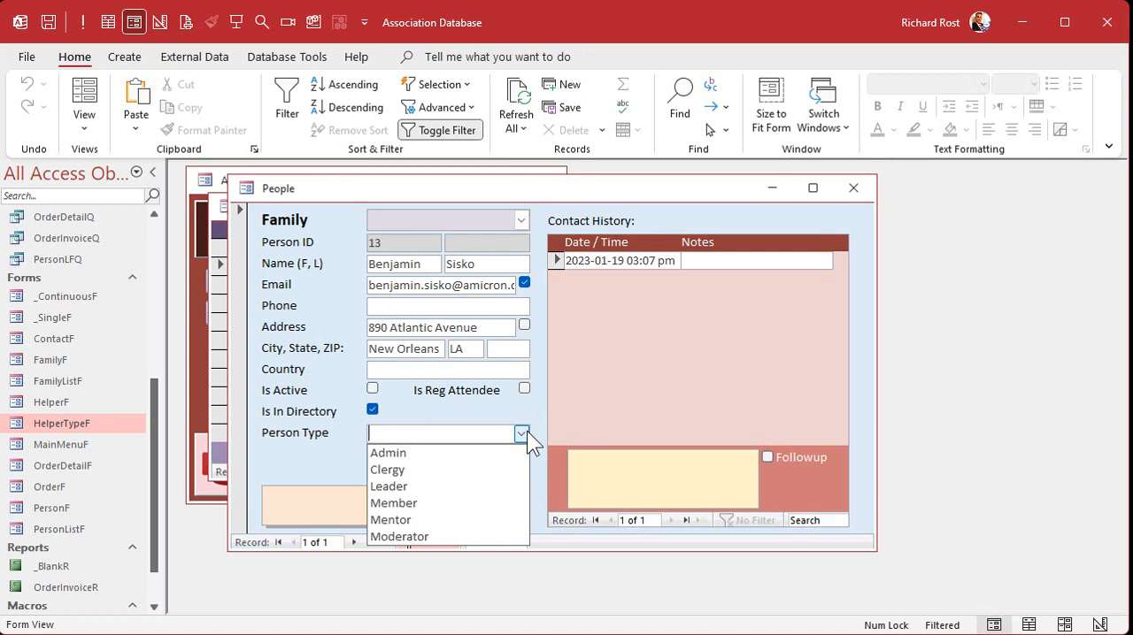
{"action": "mouse_move", "coordinate": [431, 544]}
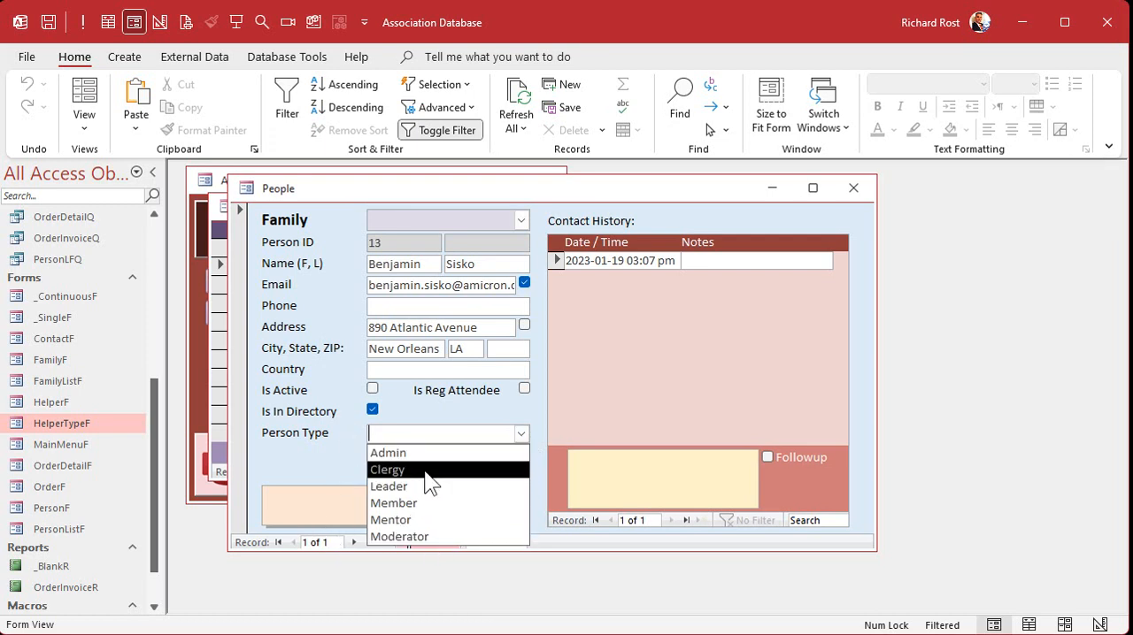
{"action": "left_click", "coordinate": [387, 469]}
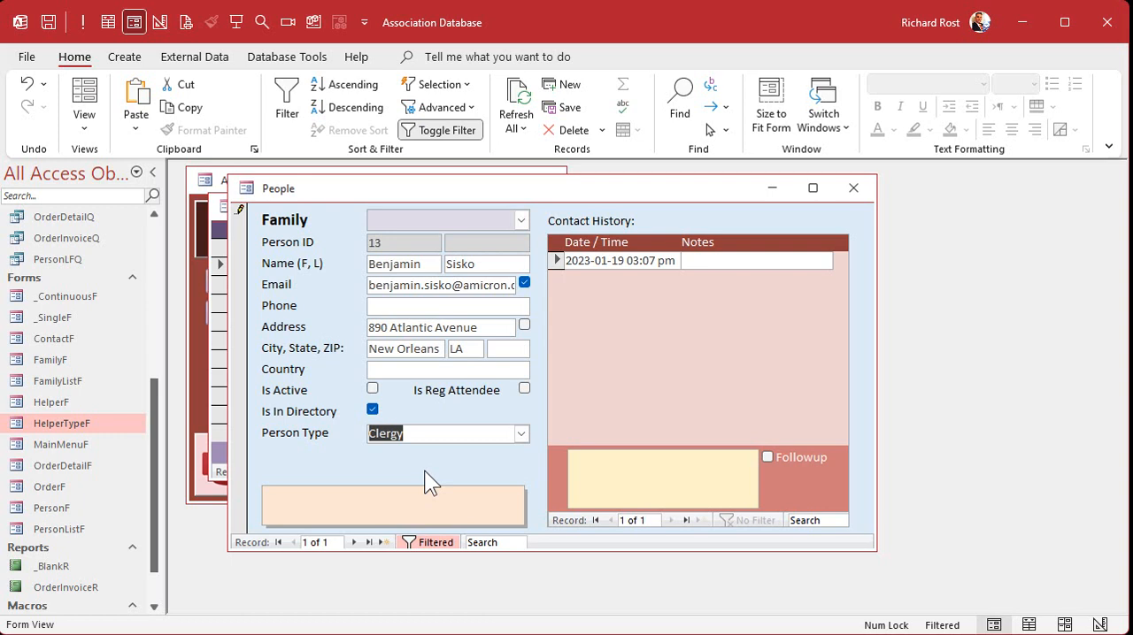
{"action": "type", "text": "Emisary of the Pro"}
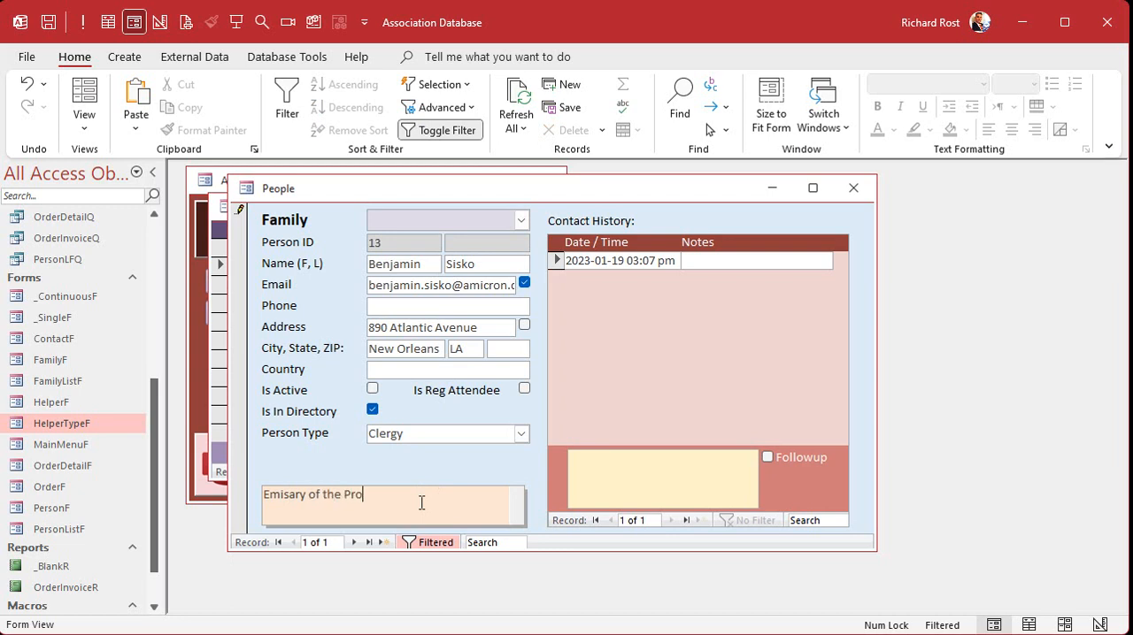
{"action": "key", "text": "Backspace"}
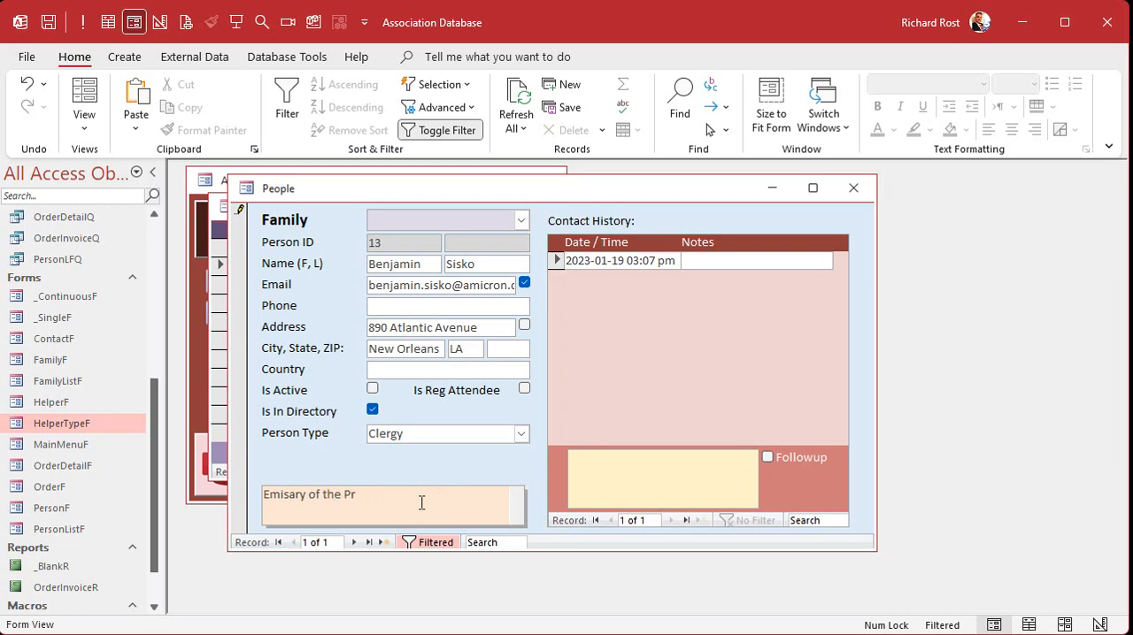
{"action": "type", "text": "ofits"}
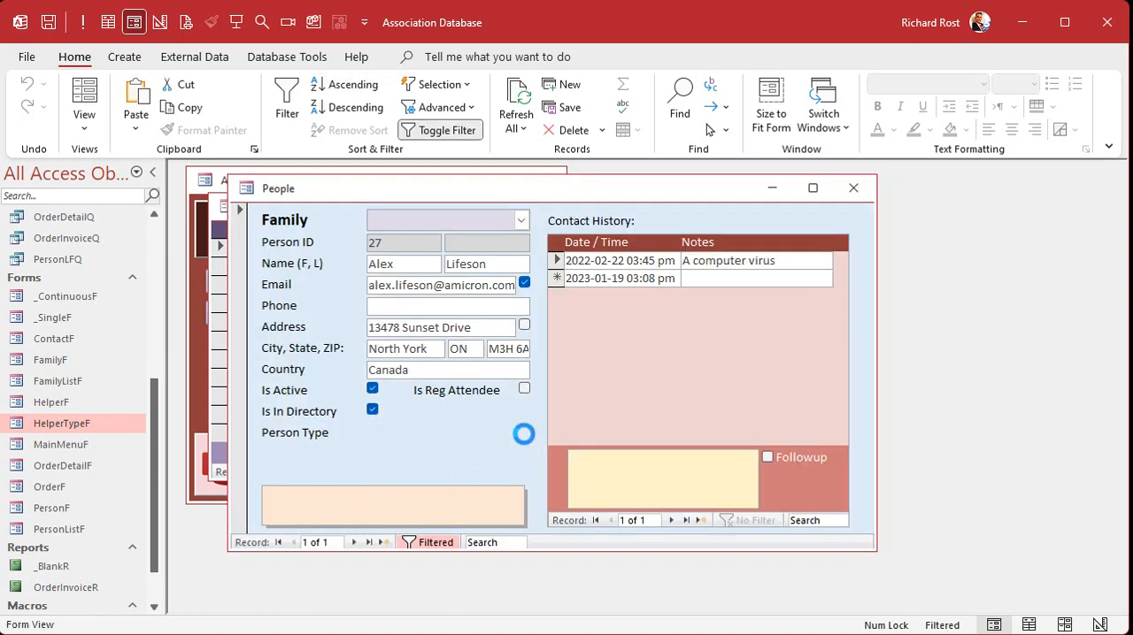
- Set another person's type to Mentor from the filtered list
{"action": "left_click", "coordinate": [521, 433]}
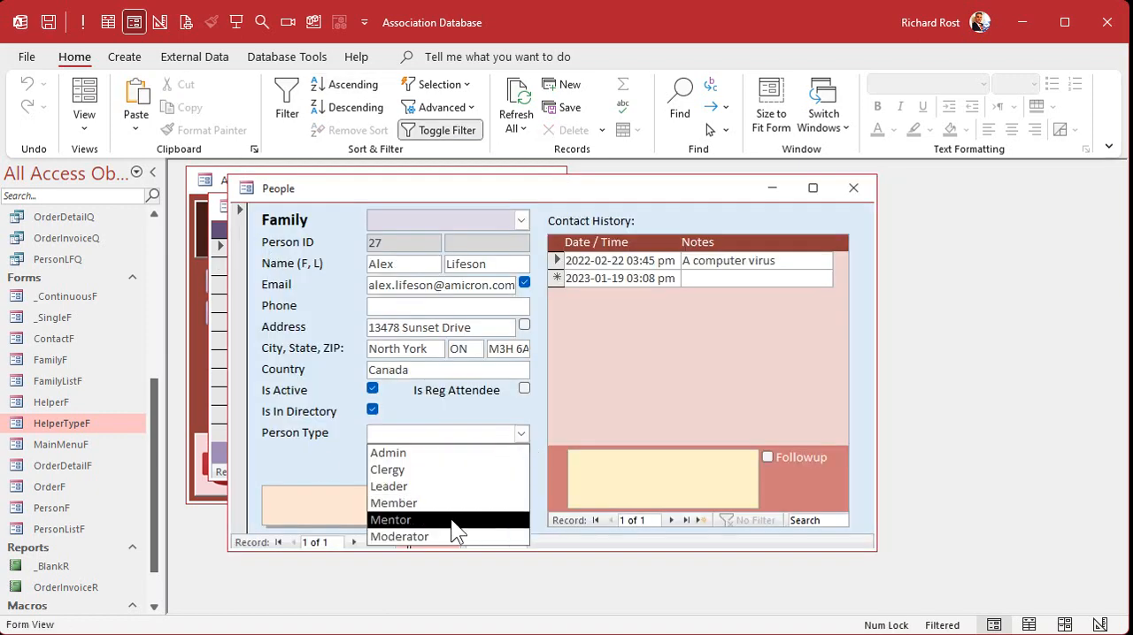
{"action": "left_click", "coordinate": [390, 520]}
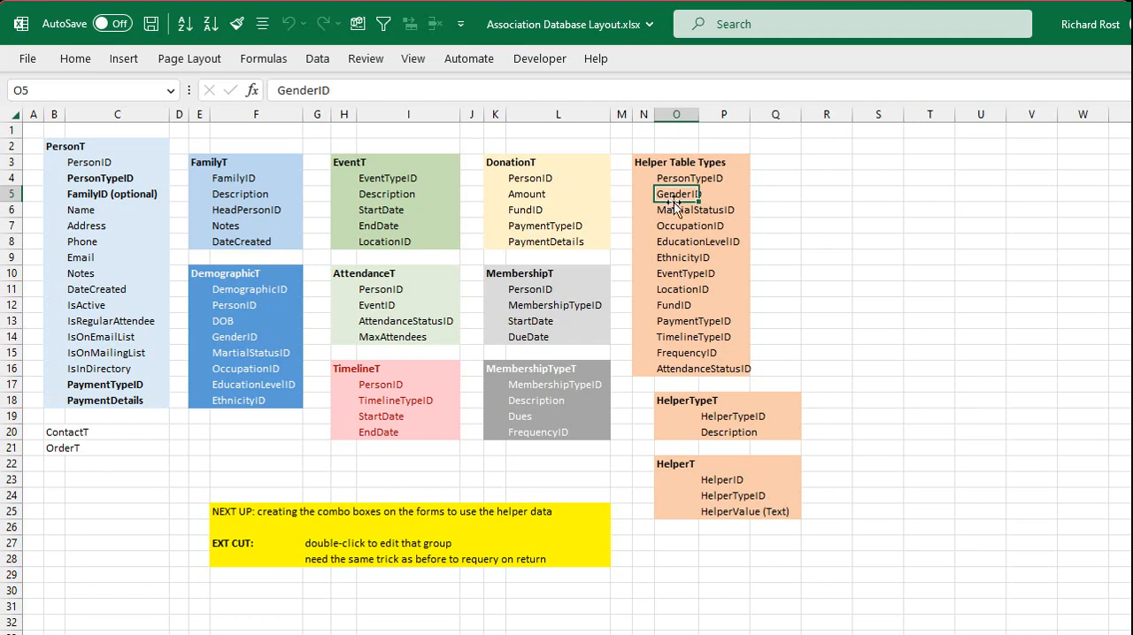
- Unbold PersonTypeID and FamilyID in the layout sheet, leaving PaymentTypeID and PaymentDetails bold
{"action": "left_click_drag", "start_coordinate": [677, 194], "coordinate": [677, 242]}
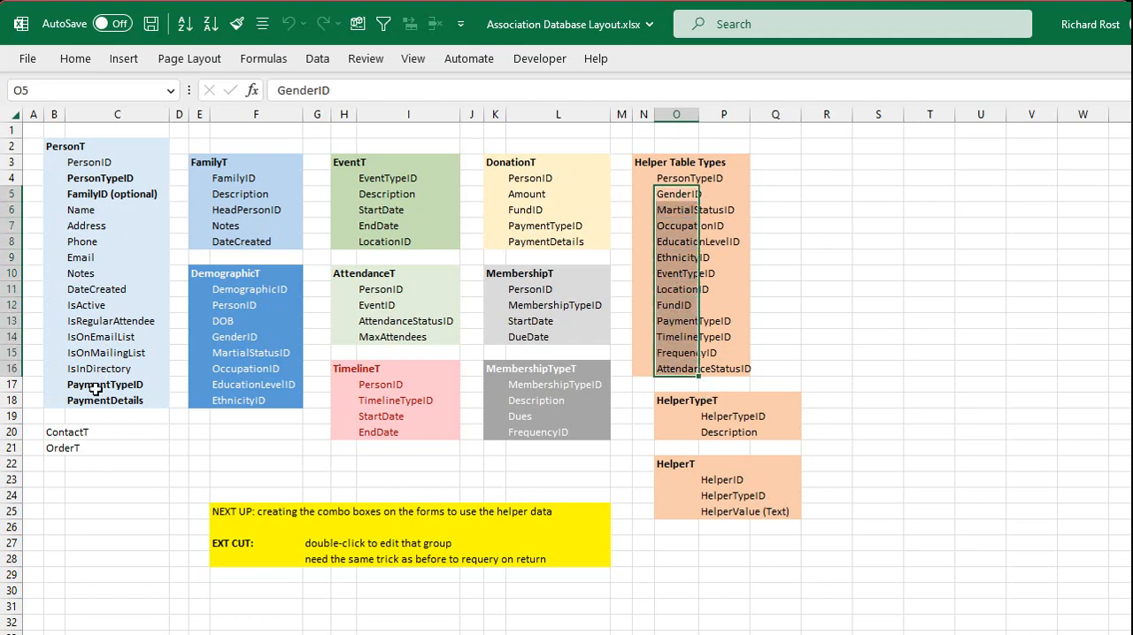
{"action": "left_click", "coordinate": [104, 400]}
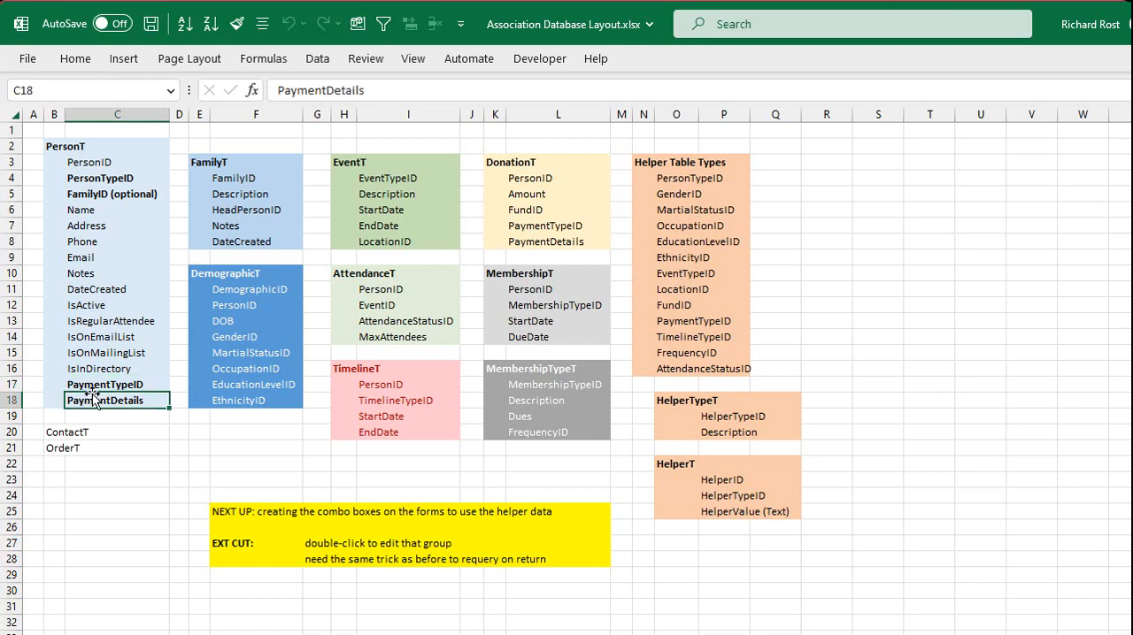
{"action": "left_click", "coordinate": [104, 384]}
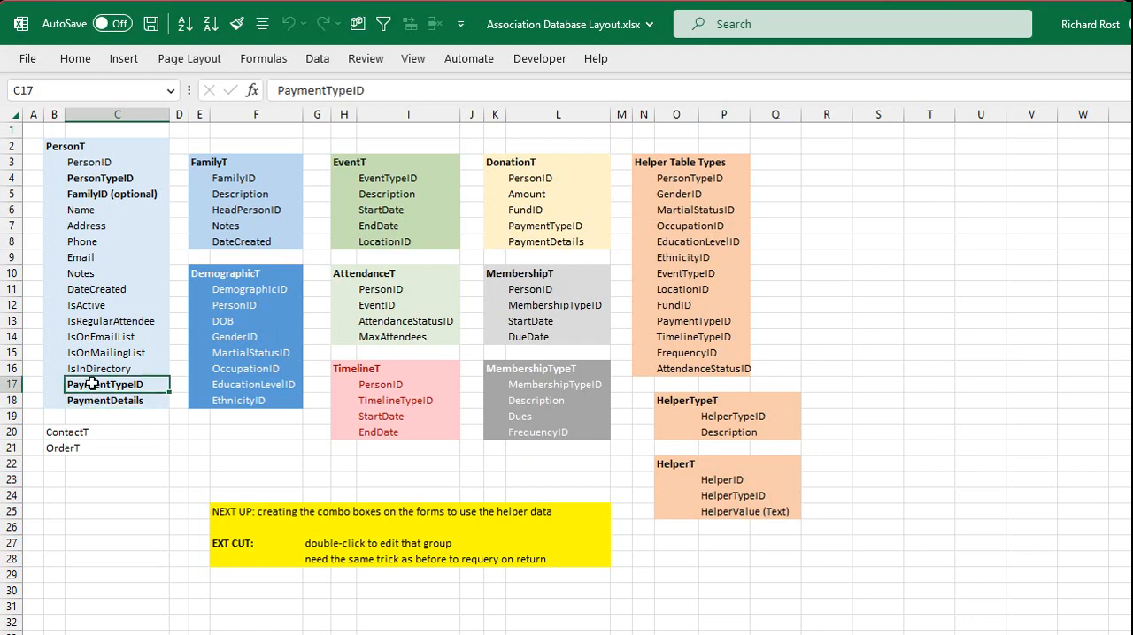
{"action": "left_click", "coordinate": [99, 178]}
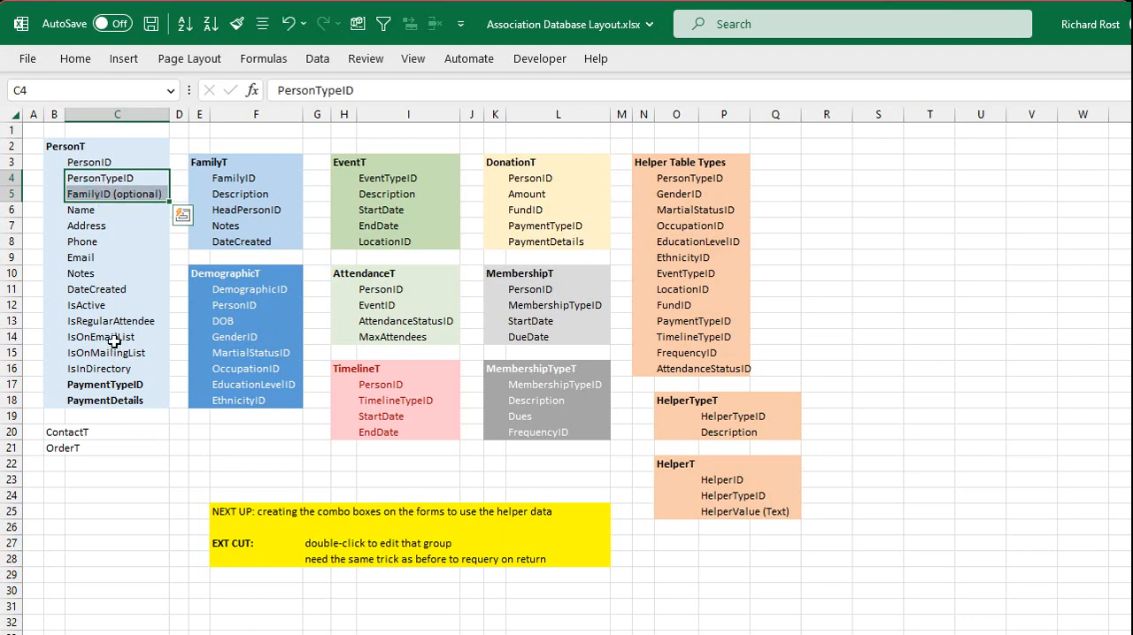
{"action": "left_click", "coordinate": [104, 384]}
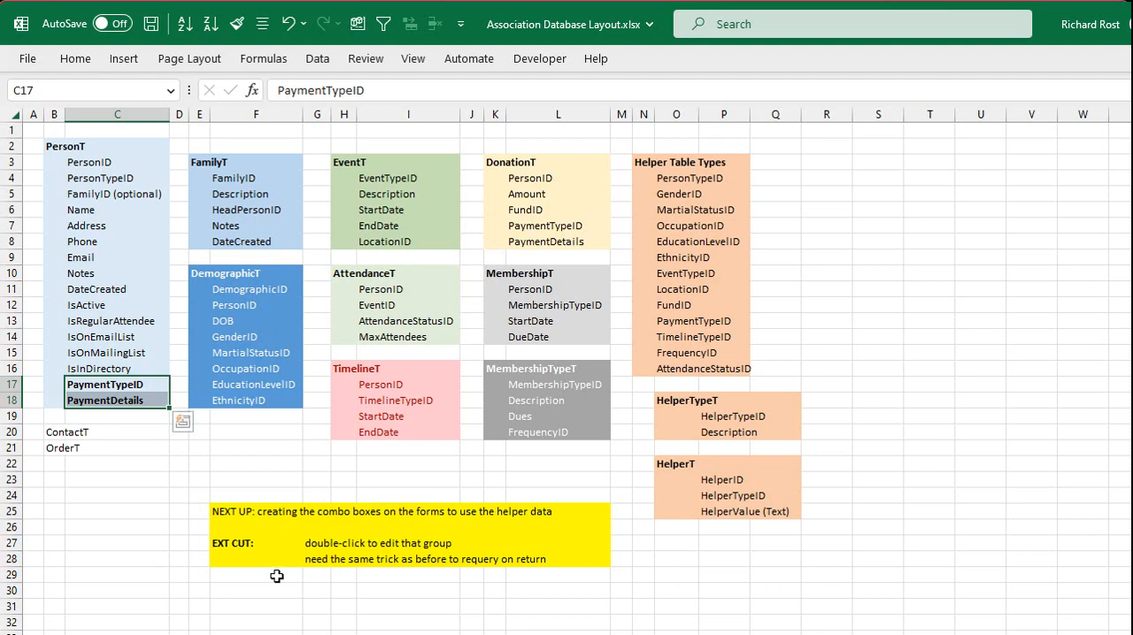
{"action": "mouse_move", "coordinate": [411, 450]}
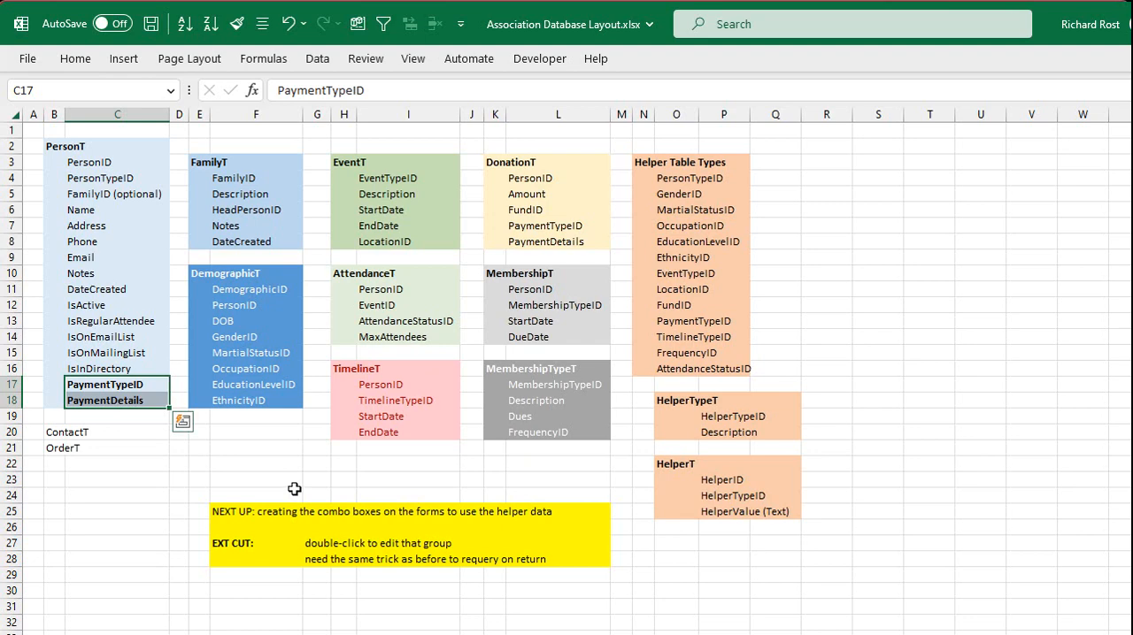
{"action": "mouse_move", "coordinate": [196, 210]}
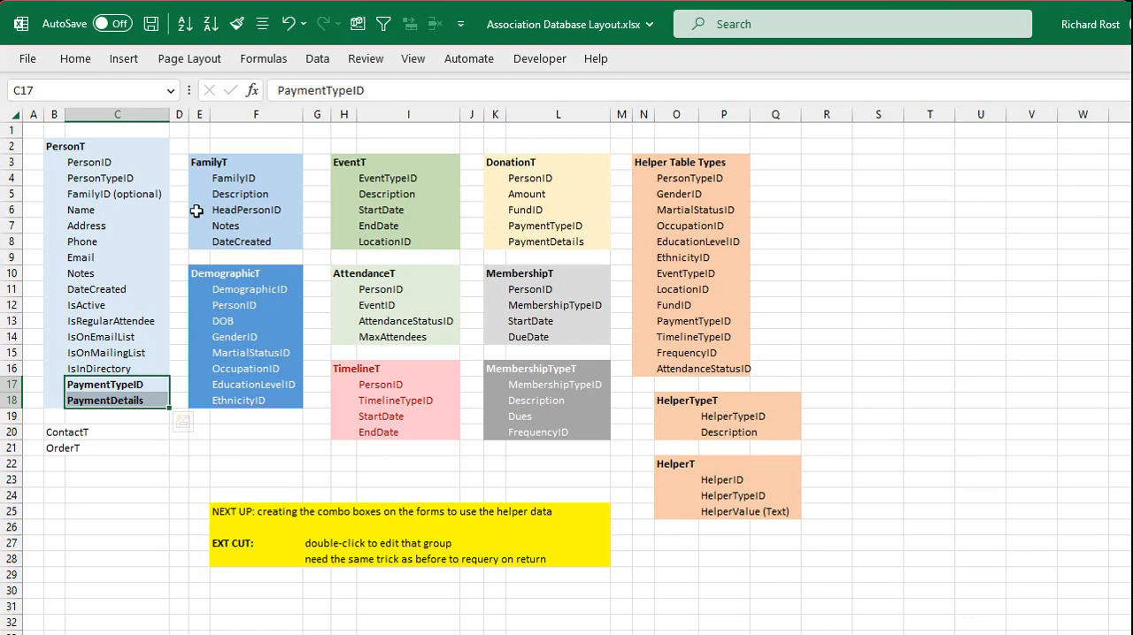
{"action": "mouse_move", "coordinate": [668, 263]}
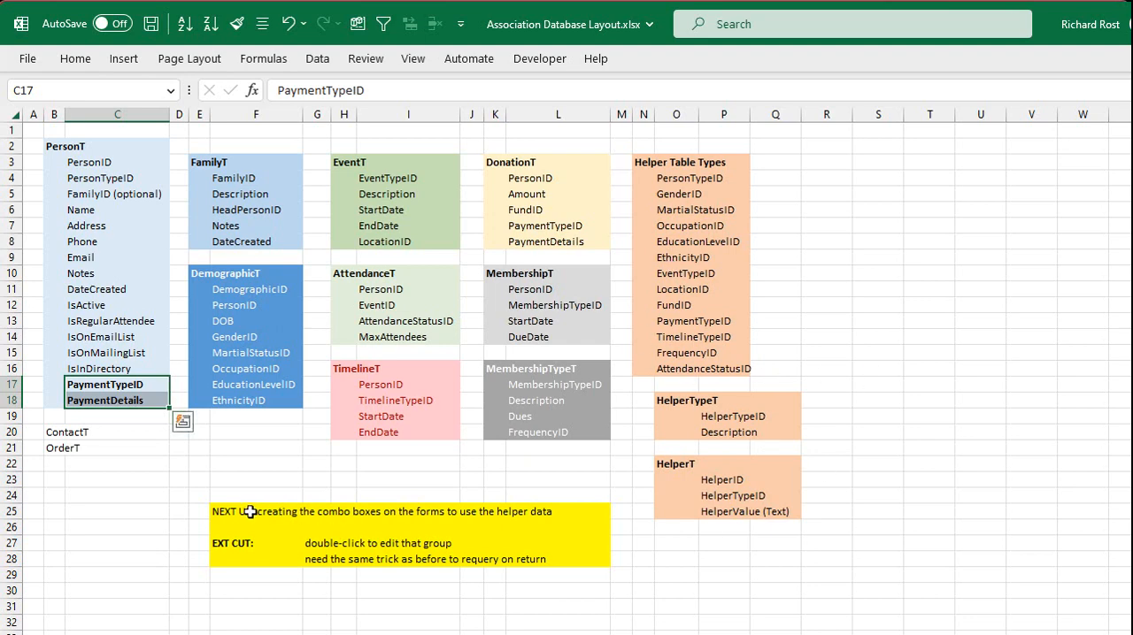
{"action": "left_click_drag", "start_coordinate": [252, 512], "coordinate": [590, 571]}
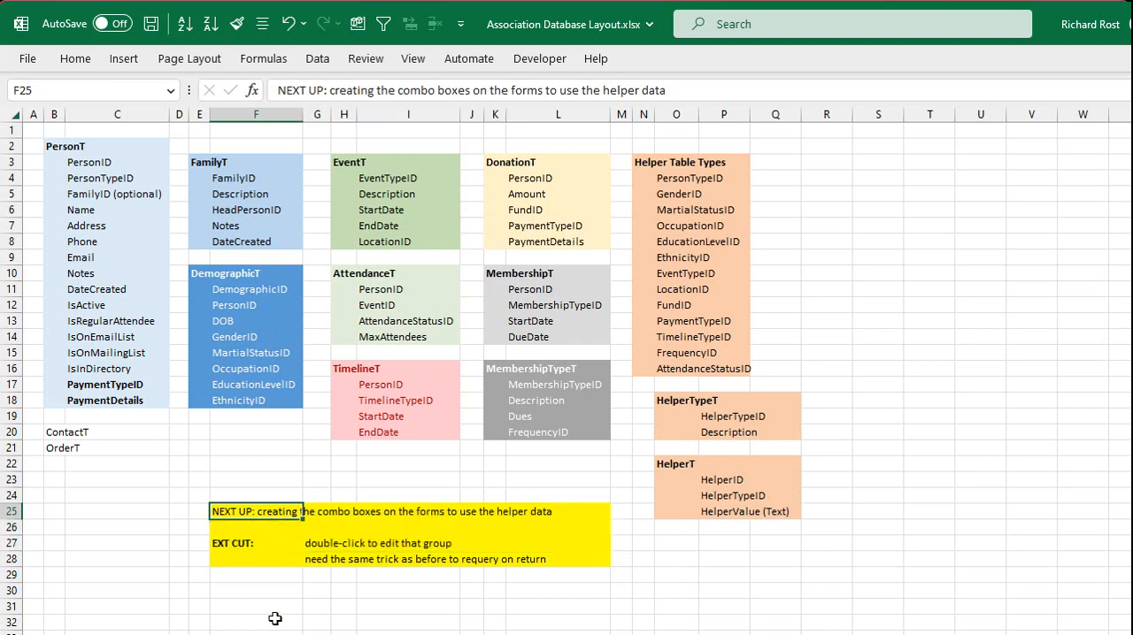
{"action": "left_click", "coordinate": [252, 543]}
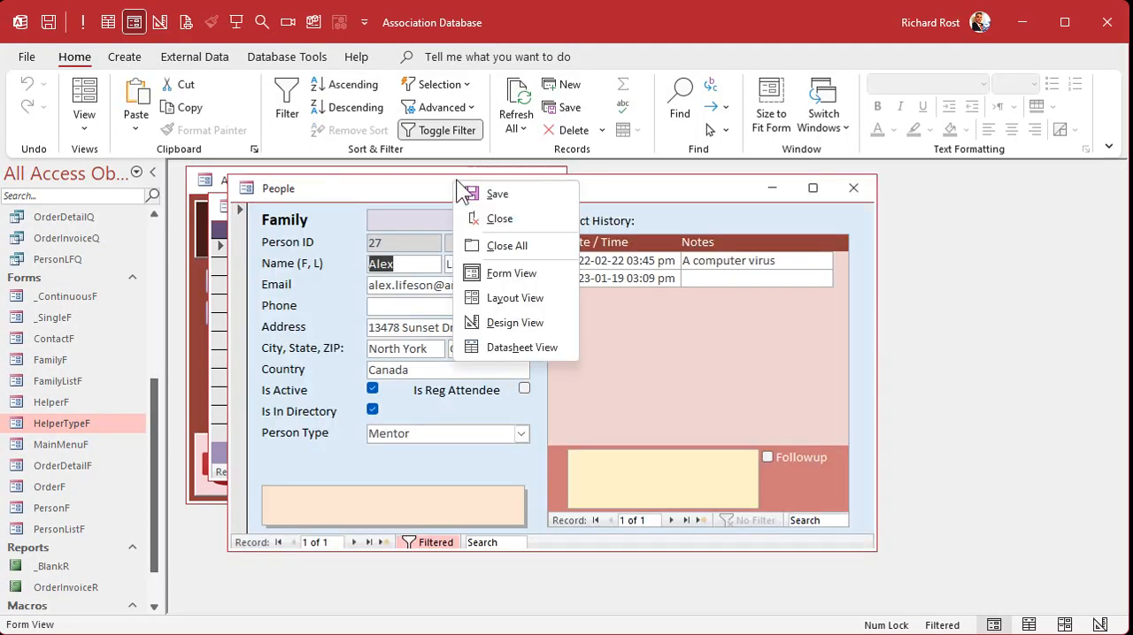
- Copy the Person Type combo in Design View as a second Payment Type combo
{"action": "left_click", "coordinate": [516, 323]}
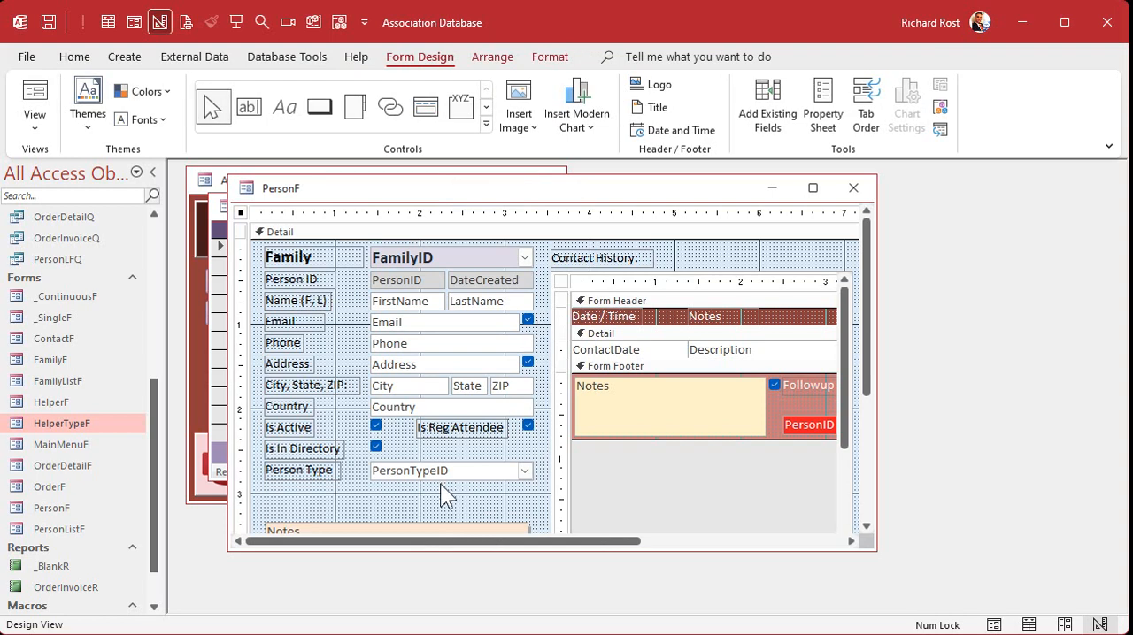
{"action": "left_click", "coordinate": [447, 470]}
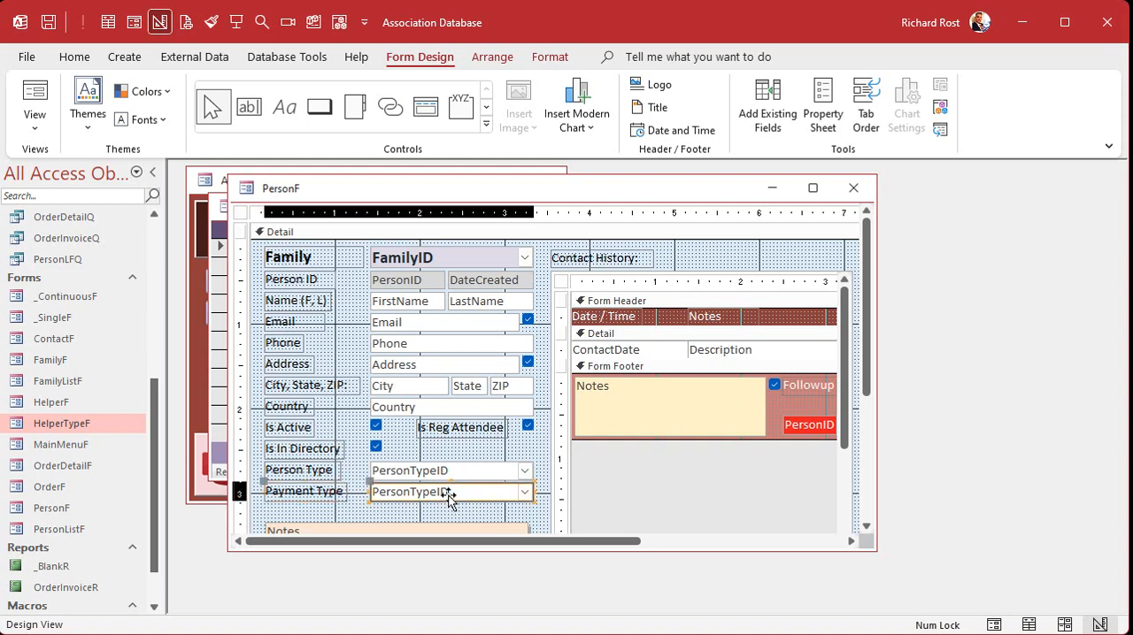
{"action": "left_click", "coordinate": [822, 104]}
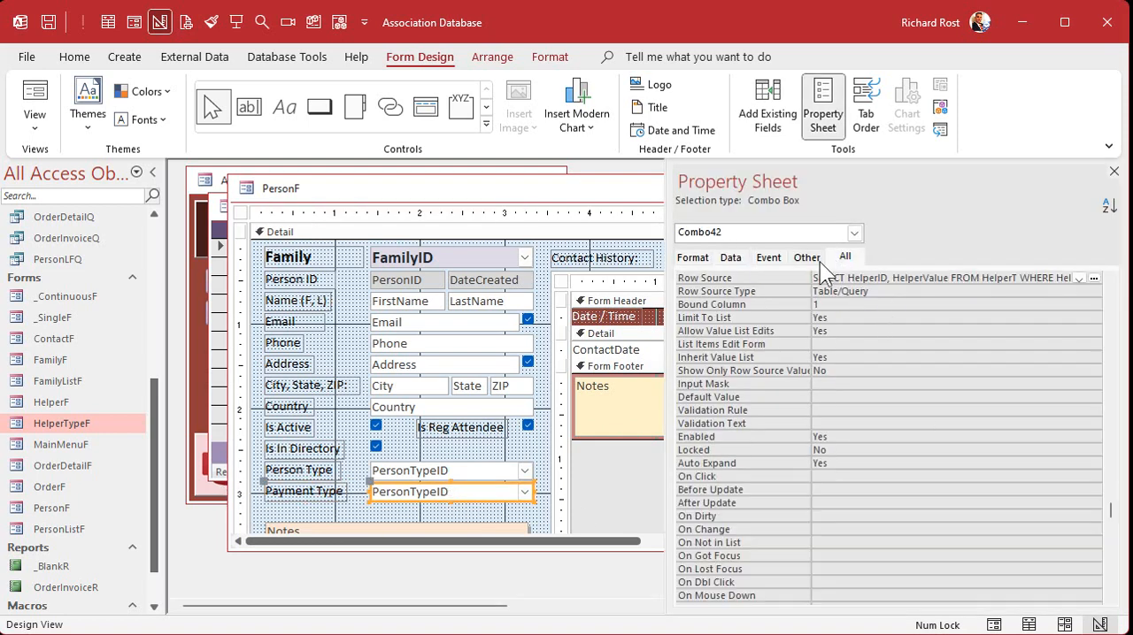
- Bind the copied combo to PaymentTypeID and name it PaymentTypeCombo
{"action": "scroll", "scroll_direction": "down", "scroll_amount": 3}
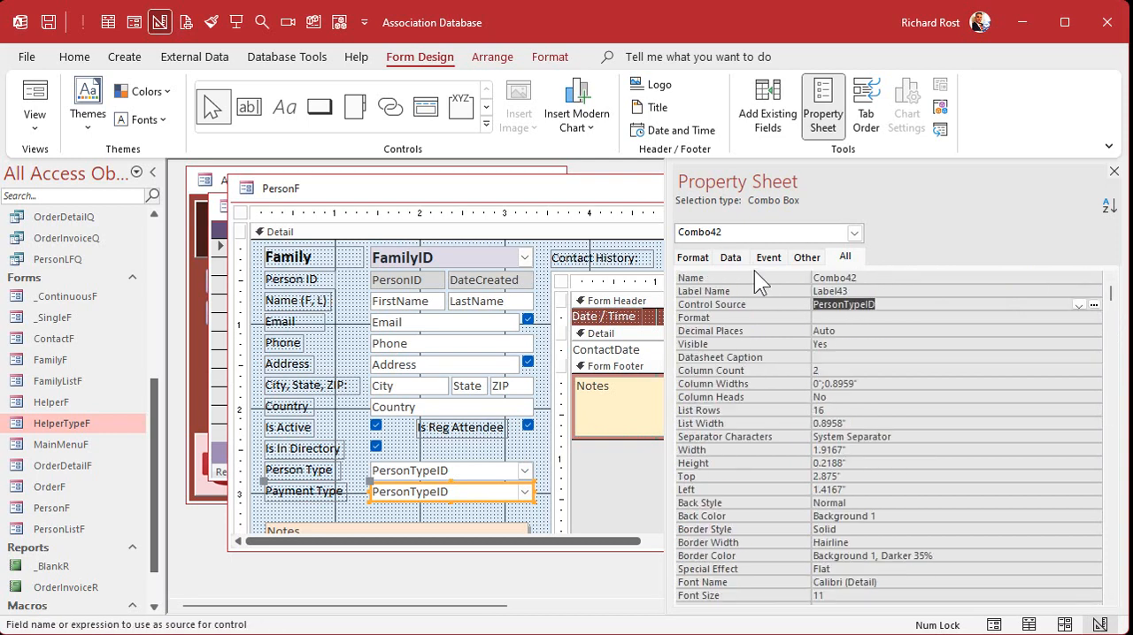
{"action": "left_click", "coordinate": [1079, 304]}
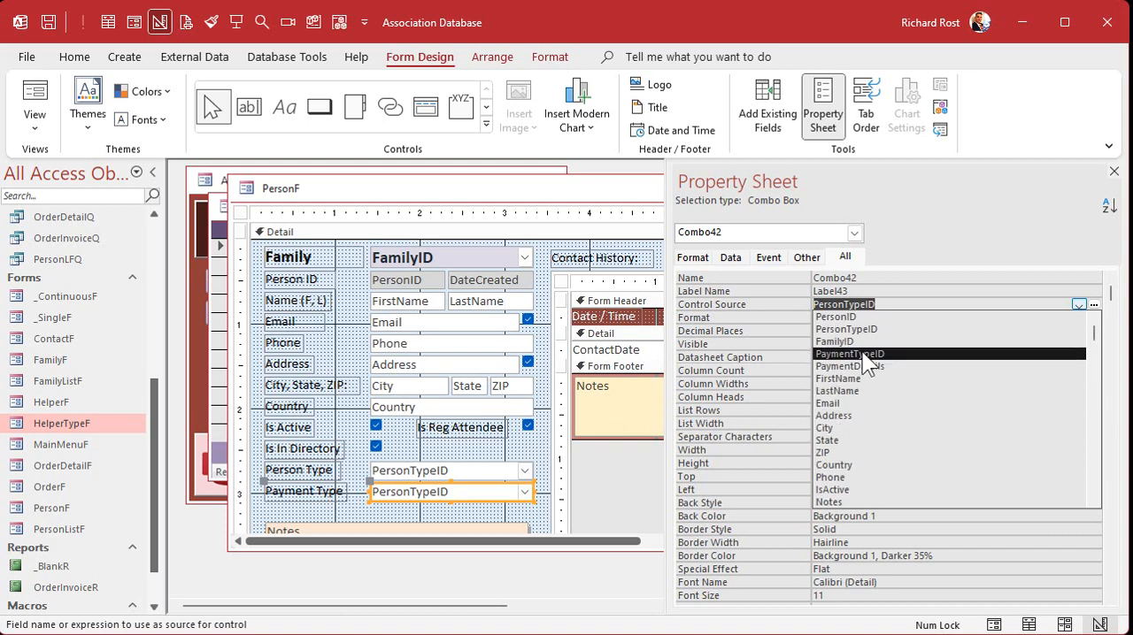
{"action": "left_click", "coordinate": [846, 353]}
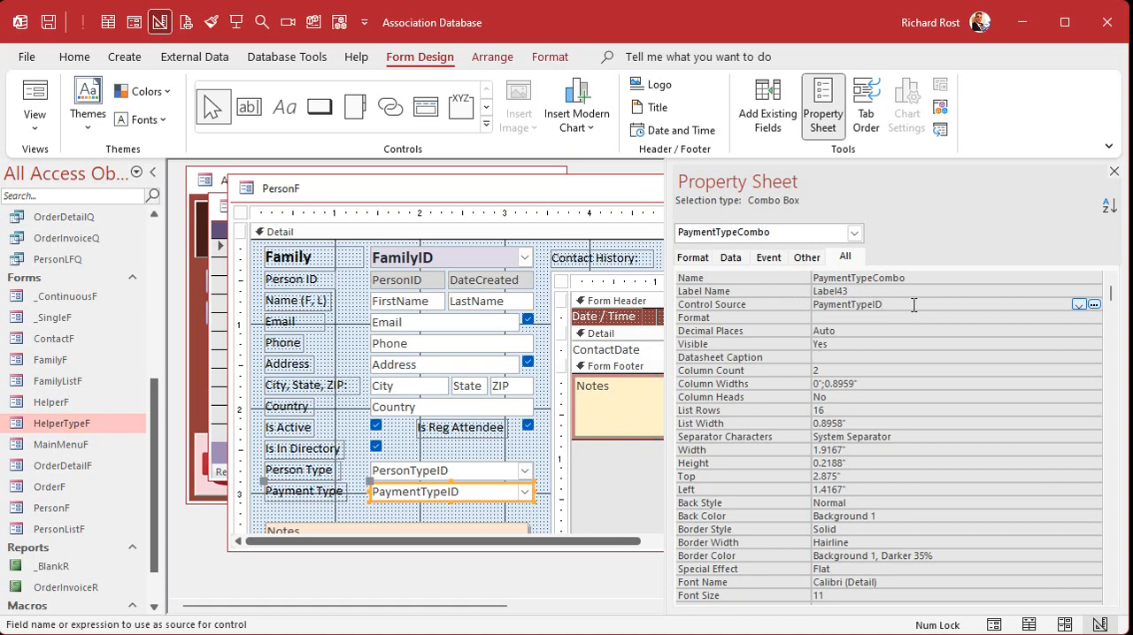
{"action": "mouse_move", "coordinate": [416, 507]}
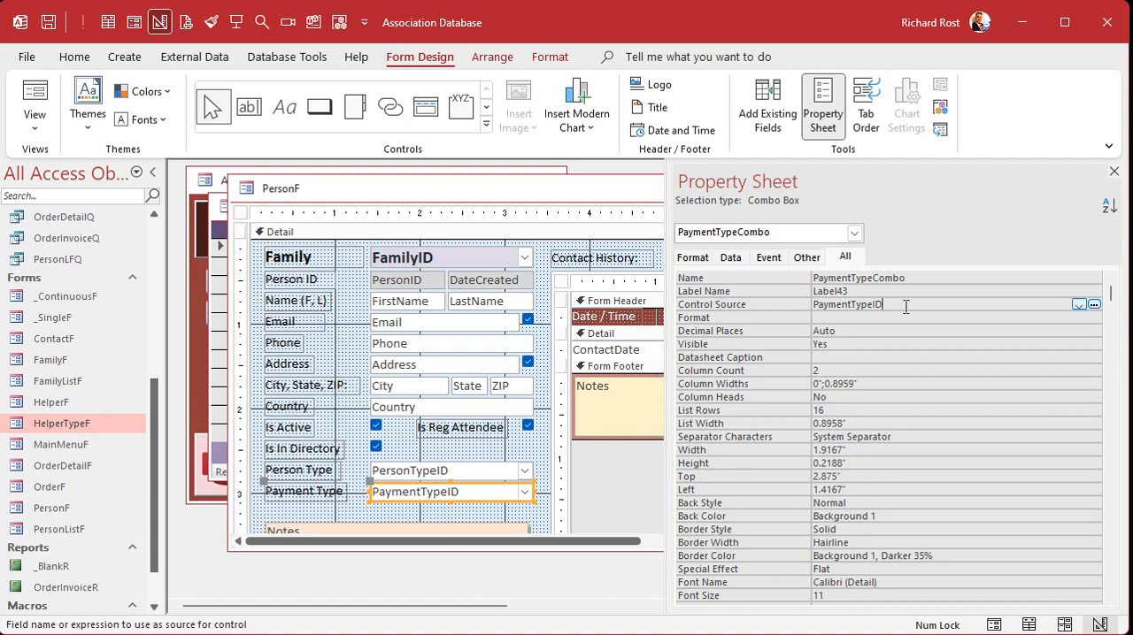
{"action": "left_click", "coordinate": [730, 257]}
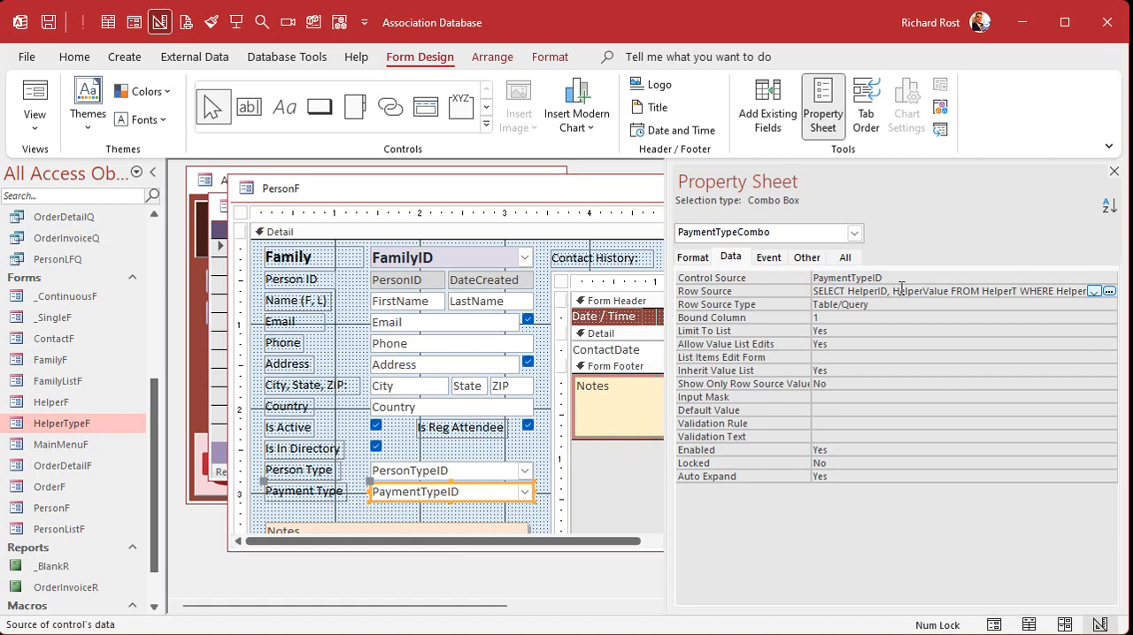
- Look up Payment Type as helper type 2 in HelperTypeT and edit the combo's HelperTypeID filter value
{"action": "left_click", "coordinate": [1113, 292]}
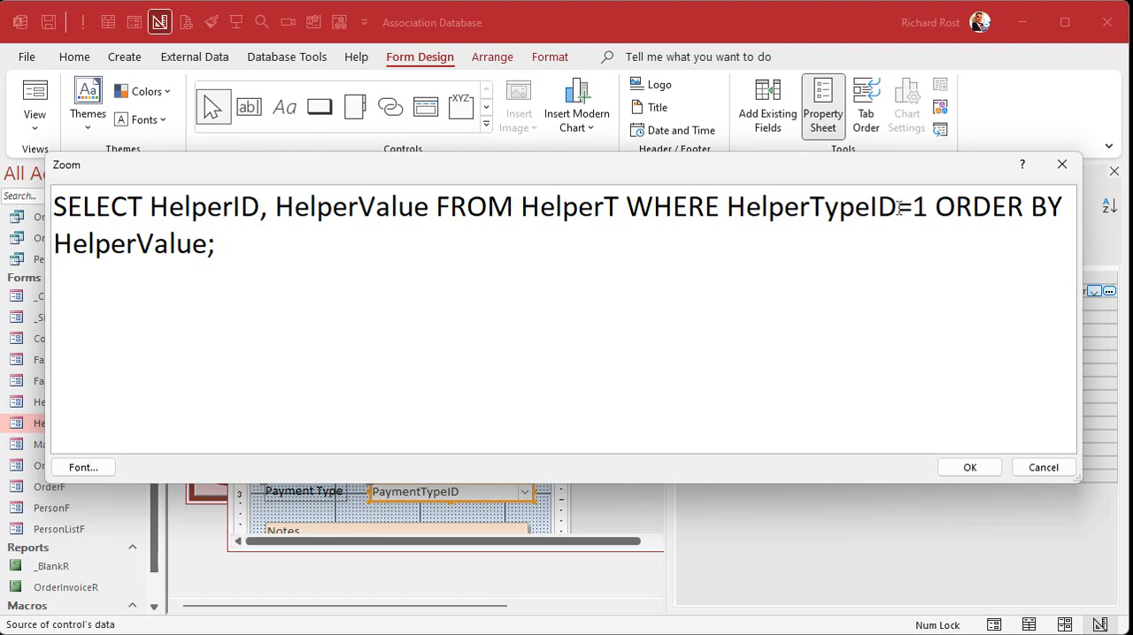
{"action": "double_click", "coordinate": [916, 206]}
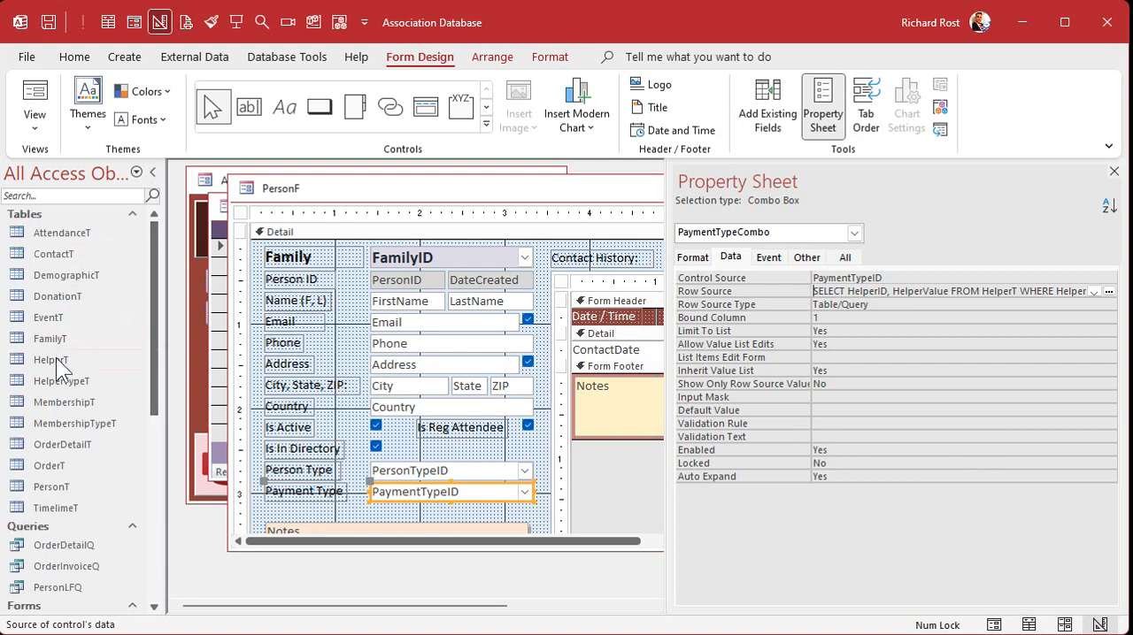
{"action": "double_click", "coordinate": [57, 380]}
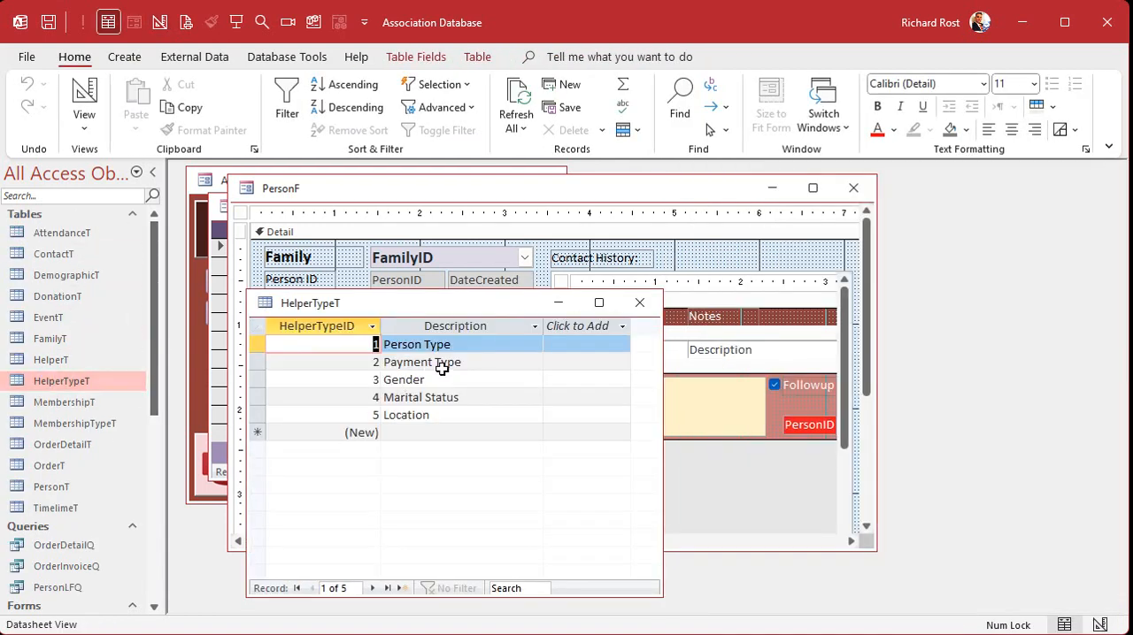
{"action": "left_click", "coordinate": [422, 362]}
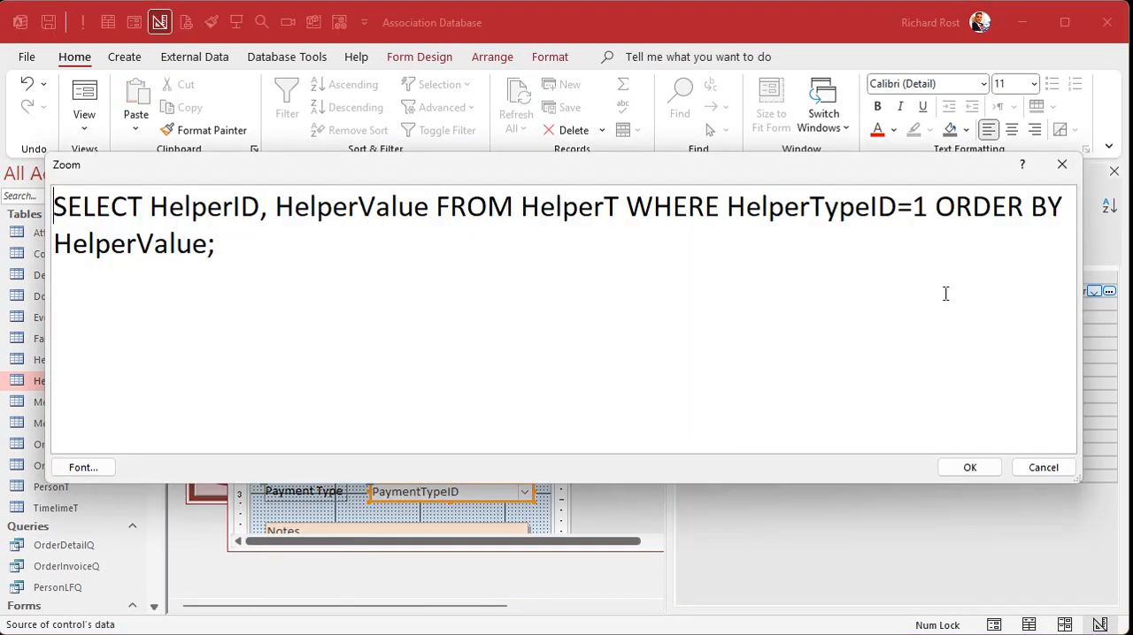
{"action": "double_click", "coordinate": [918, 206]}
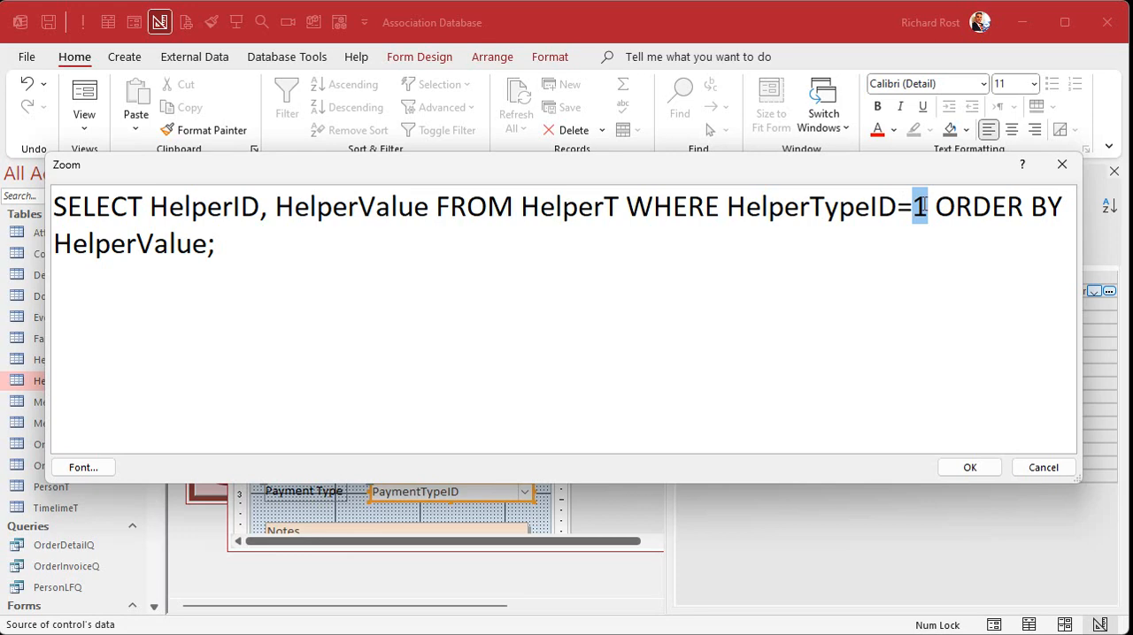
{"action": "left_click", "coordinate": [969, 468]}
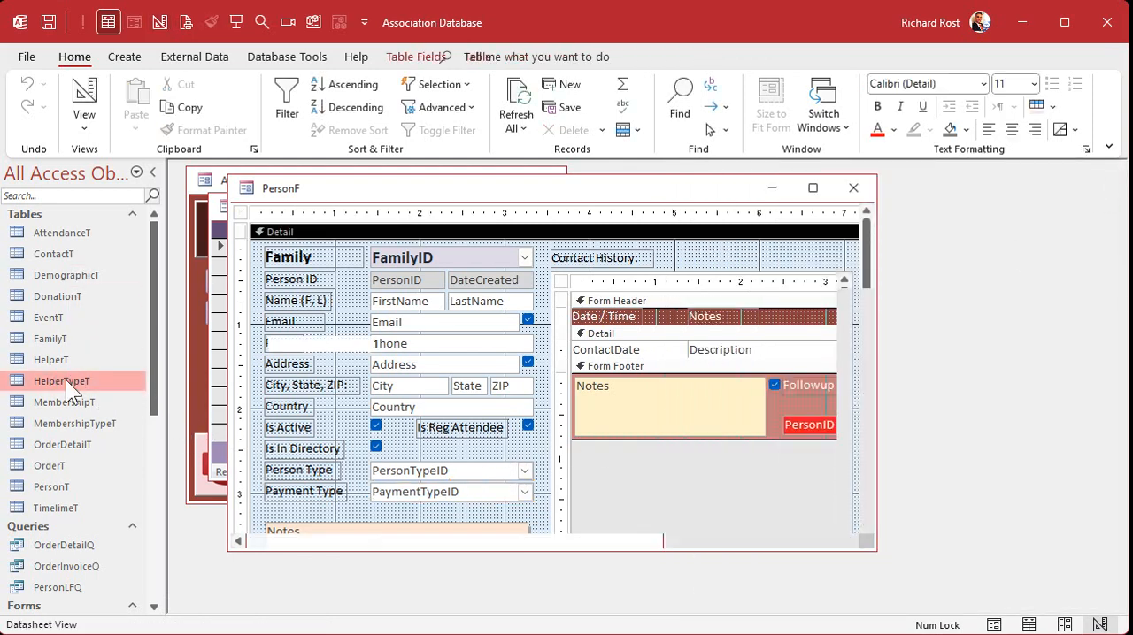
- Look up the Payment Type record in HelperTypeT and confirm its HelperTypeID is 2
{"action": "double_click", "coordinate": [60, 380]}
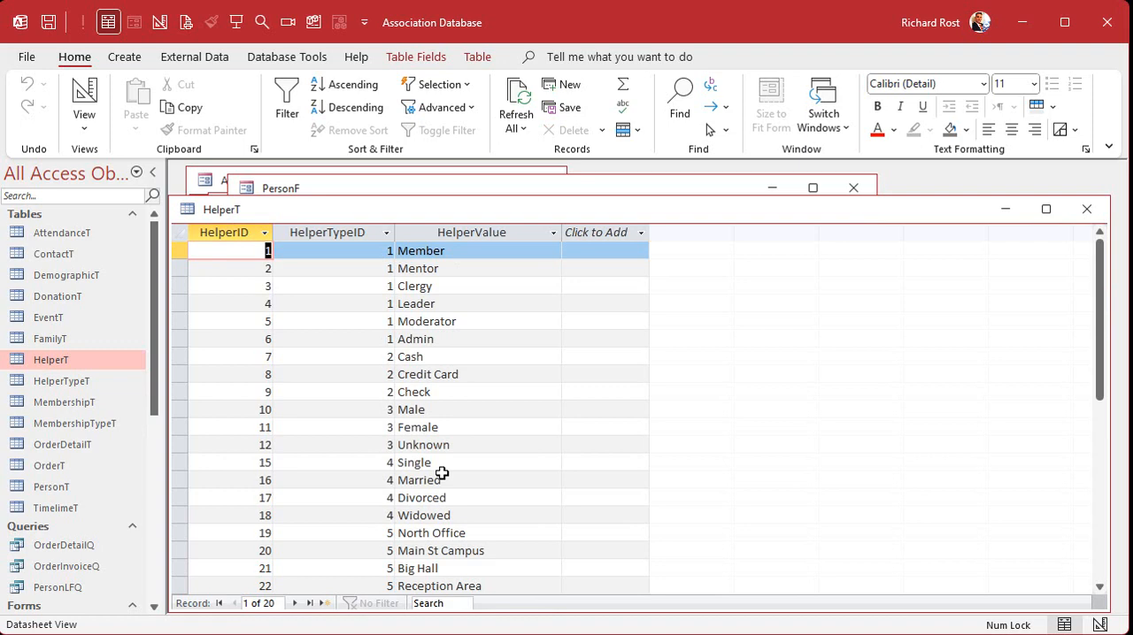
{"action": "mouse_move", "coordinate": [475, 415]}
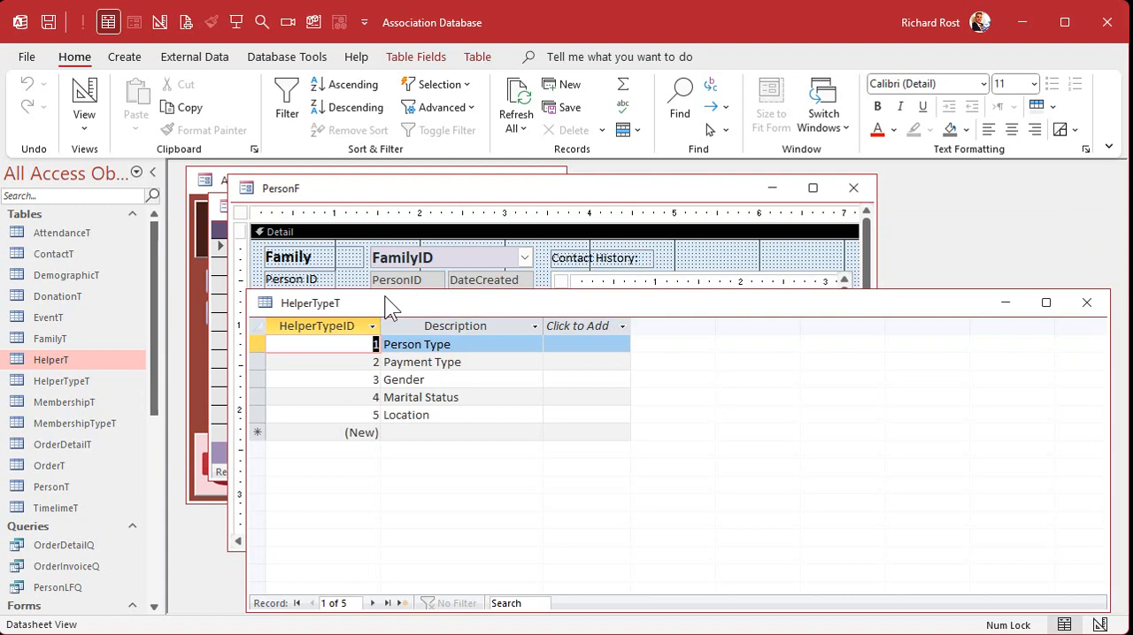
{"action": "mouse_move", "coordinate": [50, 359]}
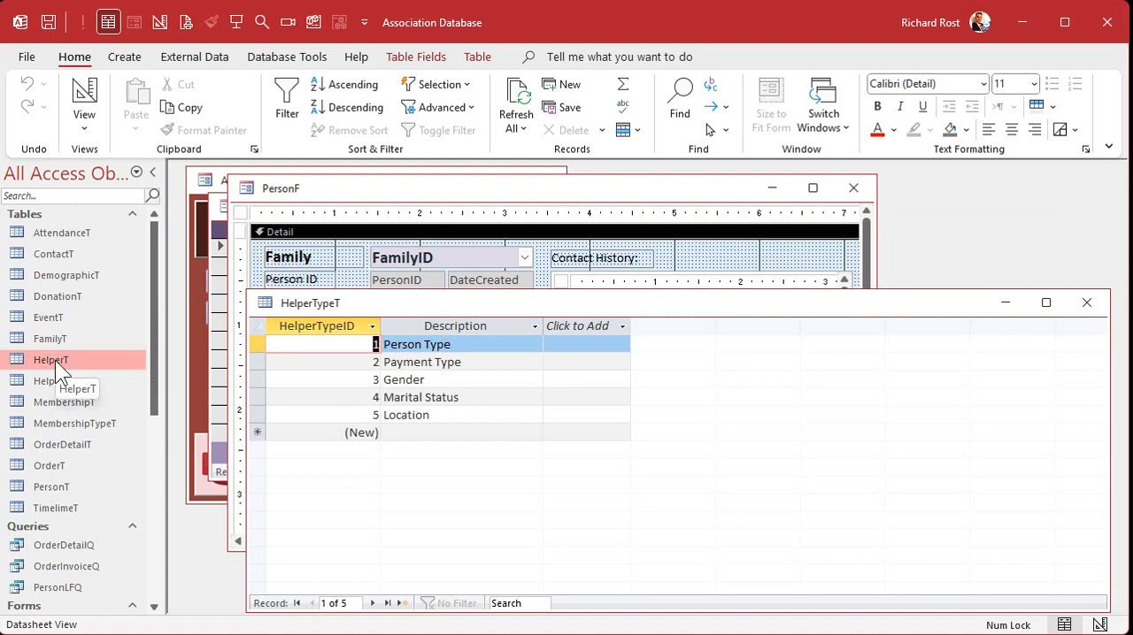
{"action": "double_click", "coordinate": [50, 360]}
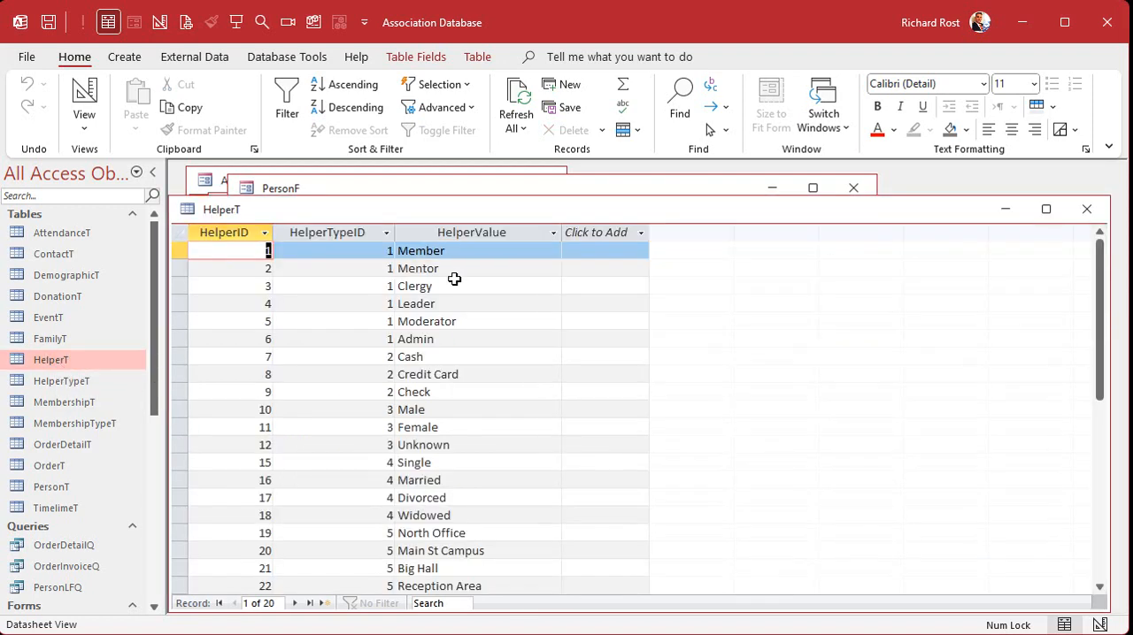
{"action": "mouse_move", "coordinate": [981, 228]}
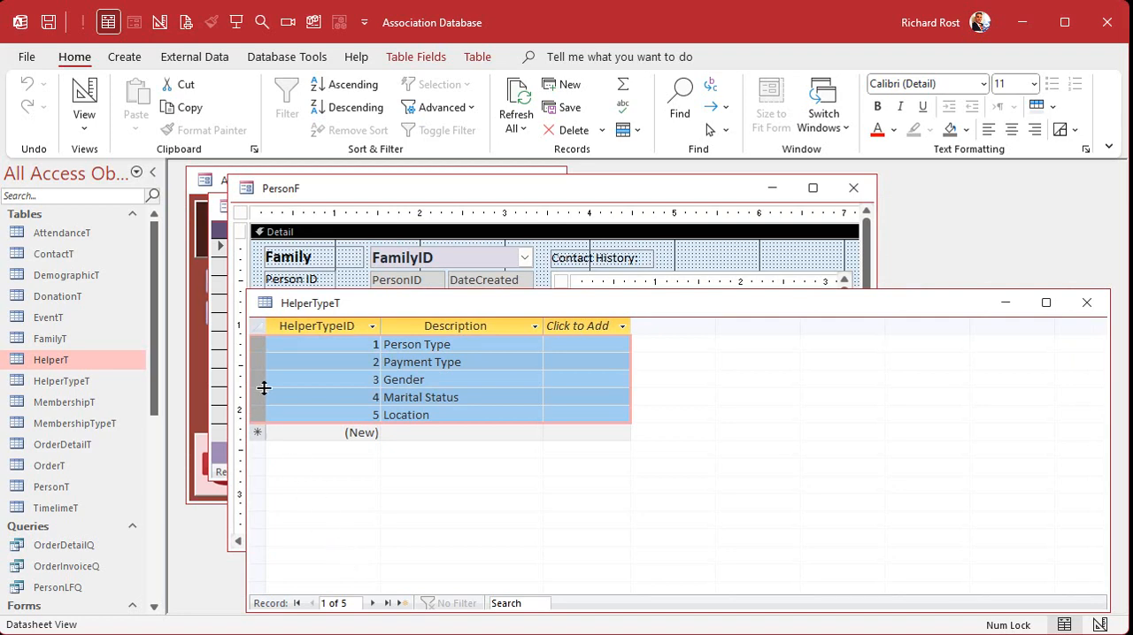
{"action": "left_click", "coordinate": [455, 362]}
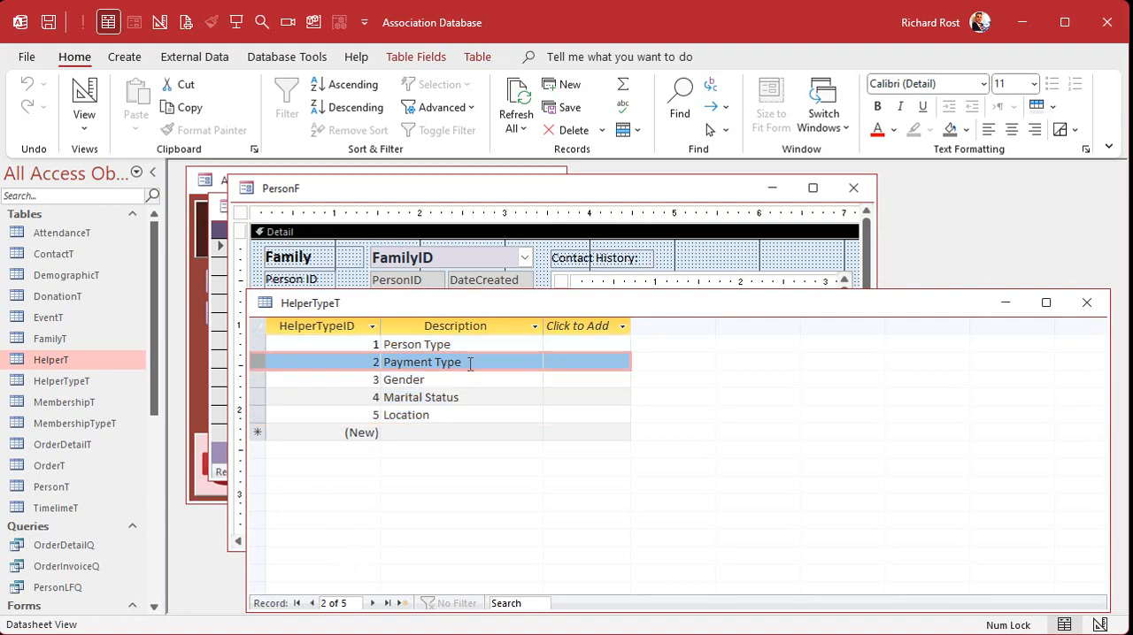
{"action": "left_click", "coordinate": [462, 433]}
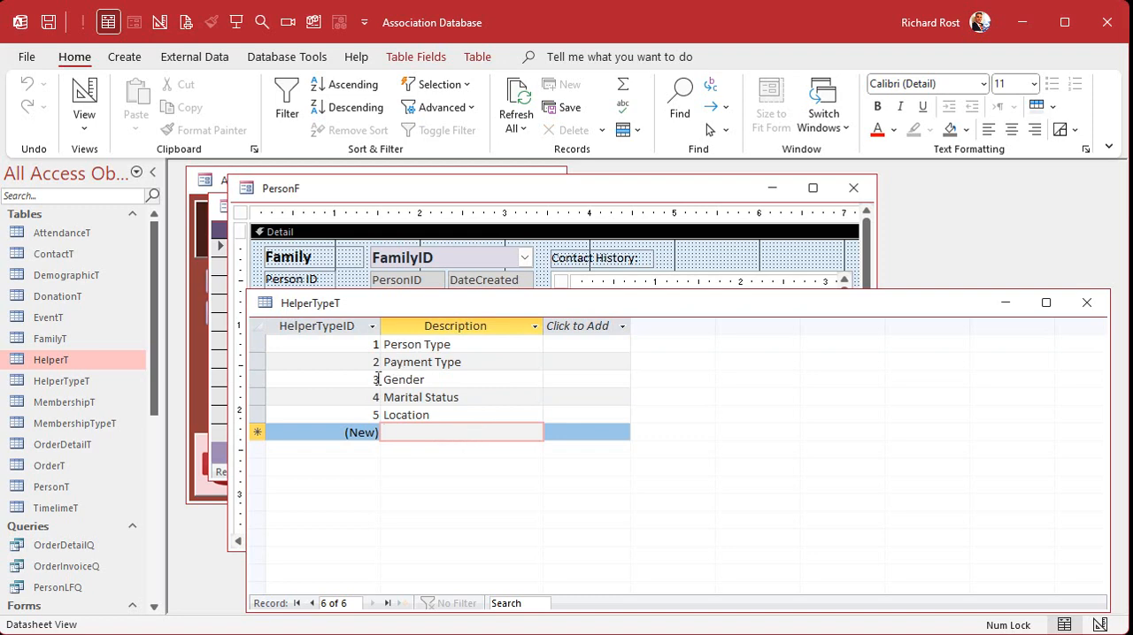
{"action": "left_click", "coordinate": [423, 362]}
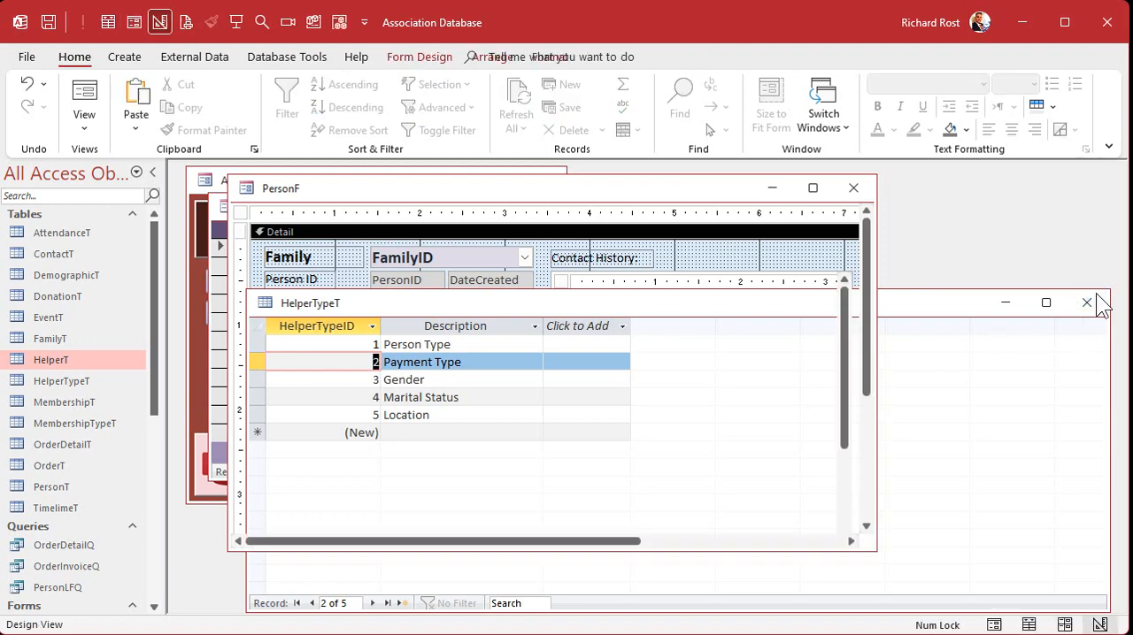
- Close HelperTypeT and set this person's Payment Type to Credit Card from Cash, Check, Credit Card
{"action": "left_click", "coordinate": [1086, 303]}
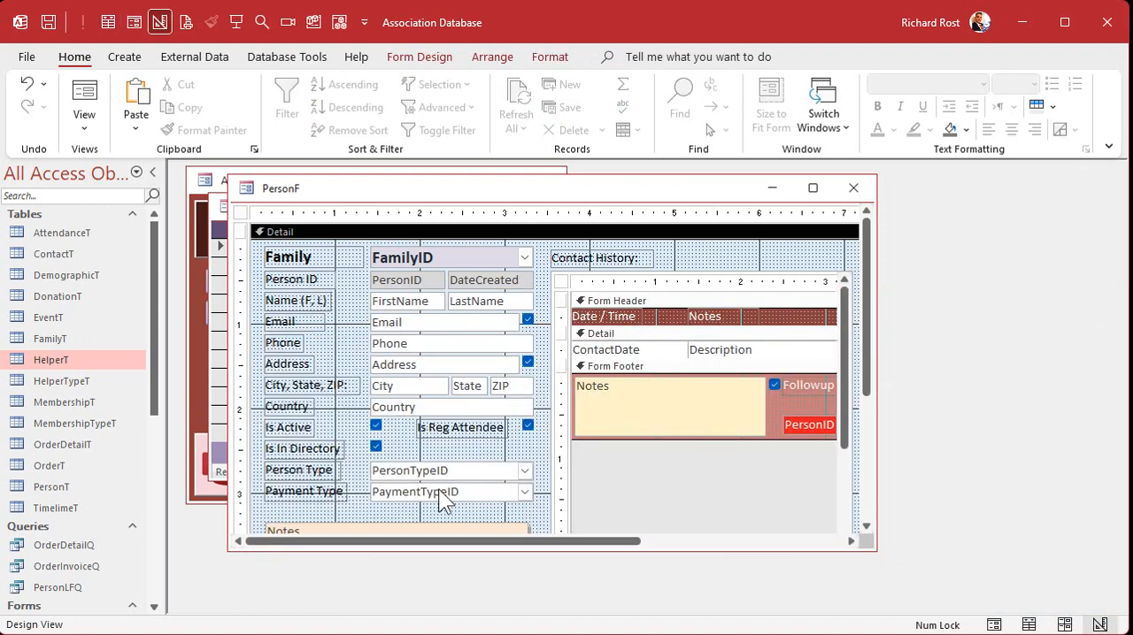
{"action": "mouse_move", "coordinate": [724, 197]}
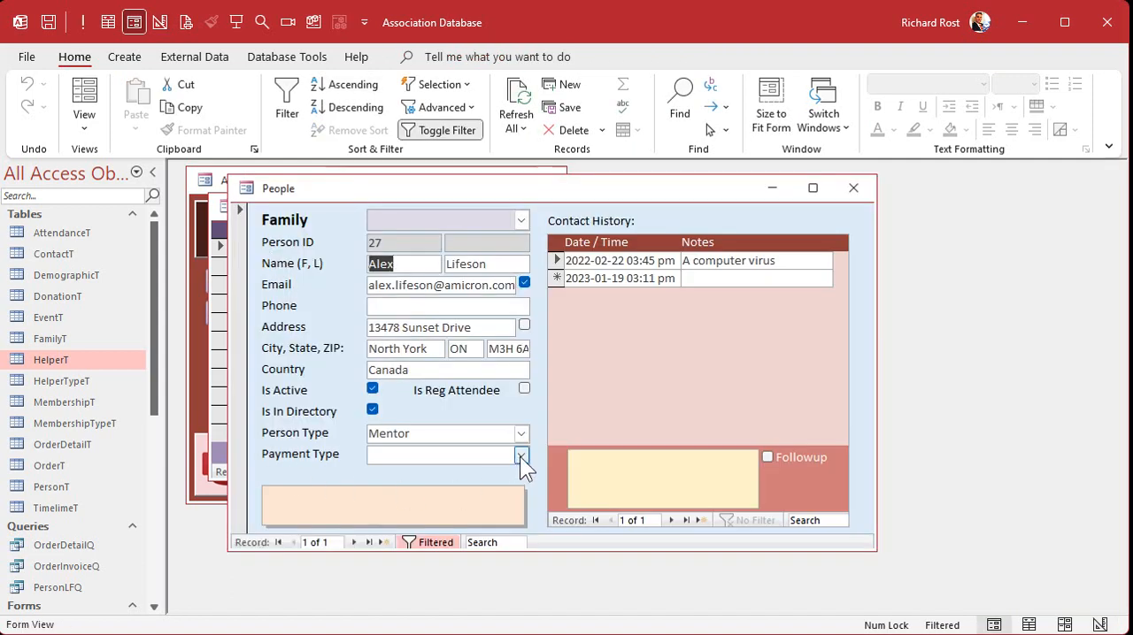
{"action": "left_click", "coordinate": [521, 454]}
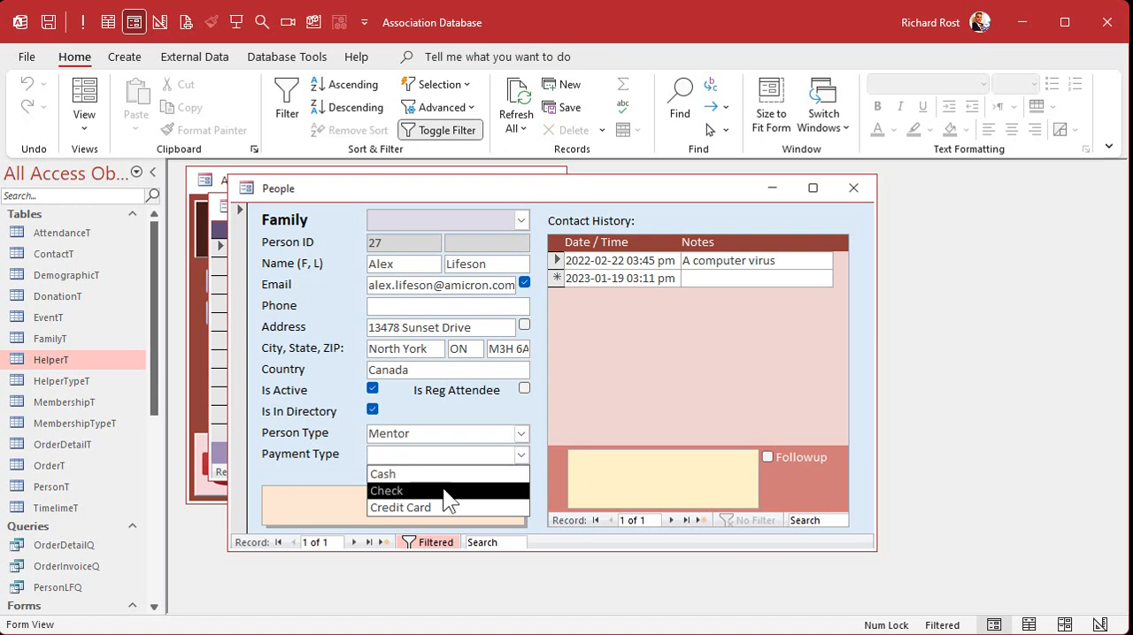
{"action": "left_click", "coordinate": [400, 507]}
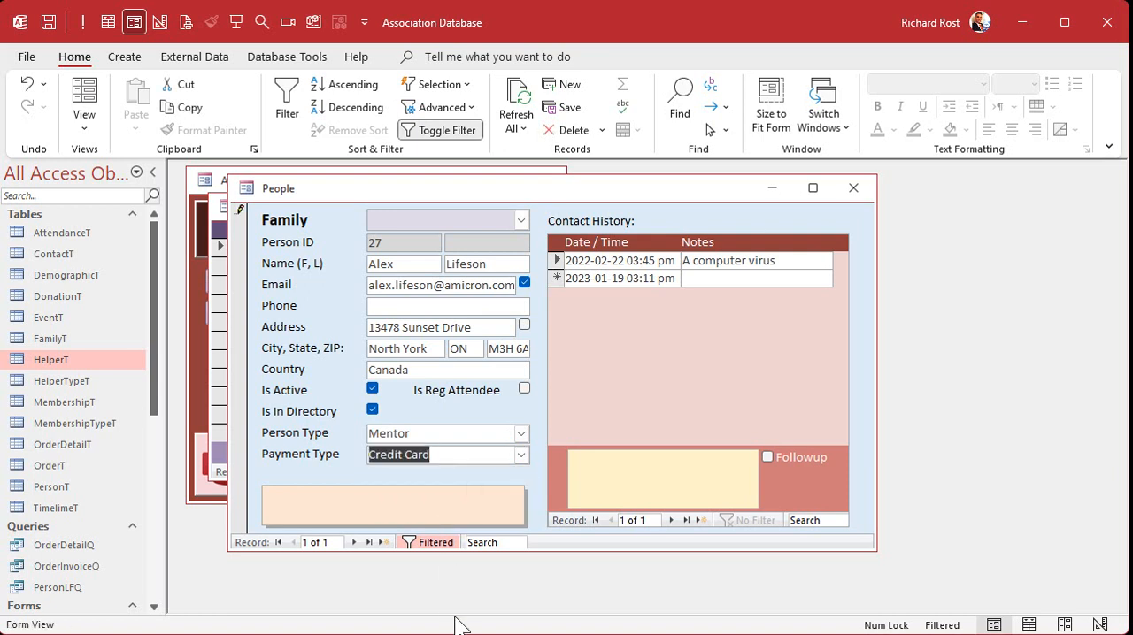
{"action": "mouse_move", "coordinate": [524, 399]}
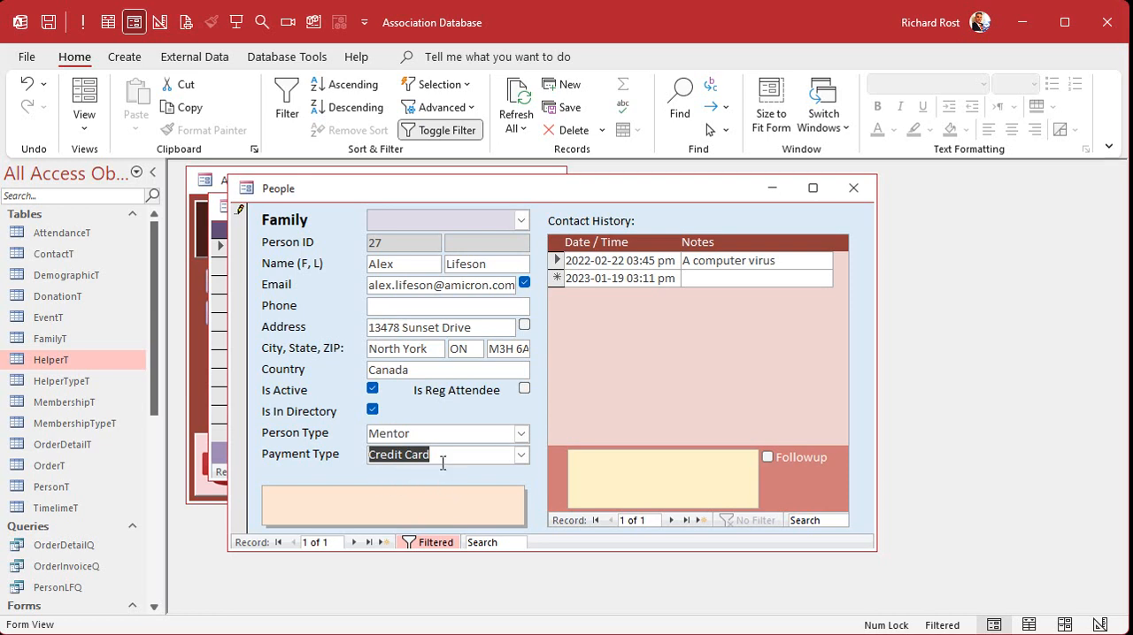
{"action": "mouse_move", "coordinate": [527, 482]}
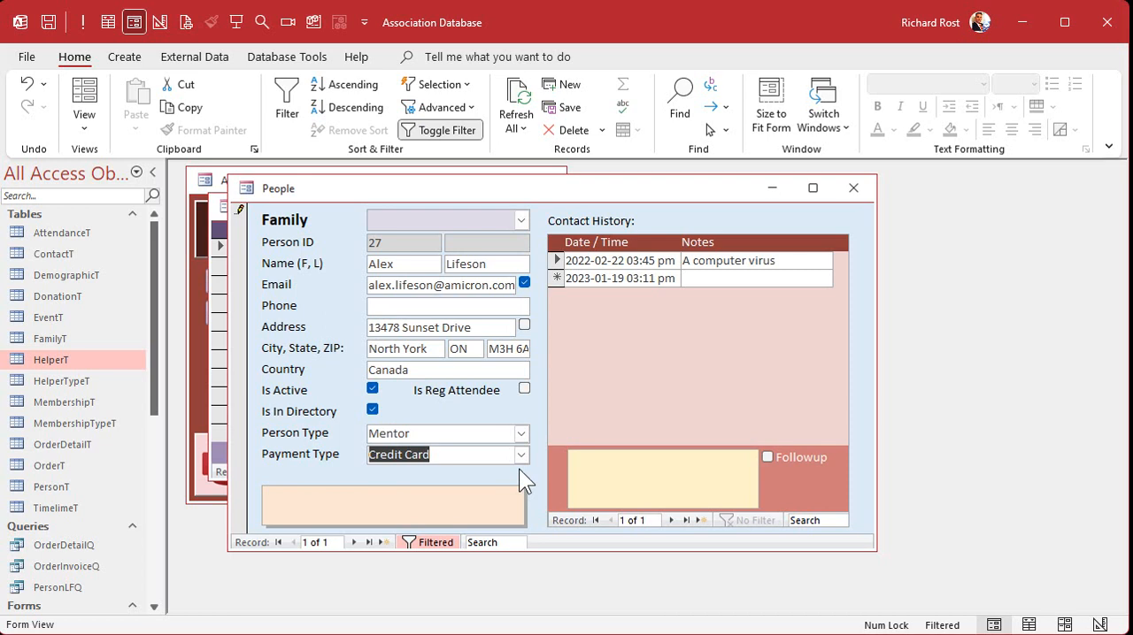
{"action": "left_click", "coordinate": [430, 433]}
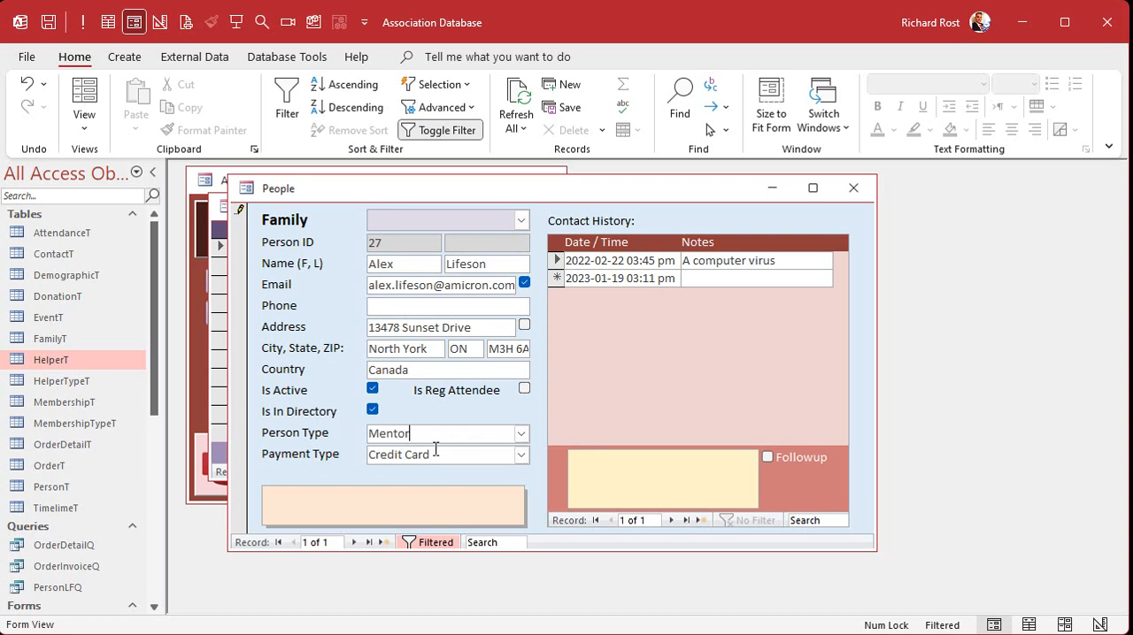
{"action": "mouse_move", "coordinate": [430, 462]}
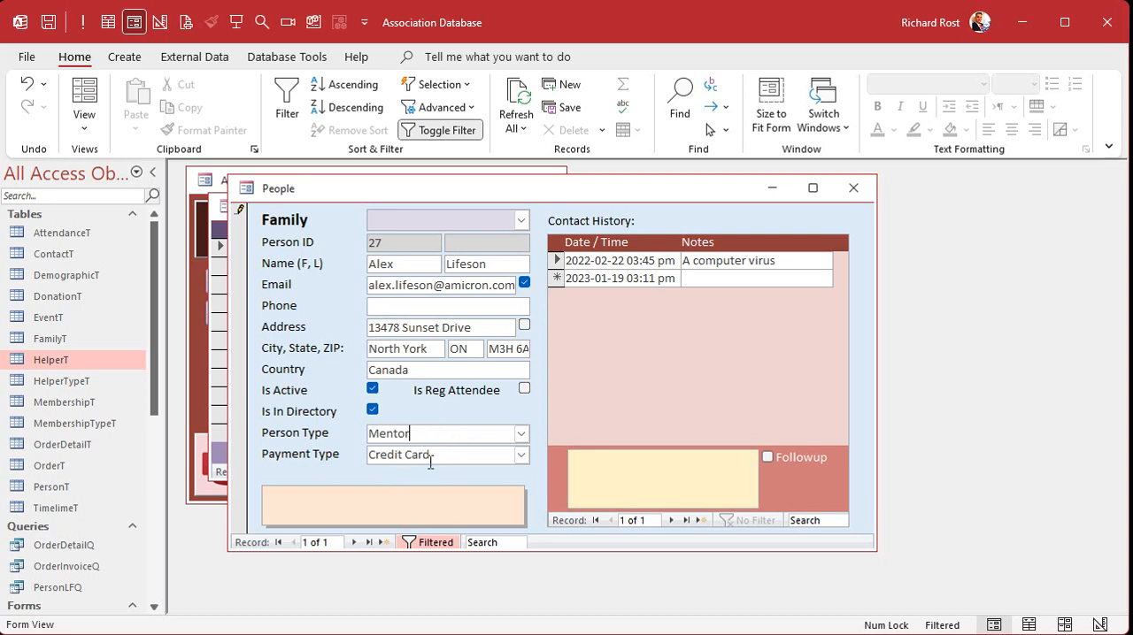
{"action": "mouse_move", "coordinate": [438, 455]}
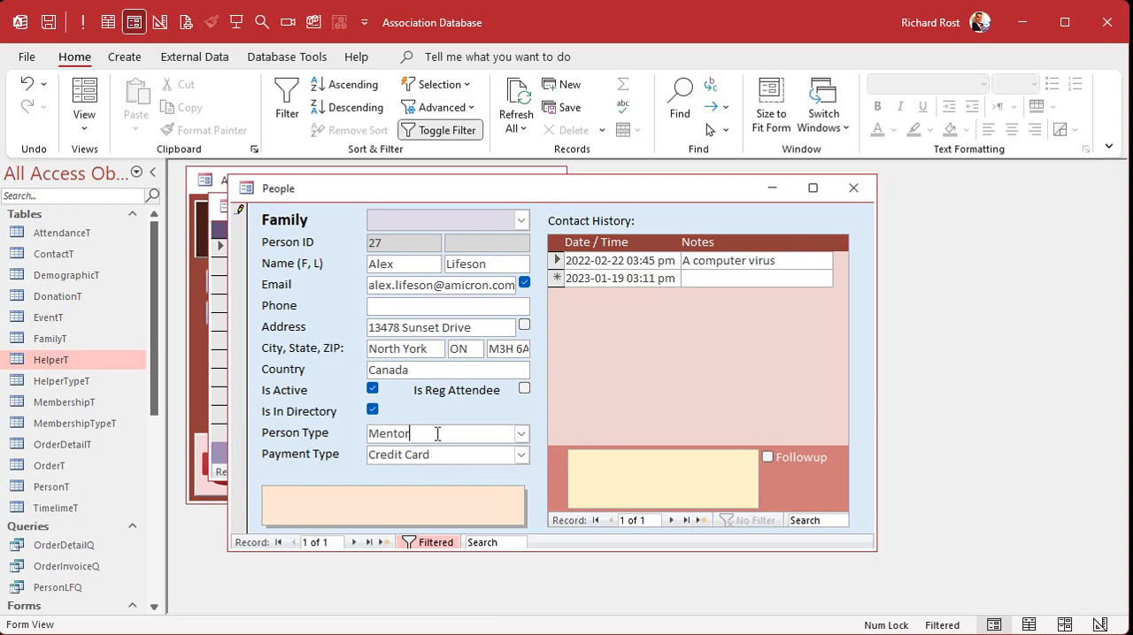
{"action": "left_click", "coordinate": [521, 455]}
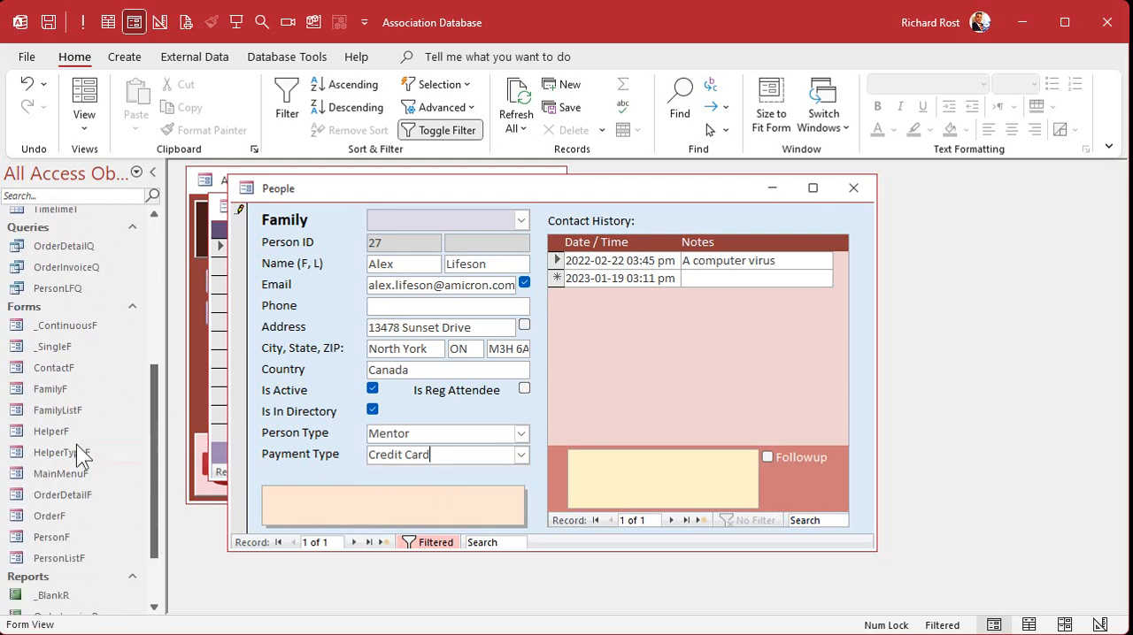
- Browse HelperTypeF records up to Marital Status, close it, and return to the People form
{"action": "double_click", "coordinate": [59, 453]}
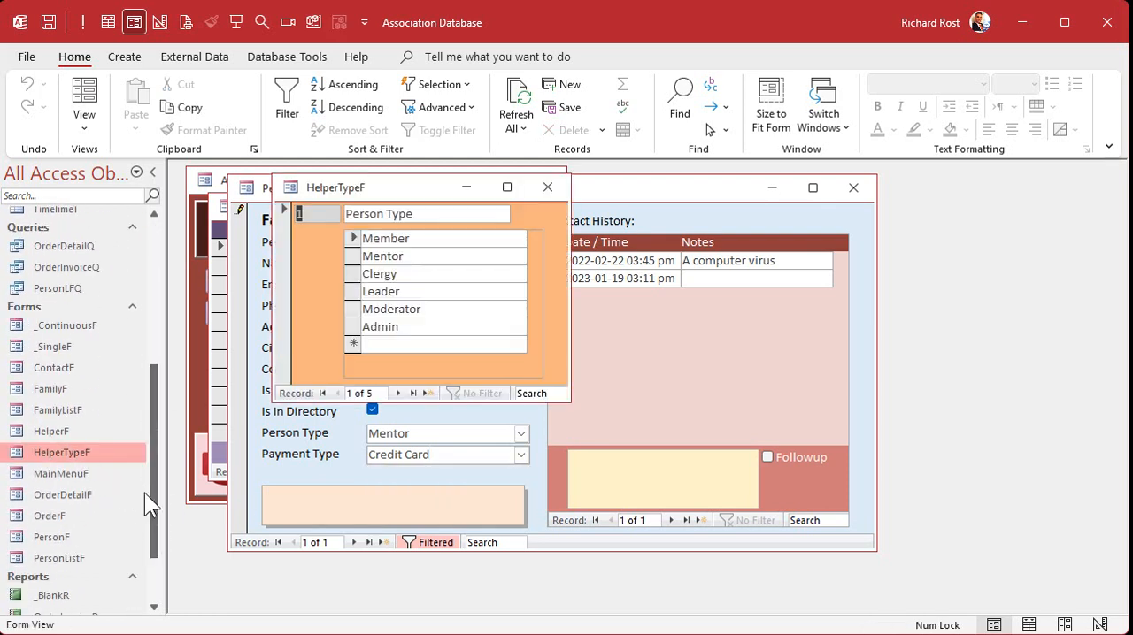
{"action": "left_click", "coordinate": [400, 393]}
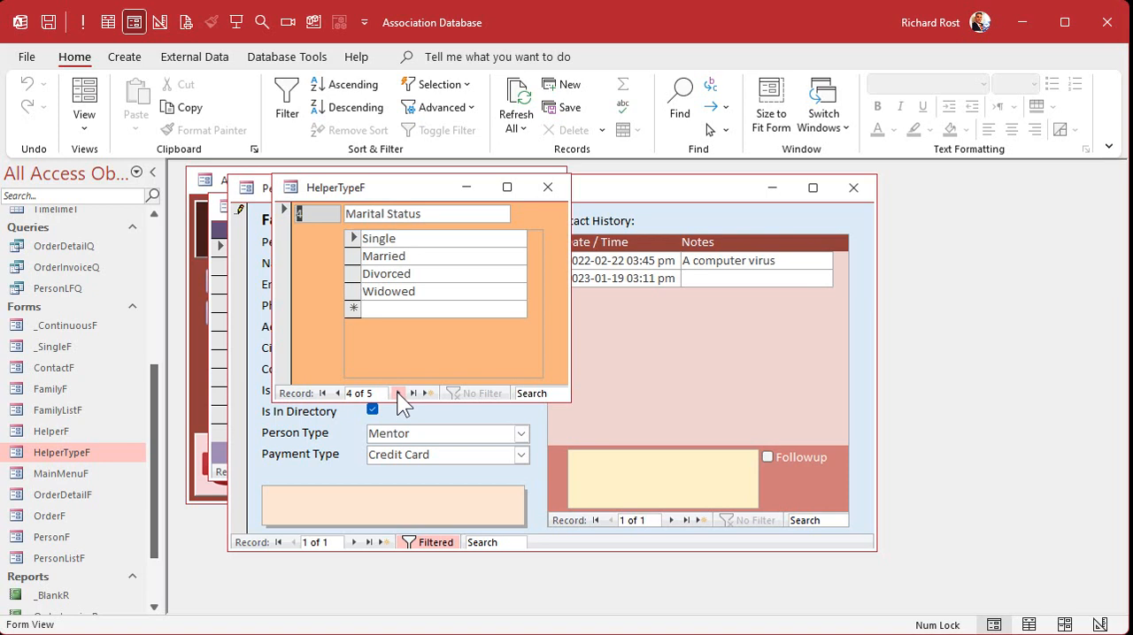
{"action": "mouse_move", "coordinate": [487, 458]}
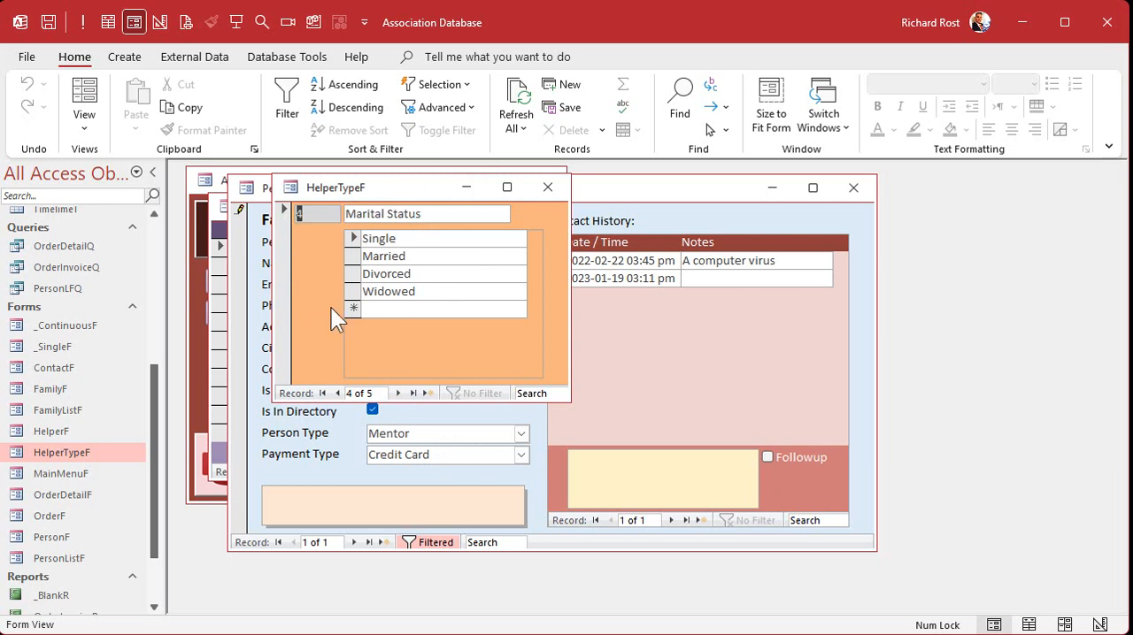
{"action": "mouse_move", "coordinate": [387, 292]}
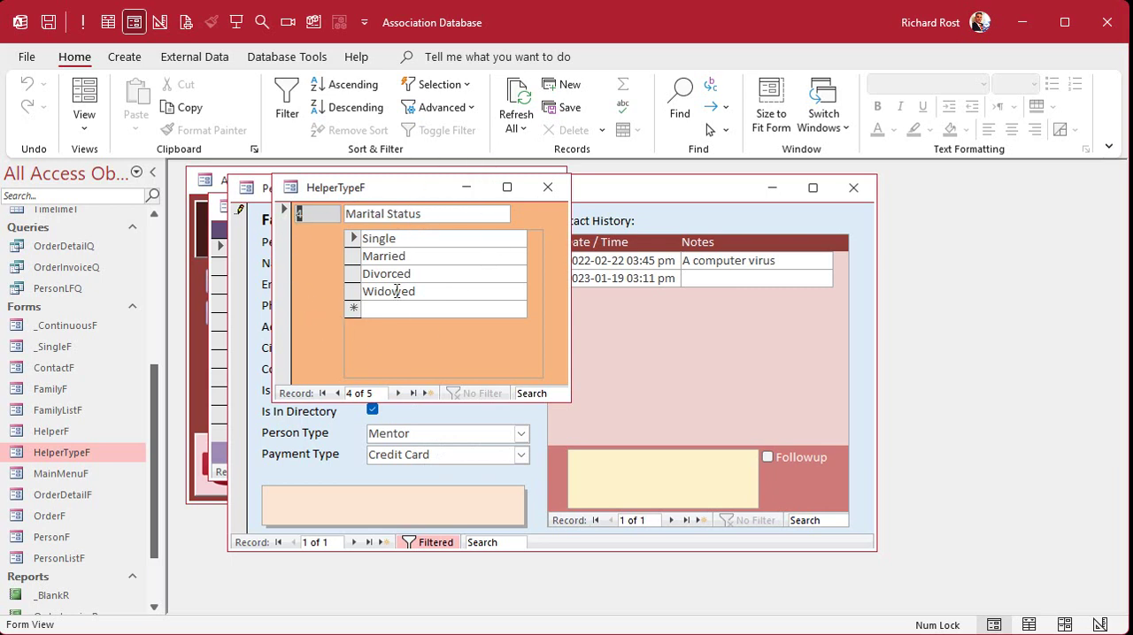
{"action": "left_click", "coordinate": [547, 186]}
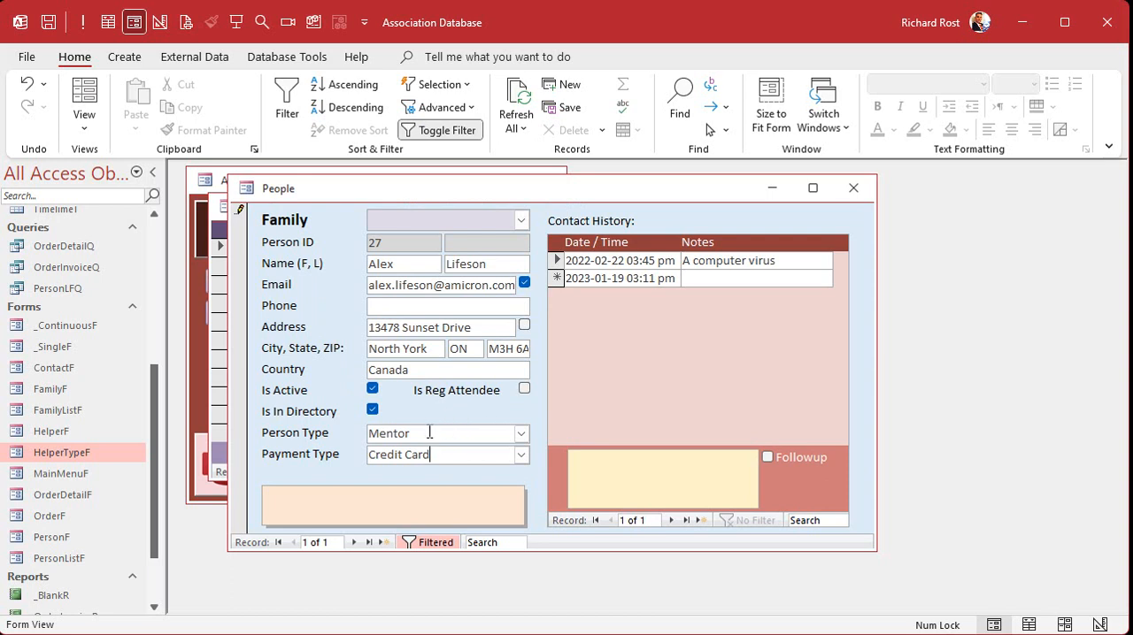
{"action": "double_click", "coordinate": [58, 452]}
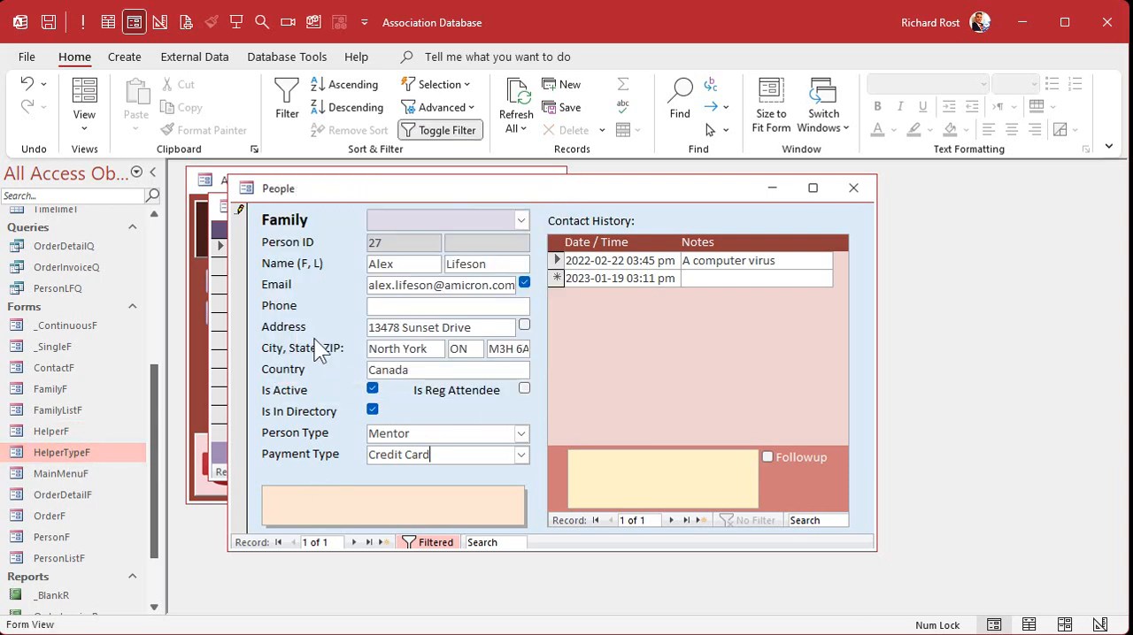
{"action": "mouse_move", "coordinate": [318, 349]}
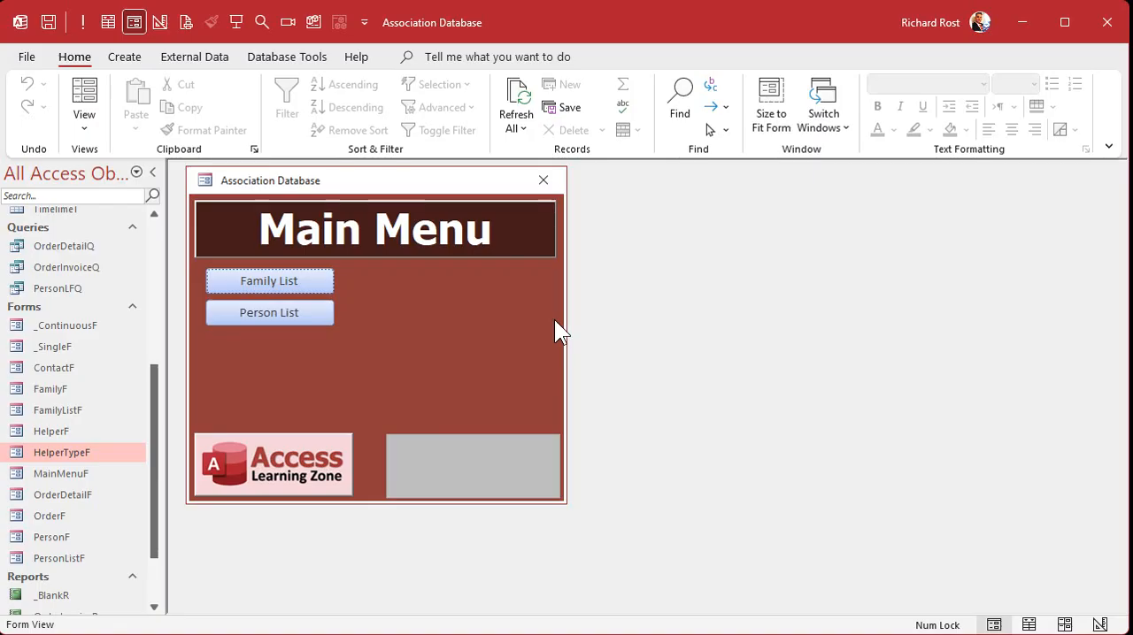
{"action": "mouse_move", "coordinate": [279, 316]}
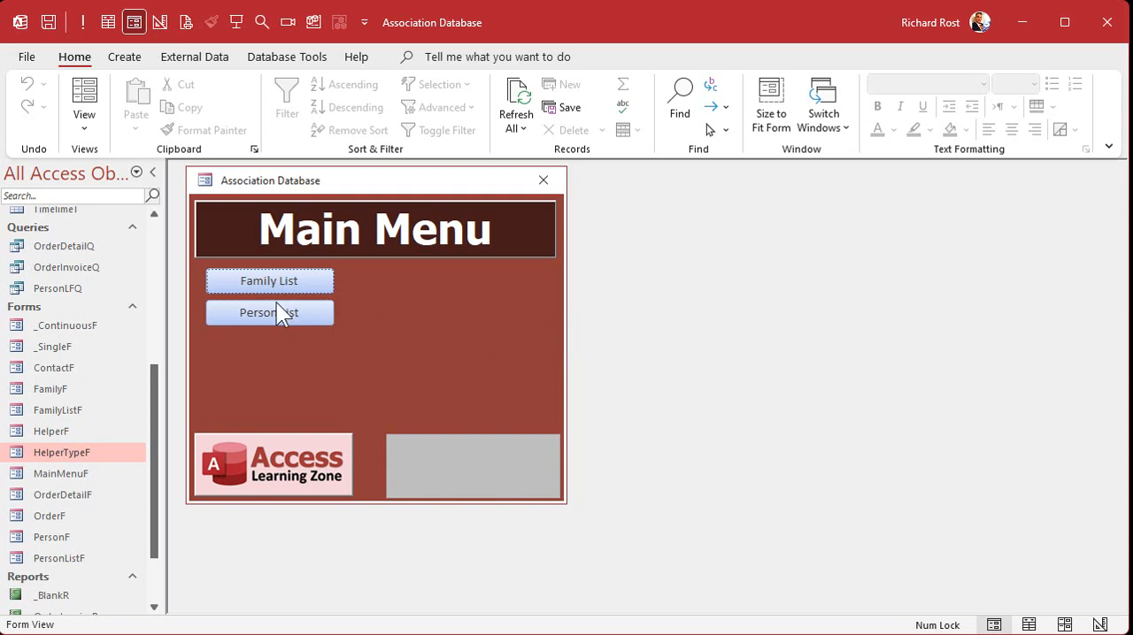
- Open the People form via the Main Menu's Person List button, showing a blank-type record
{"action": "left_click", "coordinate": [269, 312]}
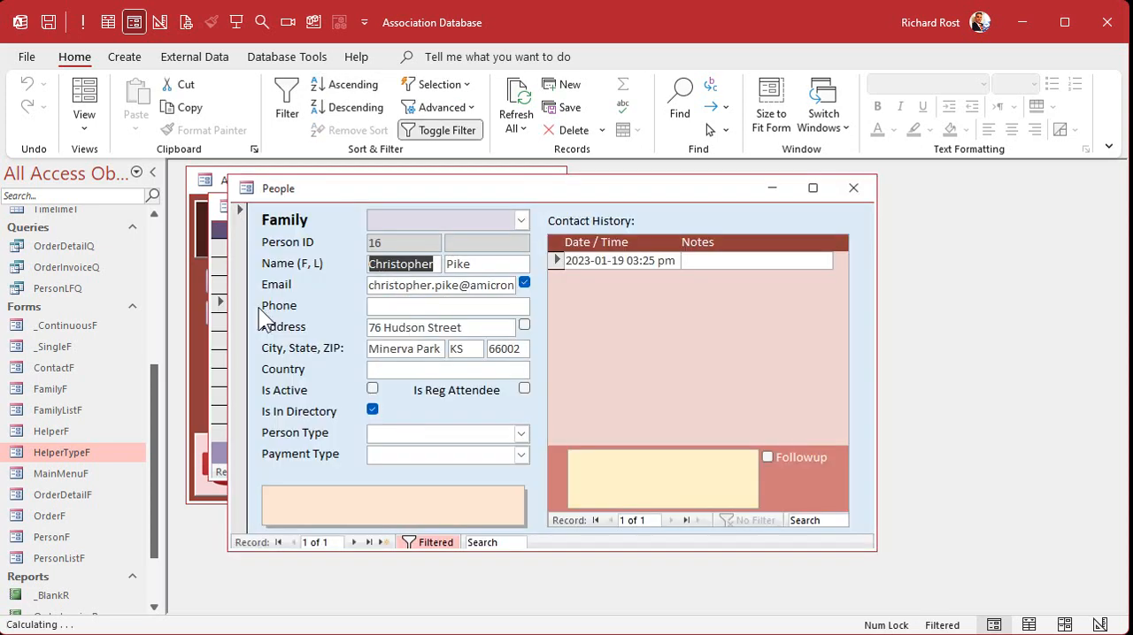
{"action": "left_click", "coordinate": [521, 433]}
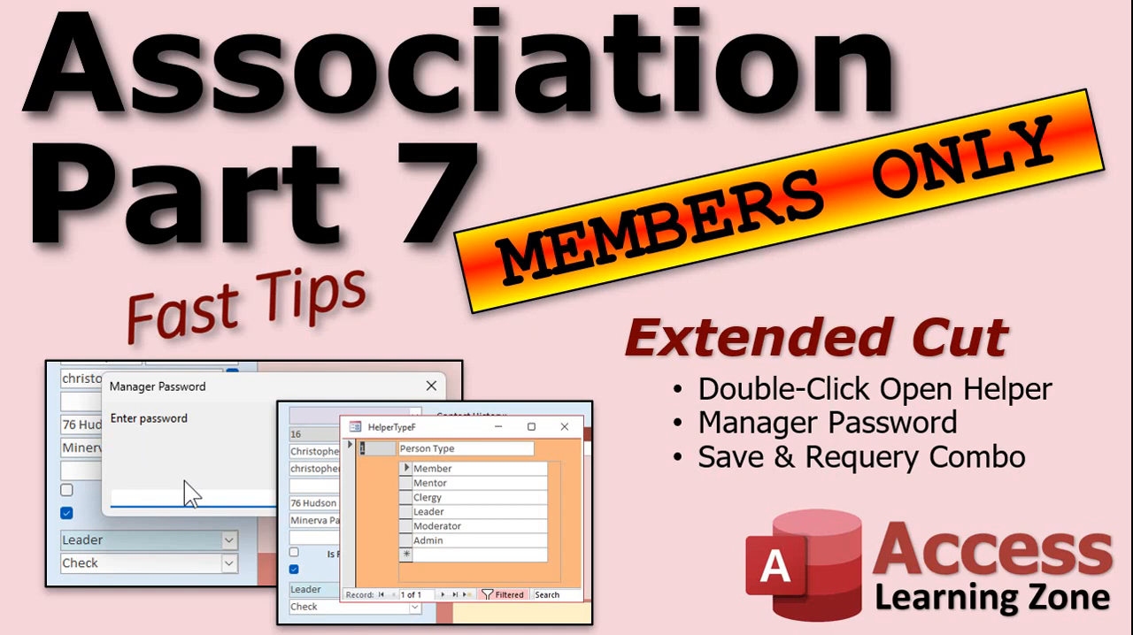
{"action": "mouse_move", "coordinate": [108, 561]}
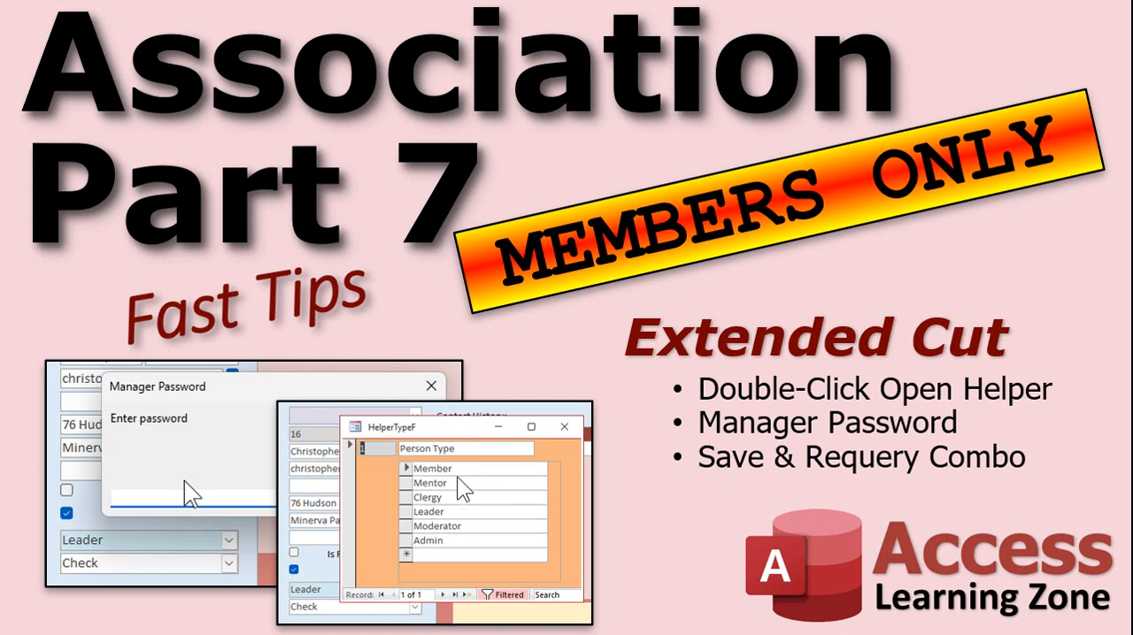
{"action": "mouse_move", "coordinate": [436, 495]}
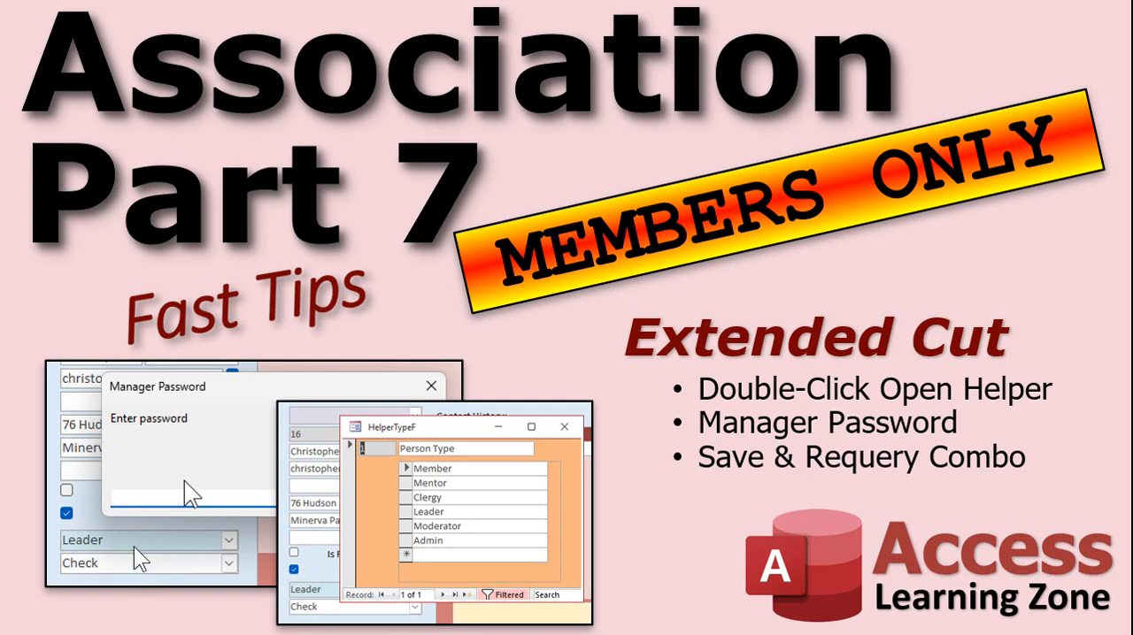
{"action": "mouse_move", "coordinate": [741, 461]}
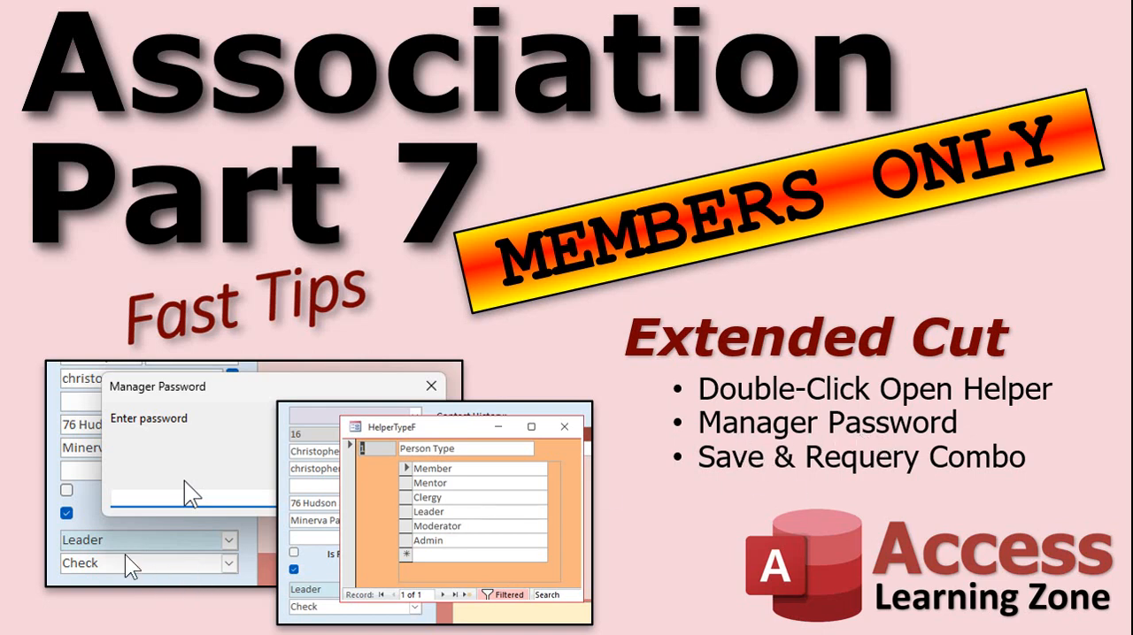
{"action": "mouse_move", "coordinate": [210, 467]}
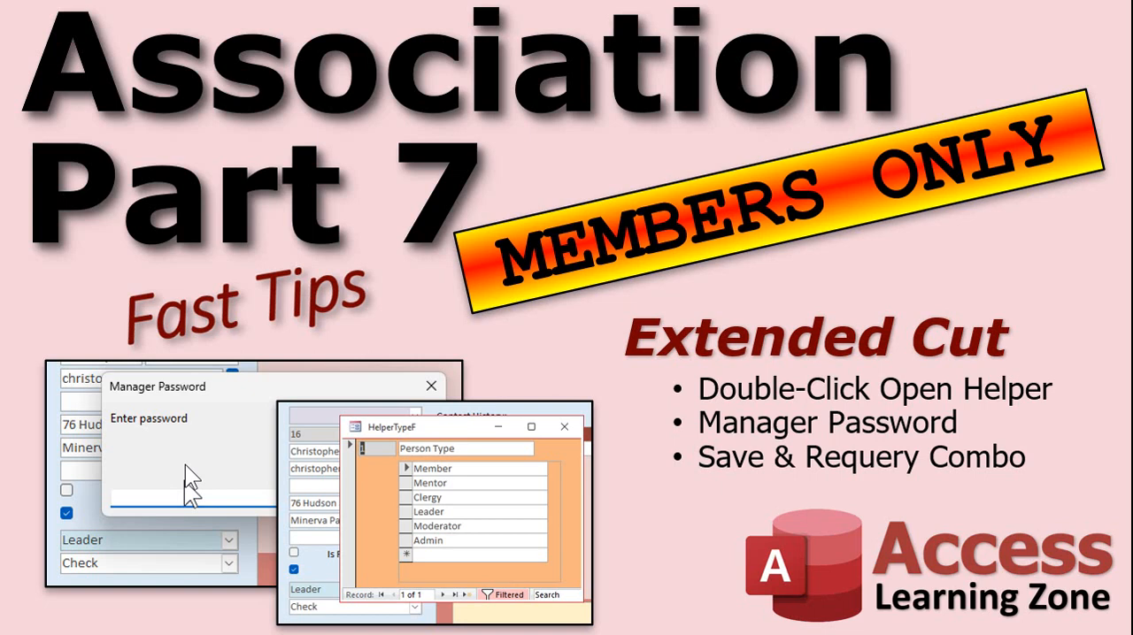
{"action": "mouse_move", "coordinate": [188, 491]}
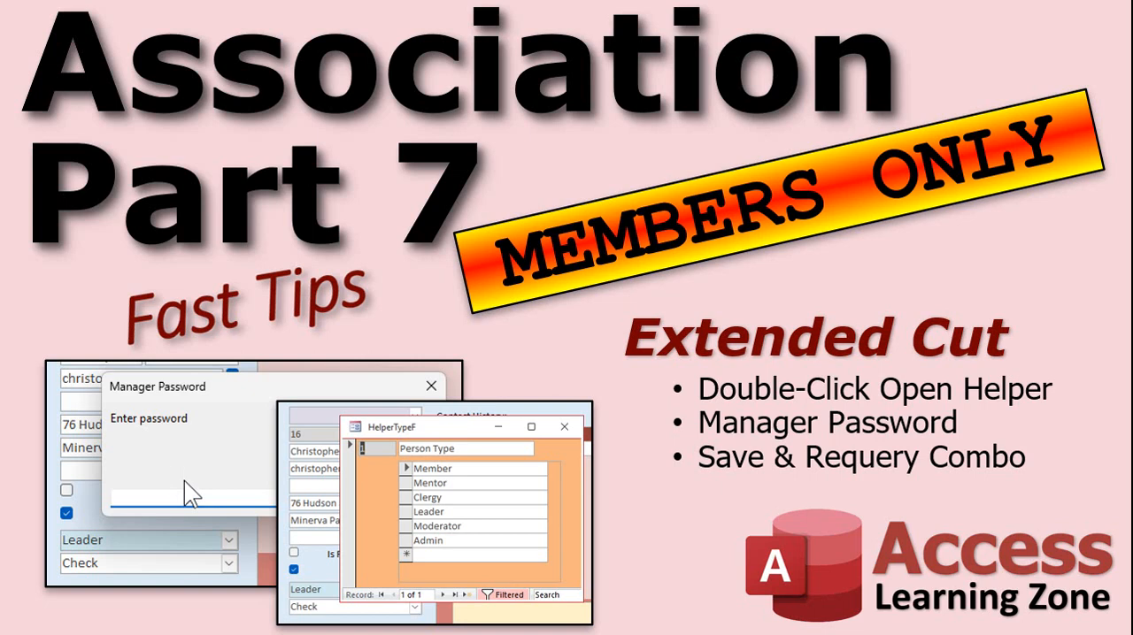